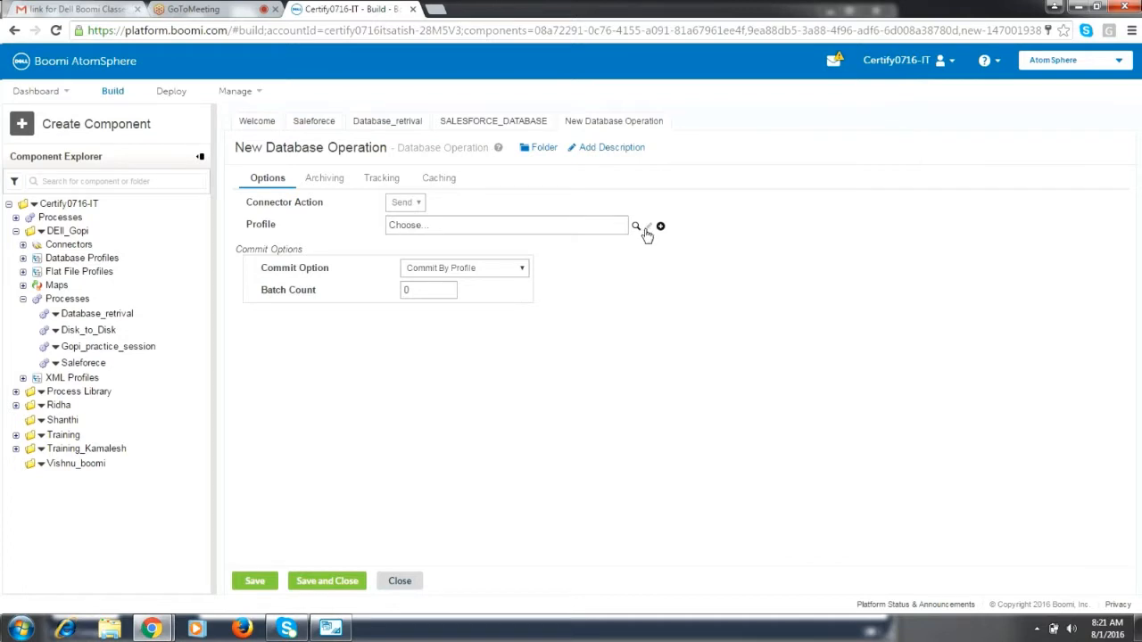
Add a new database profile and view its Statement element settings.
{"action": "left_click", "coordinate": [660, 226]}
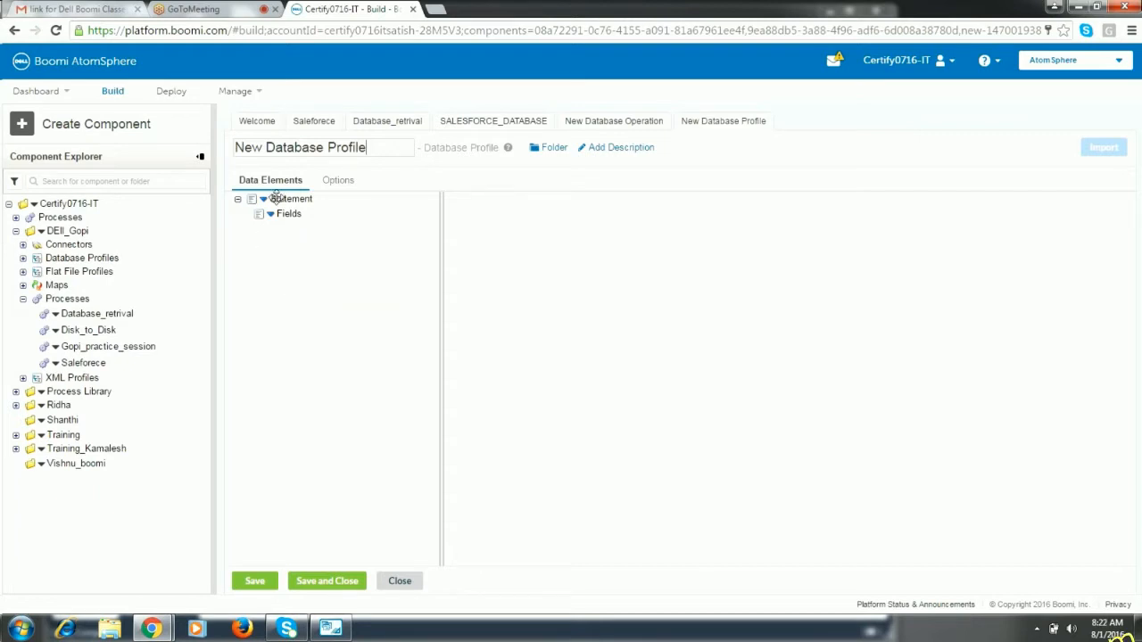
{"action": "left_click", "coordinate": [293, 198]}
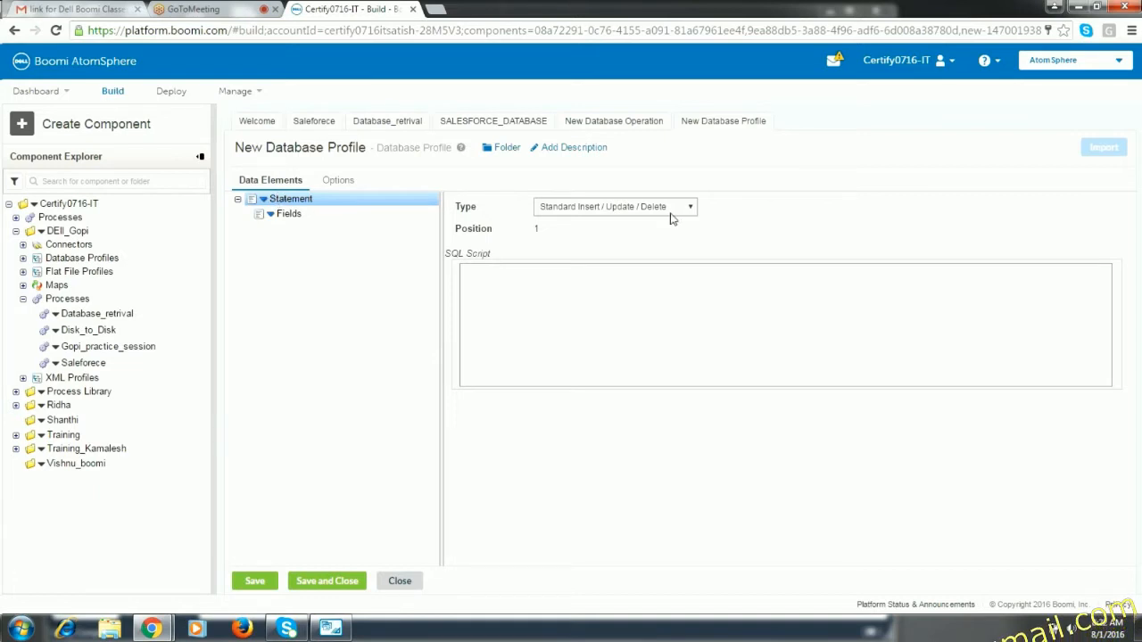
Choose Dynamic Insert as the profile's statement type.
{"action": "left_click", "coordinate": [691, 206]}
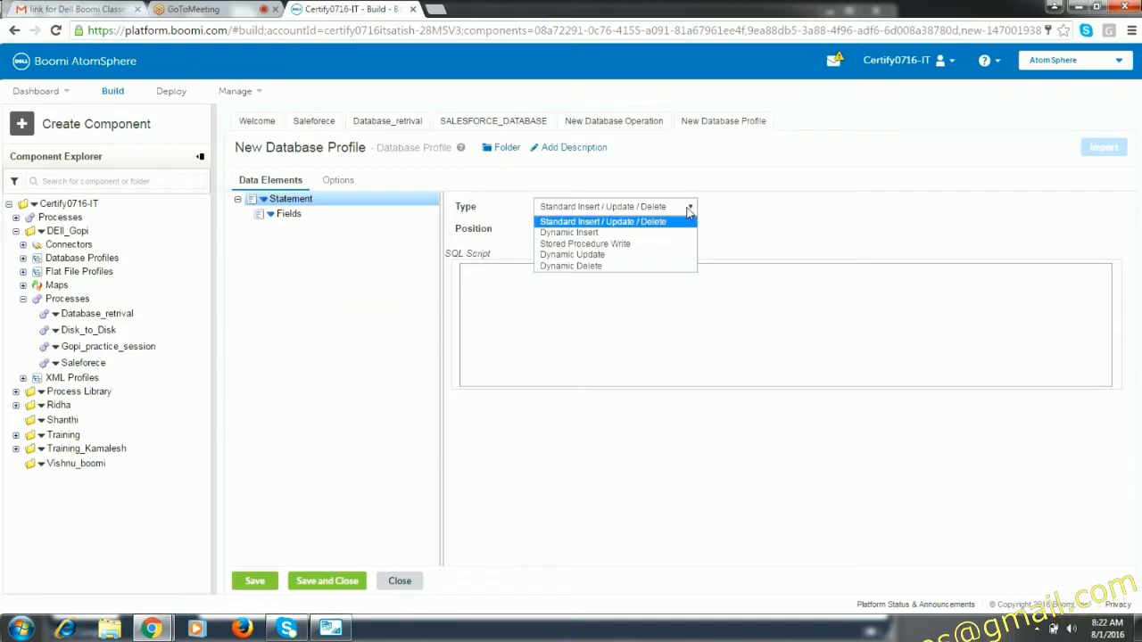
{"action": "mouse_move", "coordinate": [689, 213]}
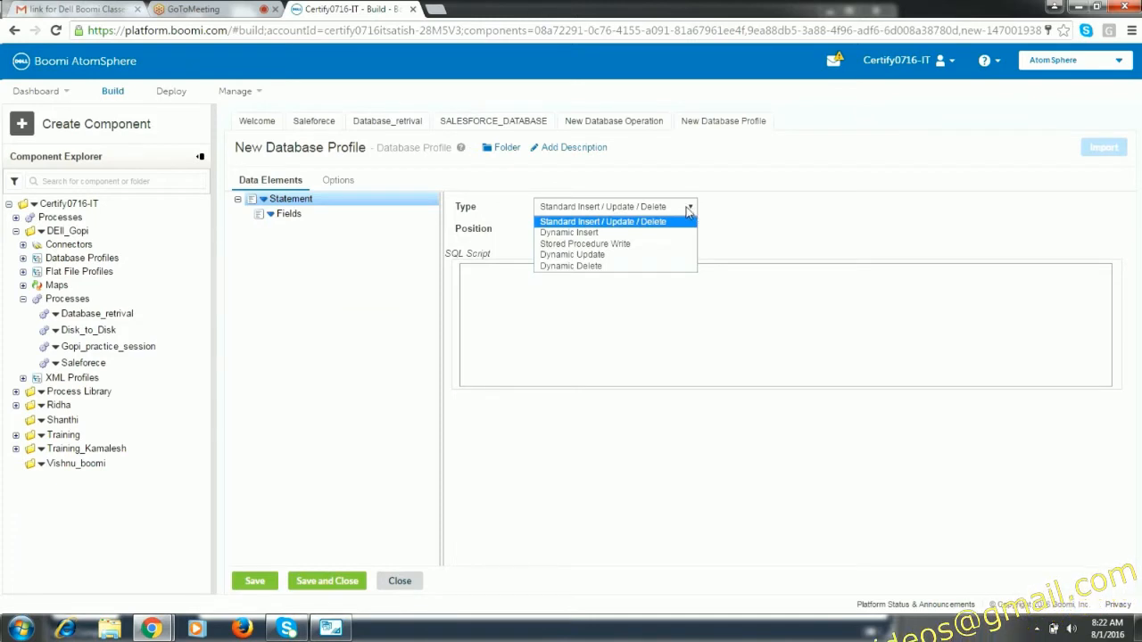
{"action": "left_click", "coordinate": [569, 232]}
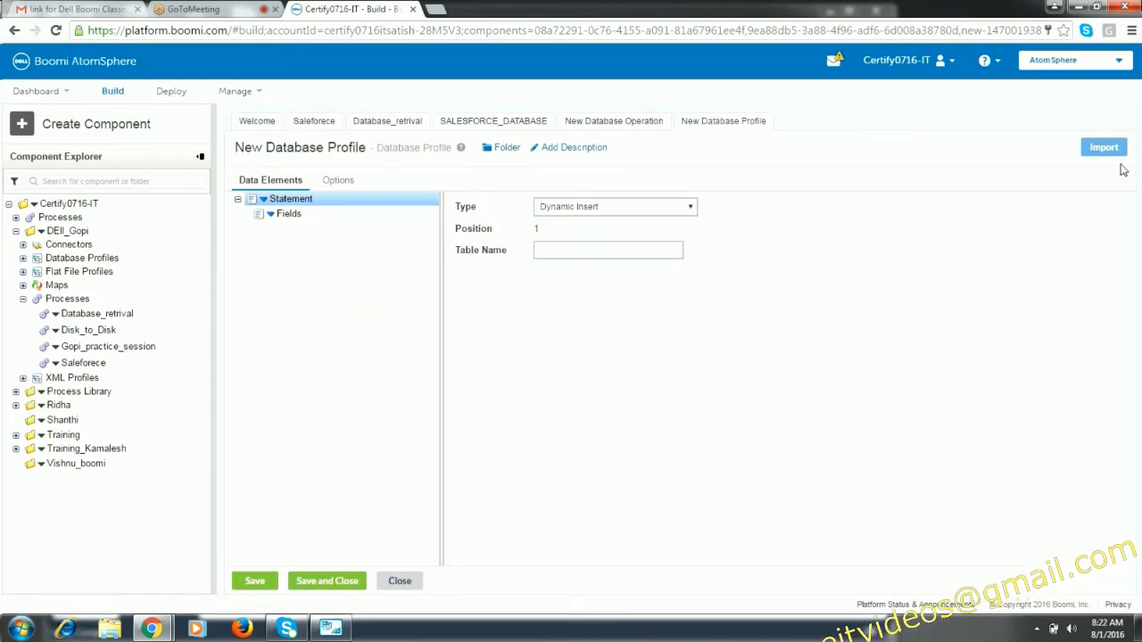
{"action": "mouse_move", "coordinate": [883, 208]}
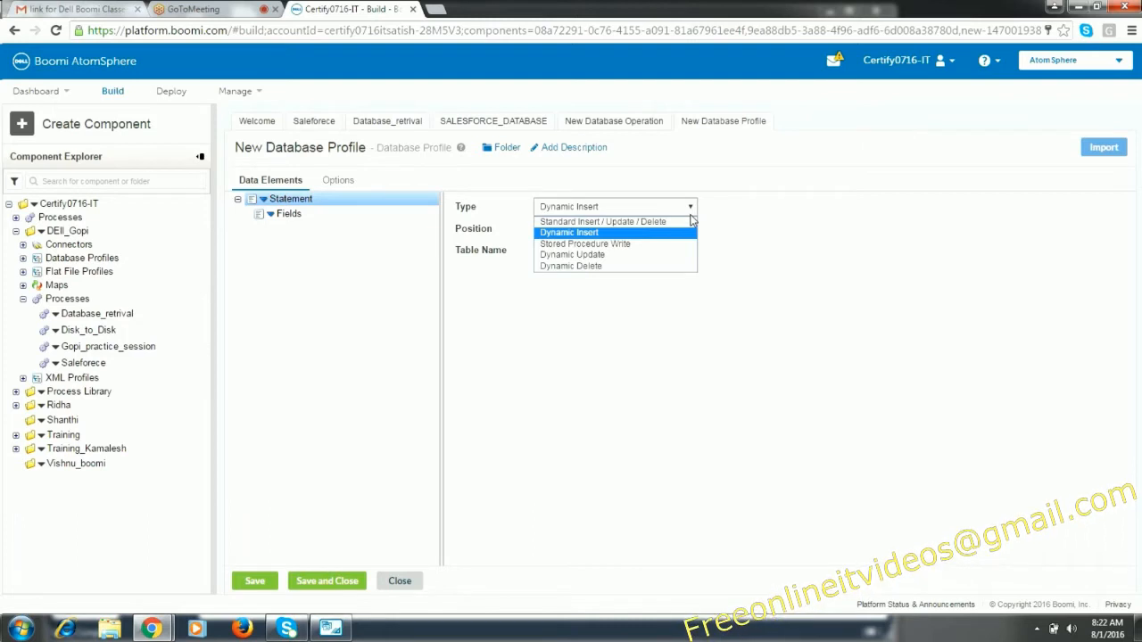
{"action": "mouse_move", "coordinate": [693, 219]}
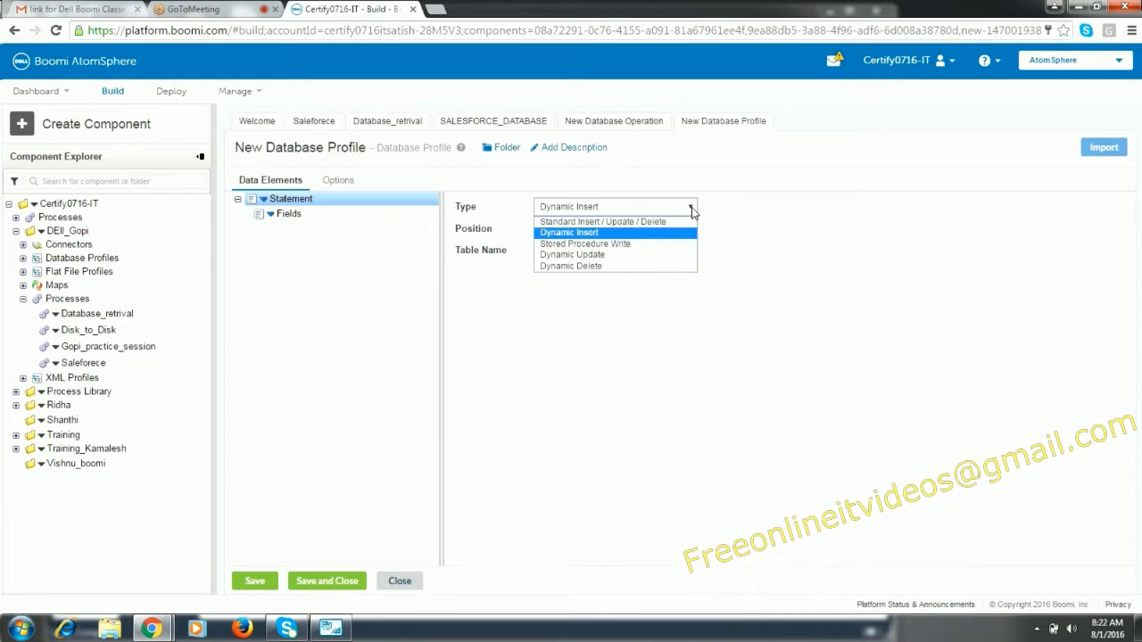
{"action": "left_click", "coordinate": [568, 232]}
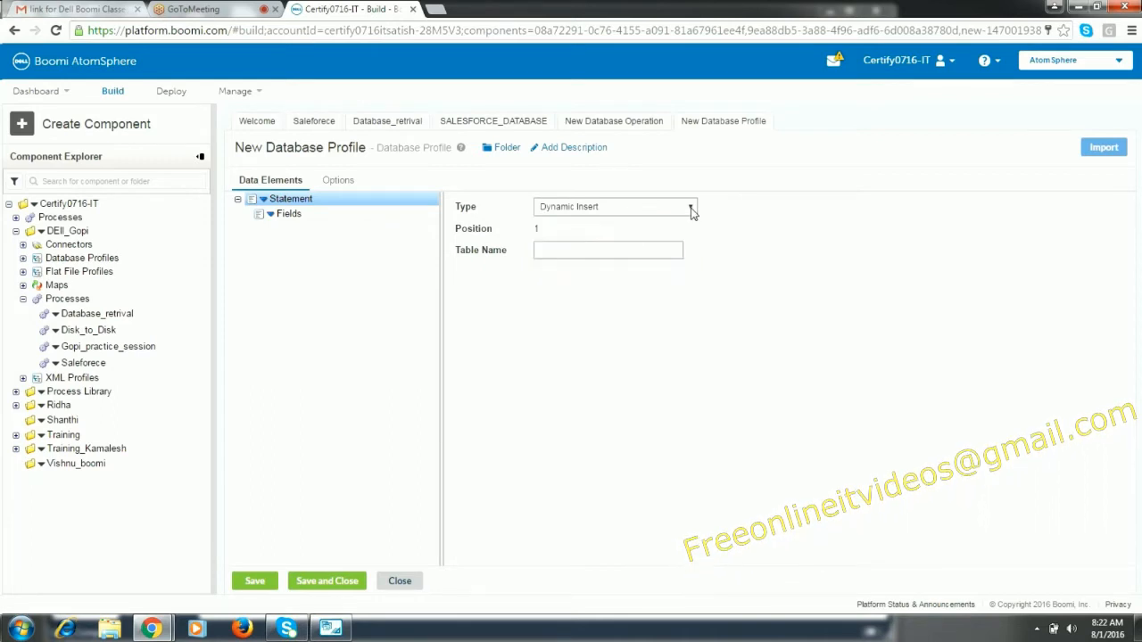
{"action": "mouse_move", "coordinate": [1052, 195]}
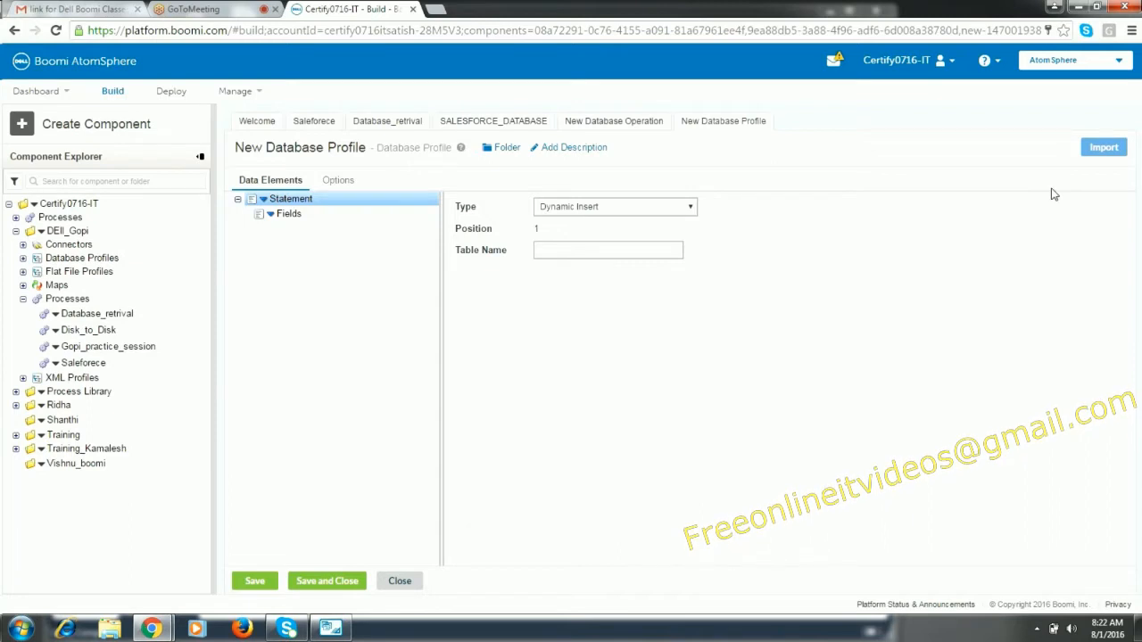
{"action": "mouse_move", "coordinate": [1059, 185]}
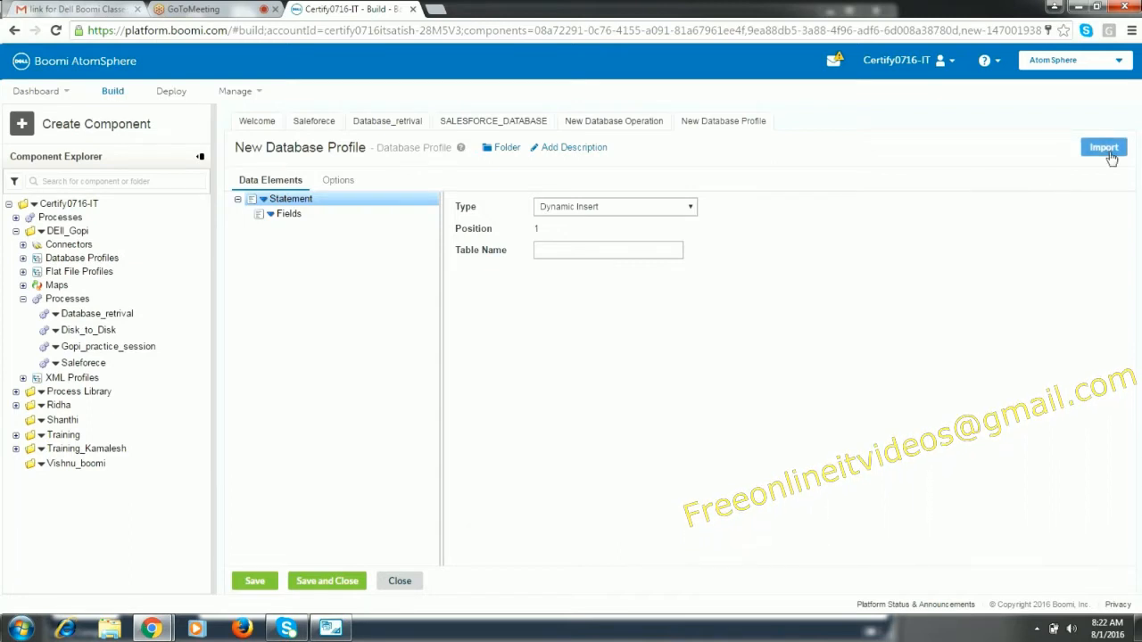
Launch the Database Import Wizard and browse via the local Atom Gopichand-PC.
{"action": "left_click", "coordinate": [1103, 147]}
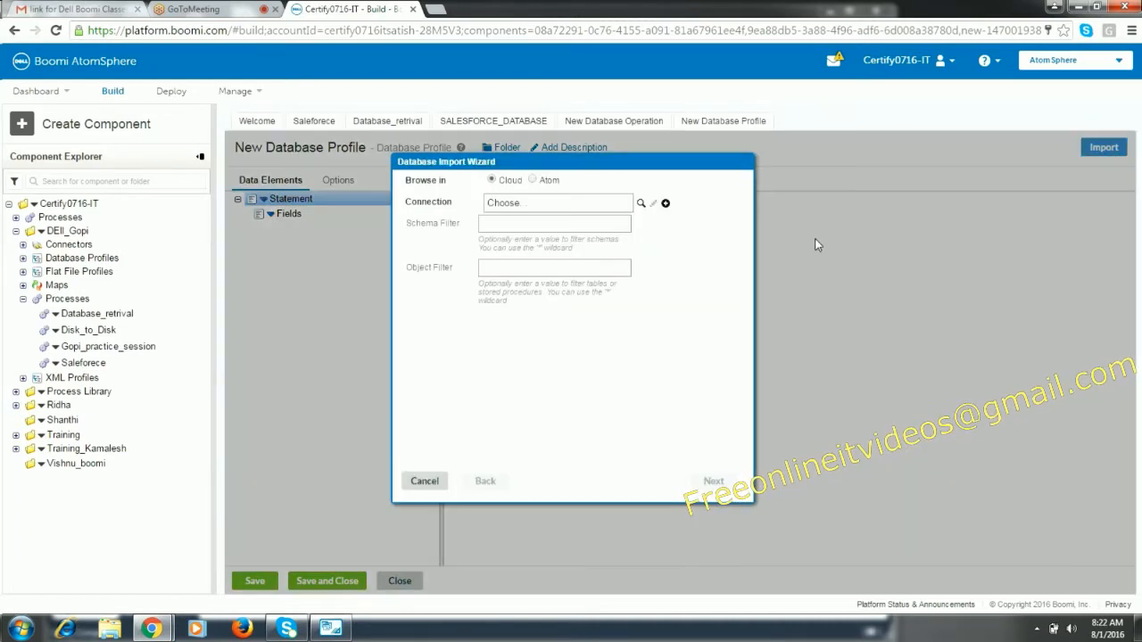
{"action": "left_click", "coordinate": [531, 179]}
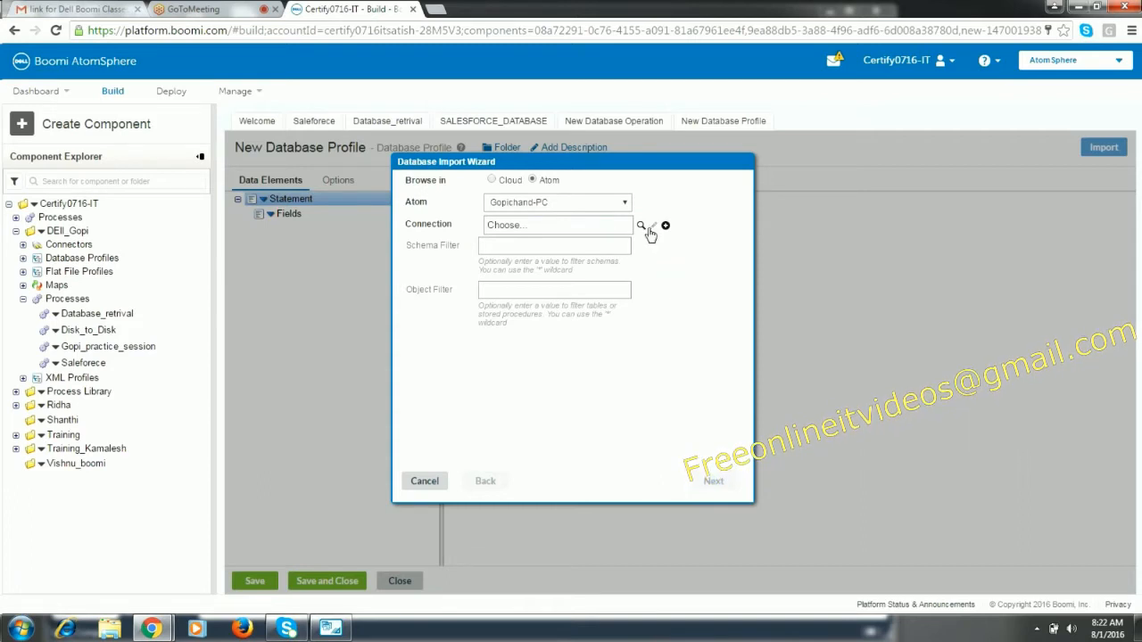
{"action": "mouse_move", "coordinate": [664, 226]}
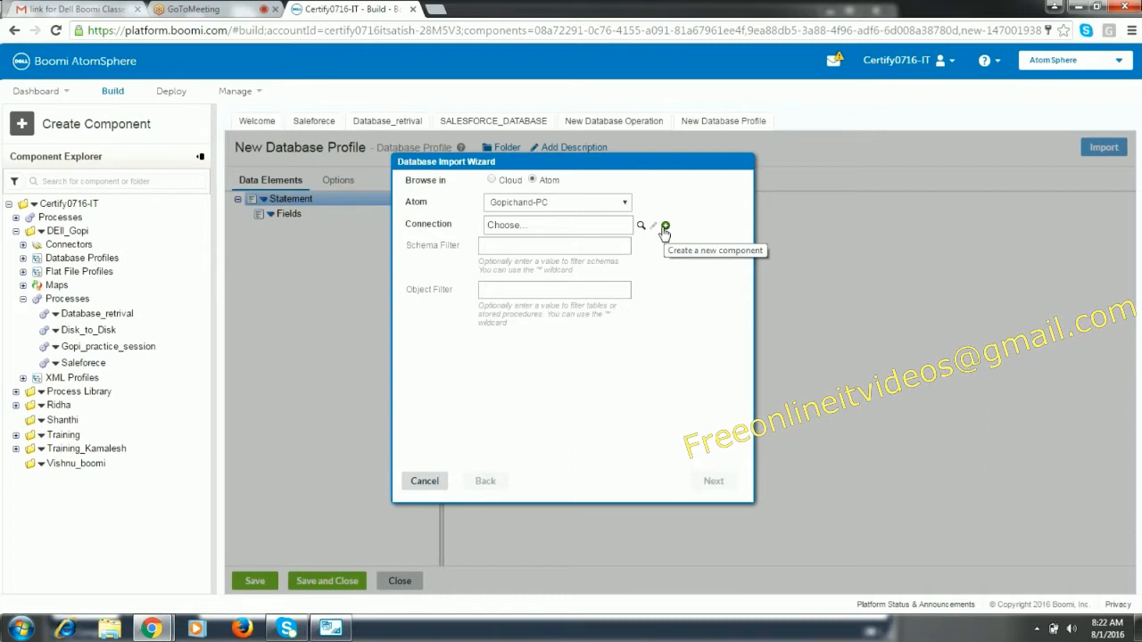
{"action": "left_click", "coordinate": [664, 225]}
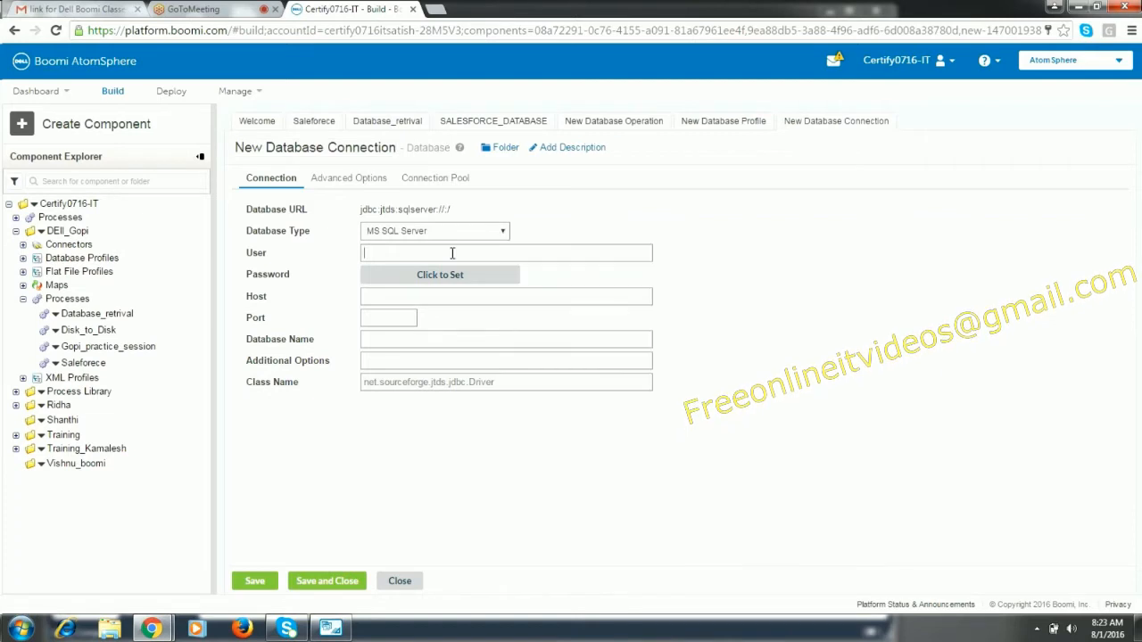
{"action": "mouse_move", "coordinate": [359, 248]}
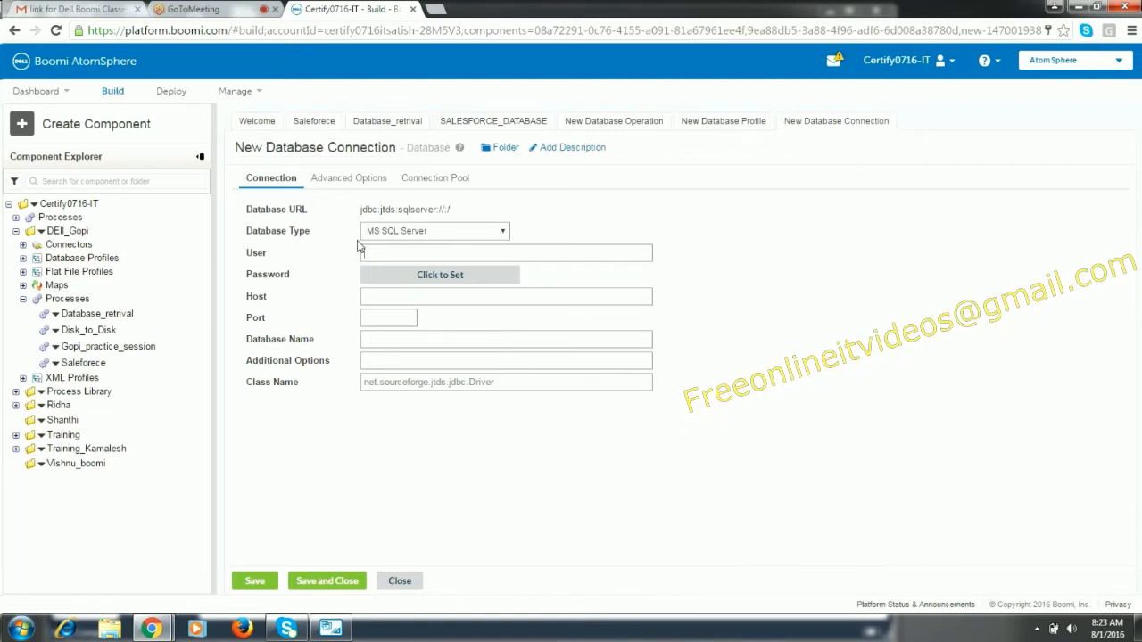
{"action": "mouse_move", "coordinate": [278, 295]}
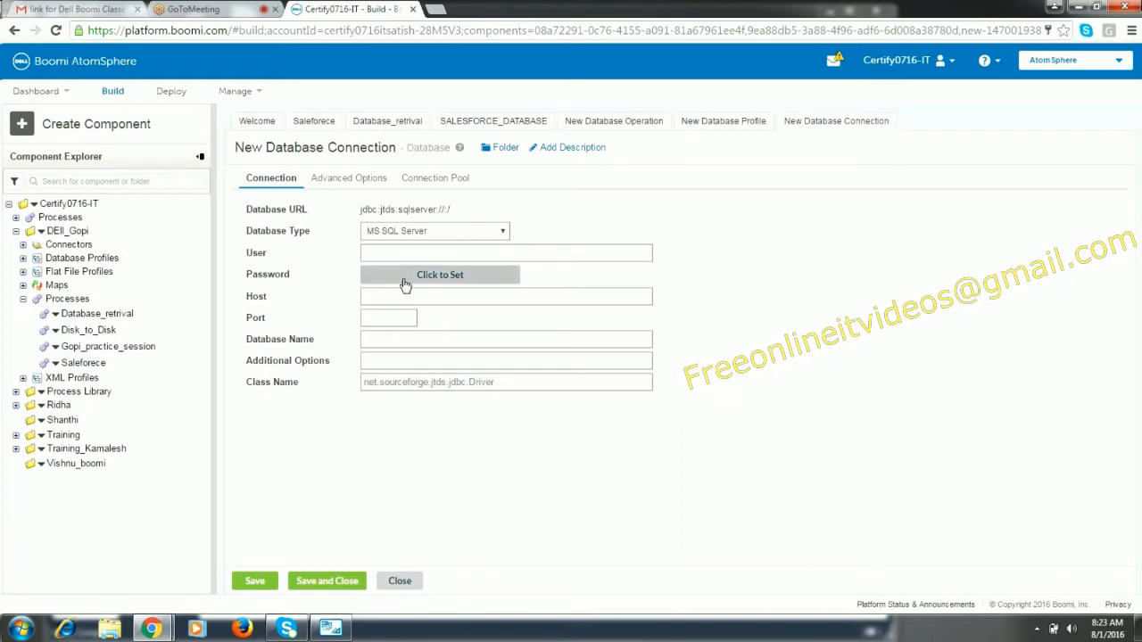
{"action": "mouse_move", "coordinate": [375, 240]}
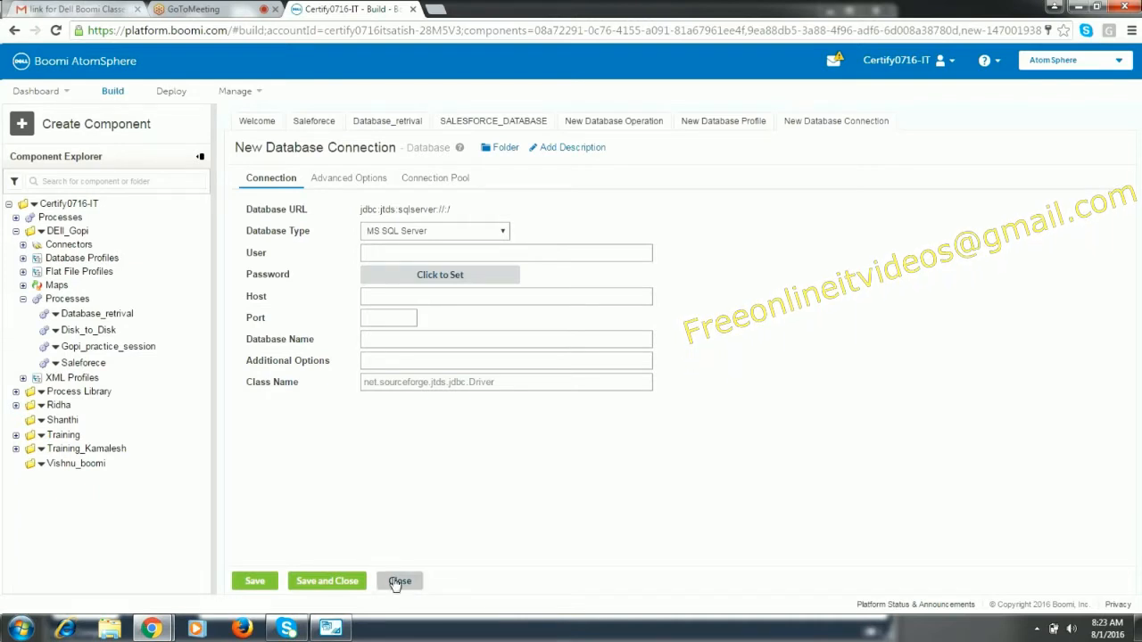
{"action": "left_click", "coordinate": [399, 581]}
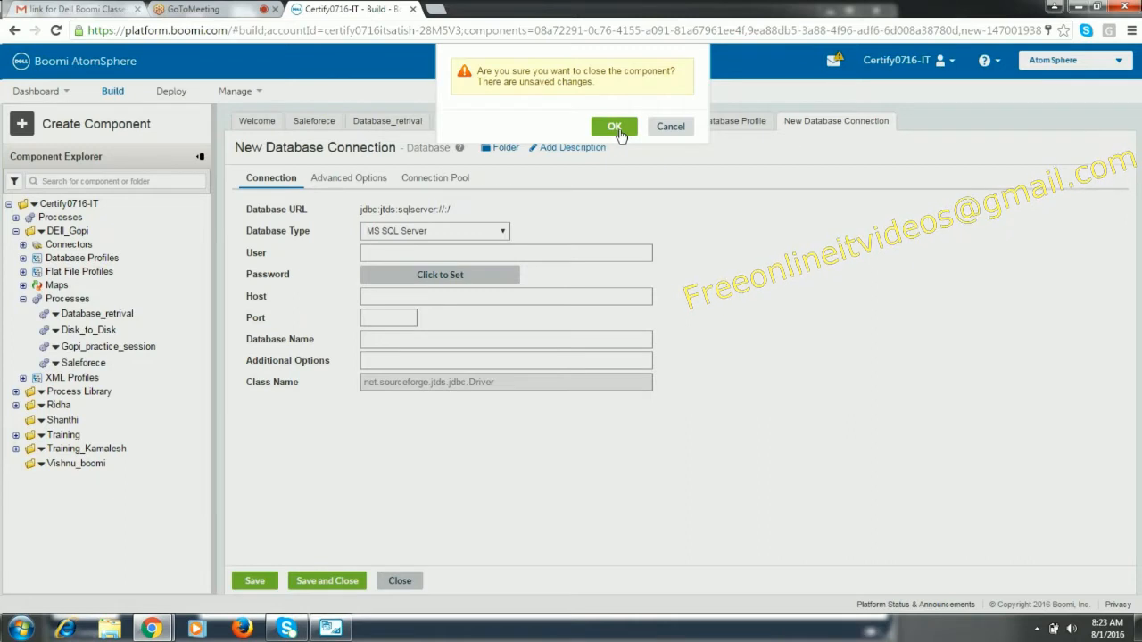
{"action": "left_click", "coordinate": [613, 125]}
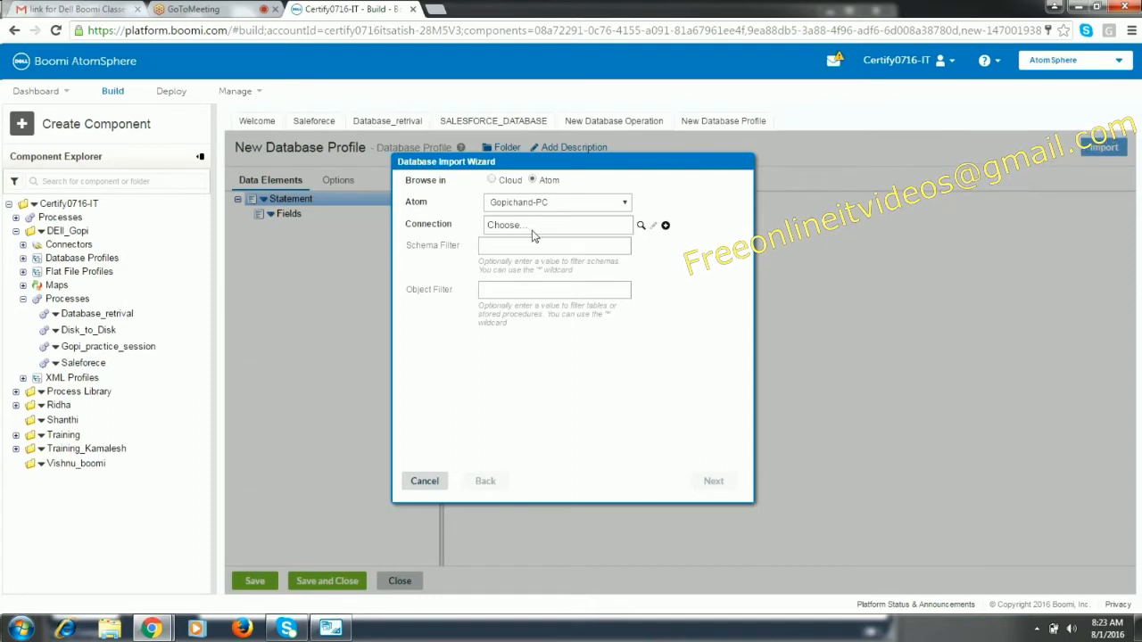
{"action": "mouse_move", "coordinate": [651, 241]}
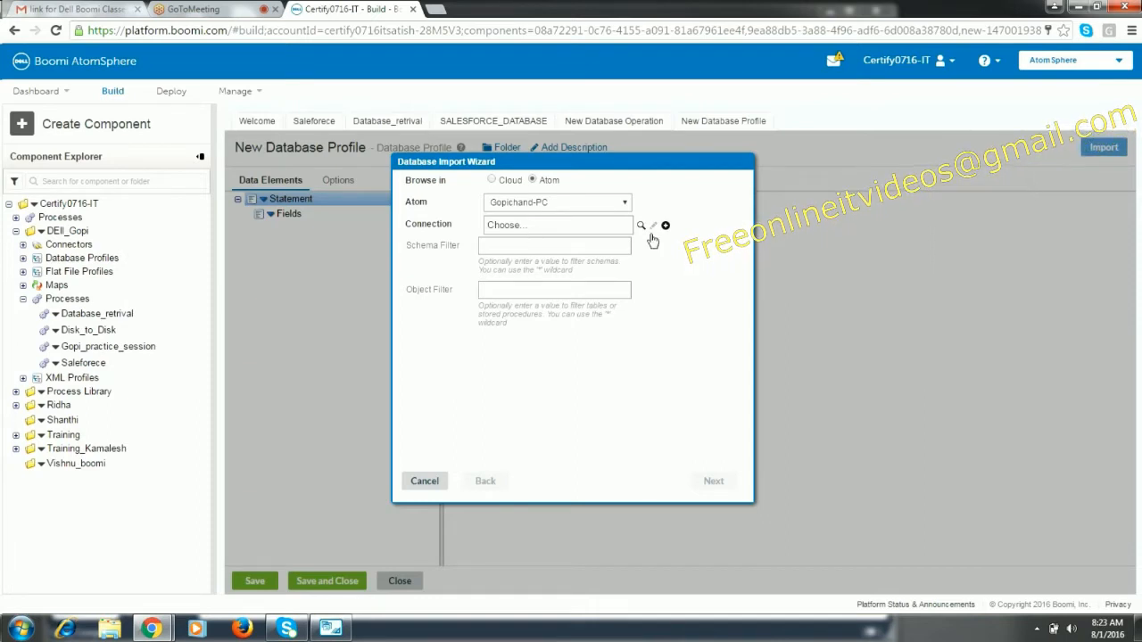
Pick MySQL_Database Connection in the import wizard and proceed past the connection step.
{"action": "left_click", "coordinate": [640, 226]}
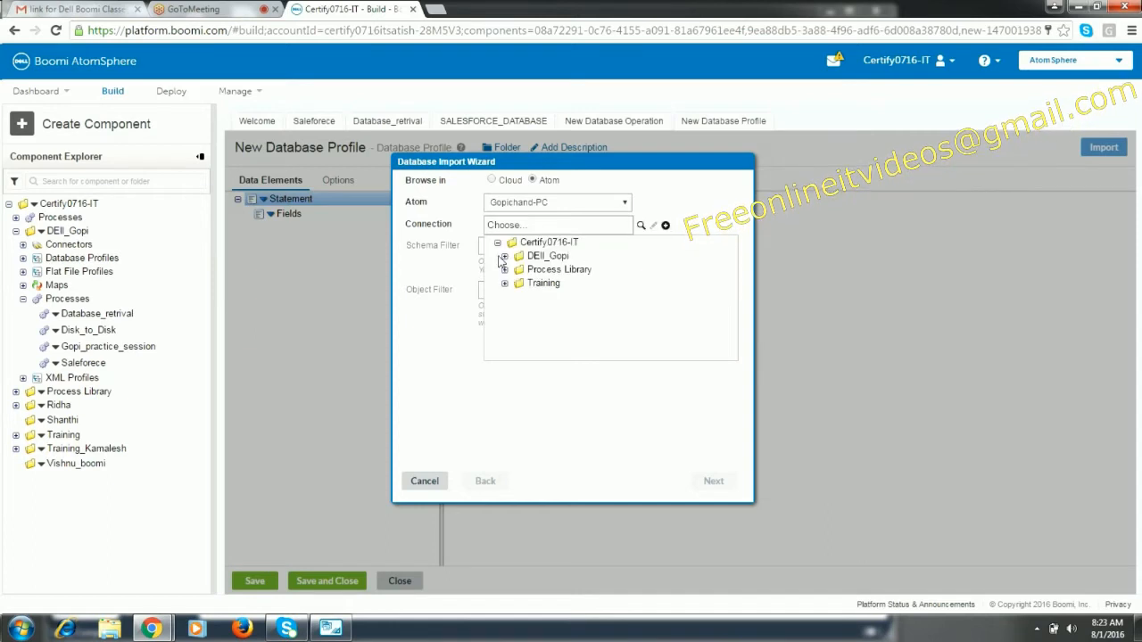
{"action": "left_click", "coordinate": [504, 256]}
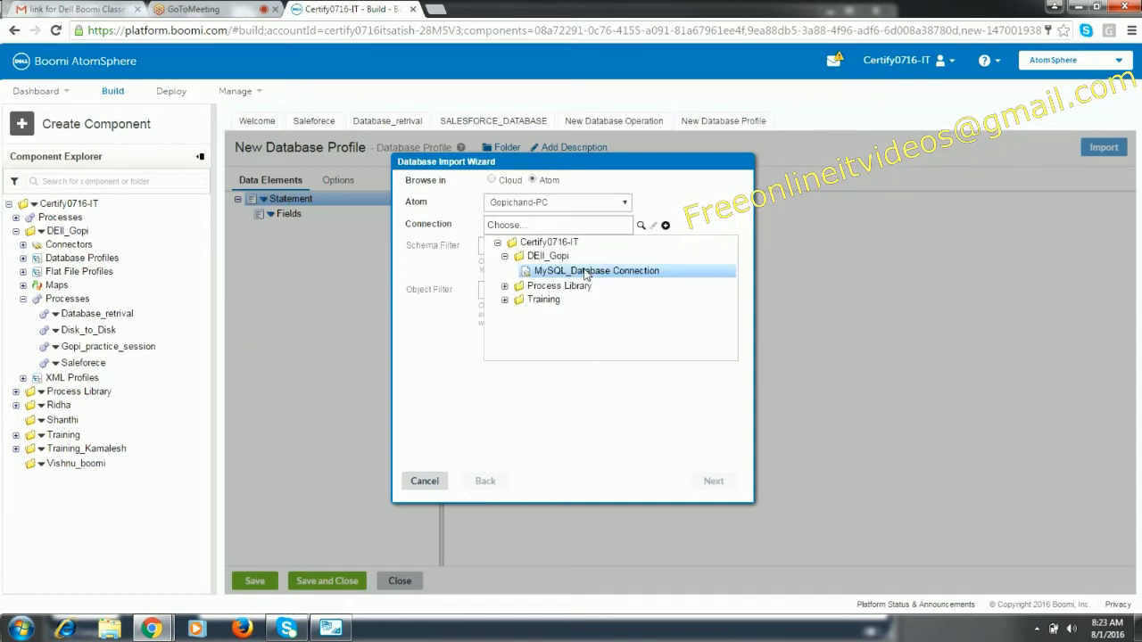
{"action": "left_click", "coordinate": [596, 271]}
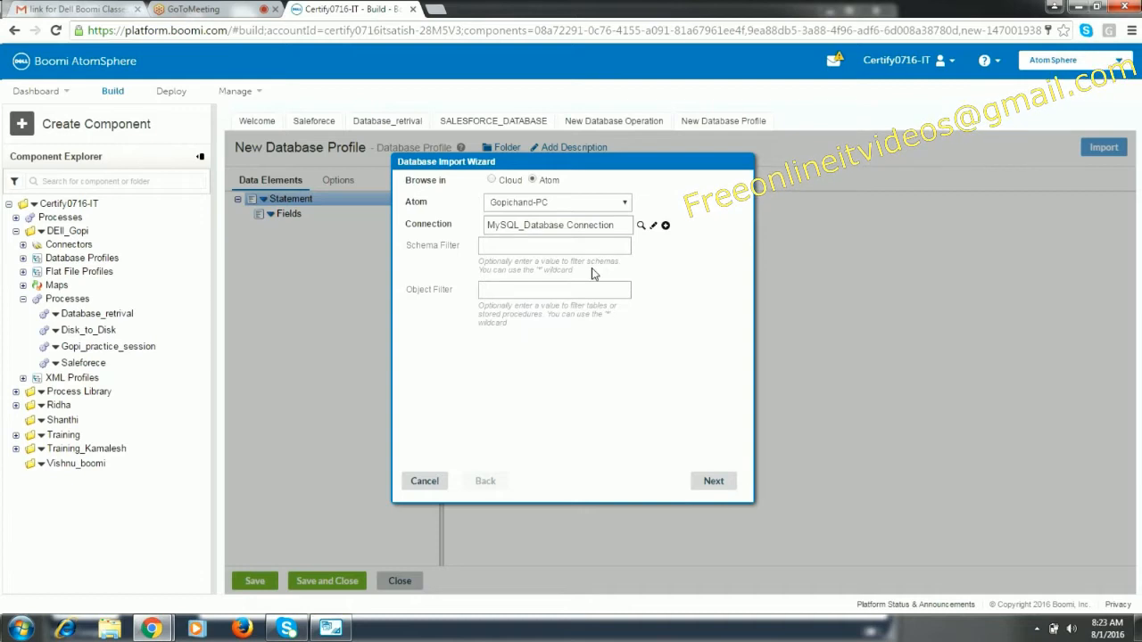
{"action": "mouse_move", "coordinate": [527, 432]}
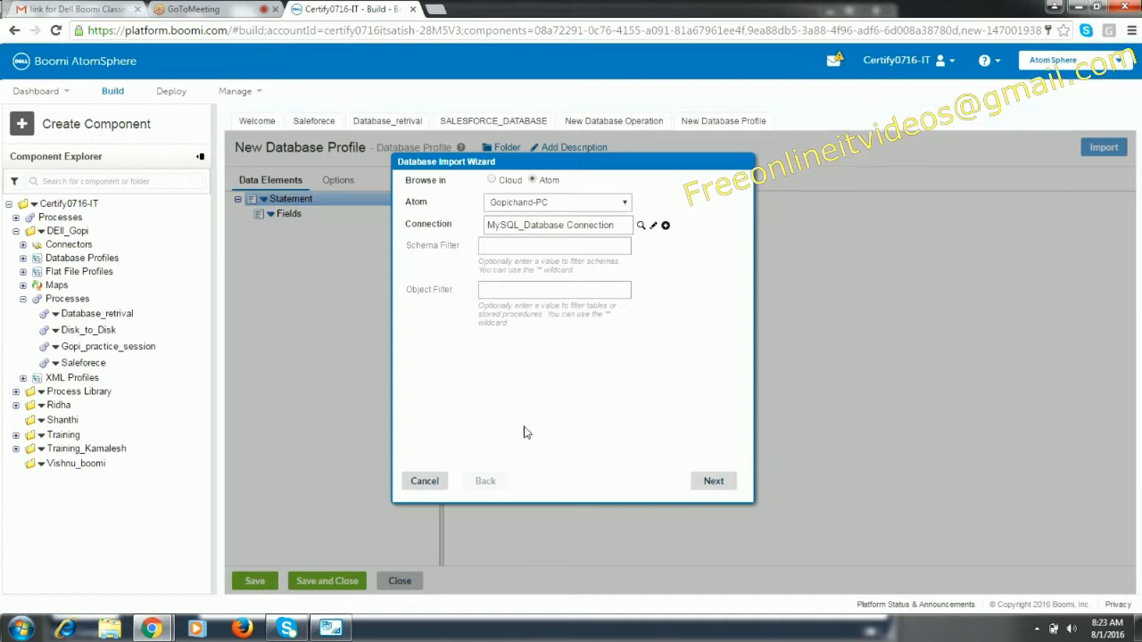
{"action": "left_click", "coordinate": [712, 481]}
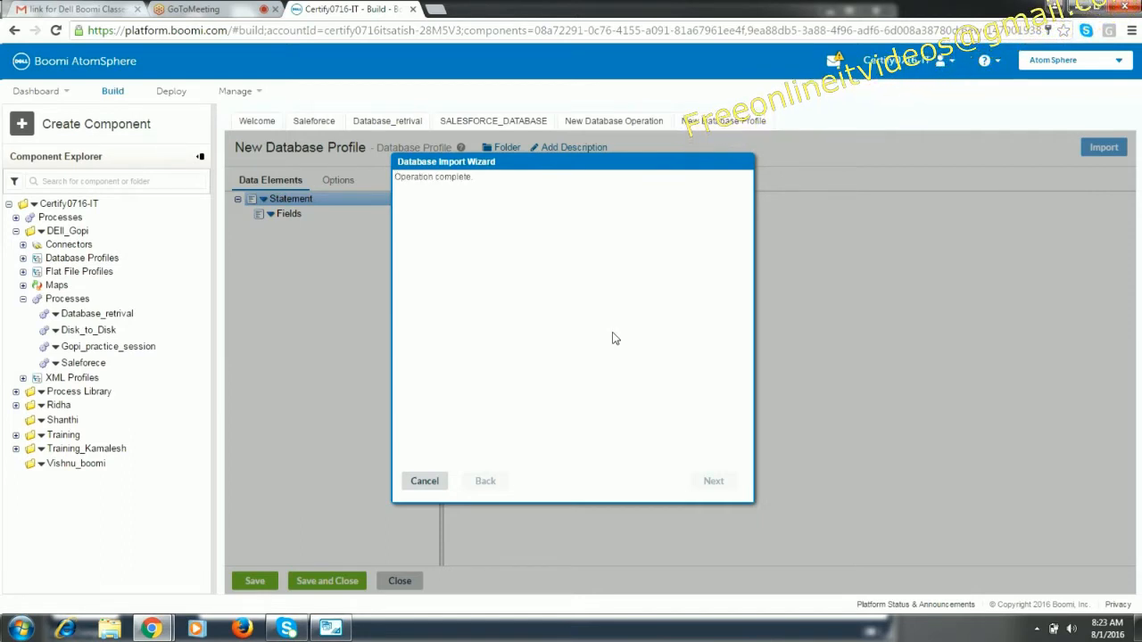
Select the sf_account table and finish importing its columns into the profile.
{"action": "left_click", "coordinate": [713, 481]}
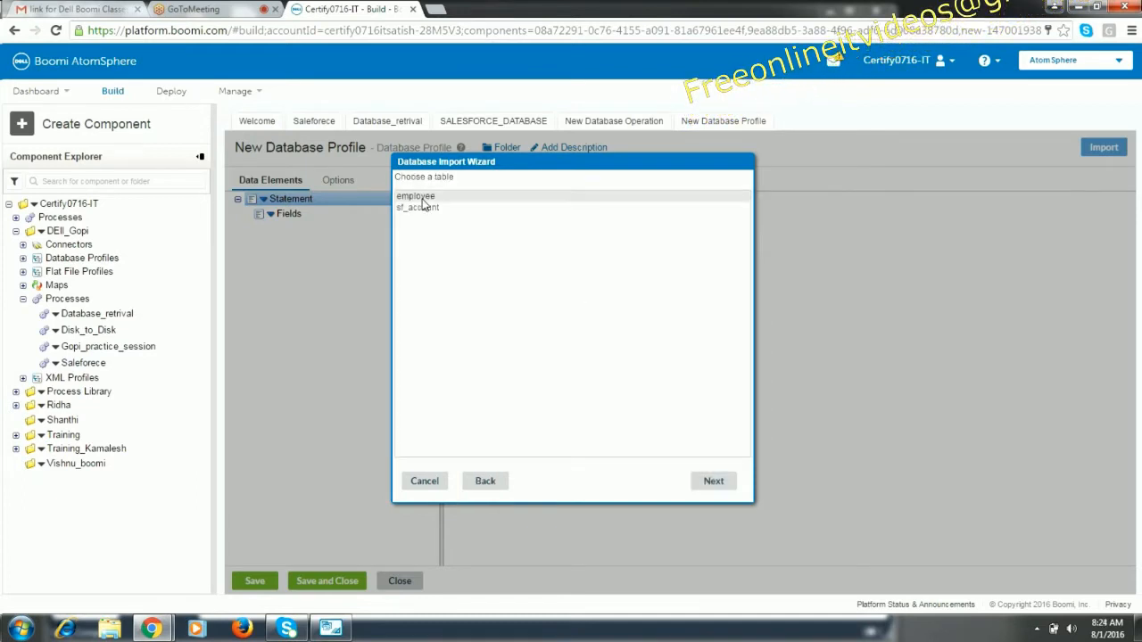
{"action": "left_click", "coordinate": [417, 207]}
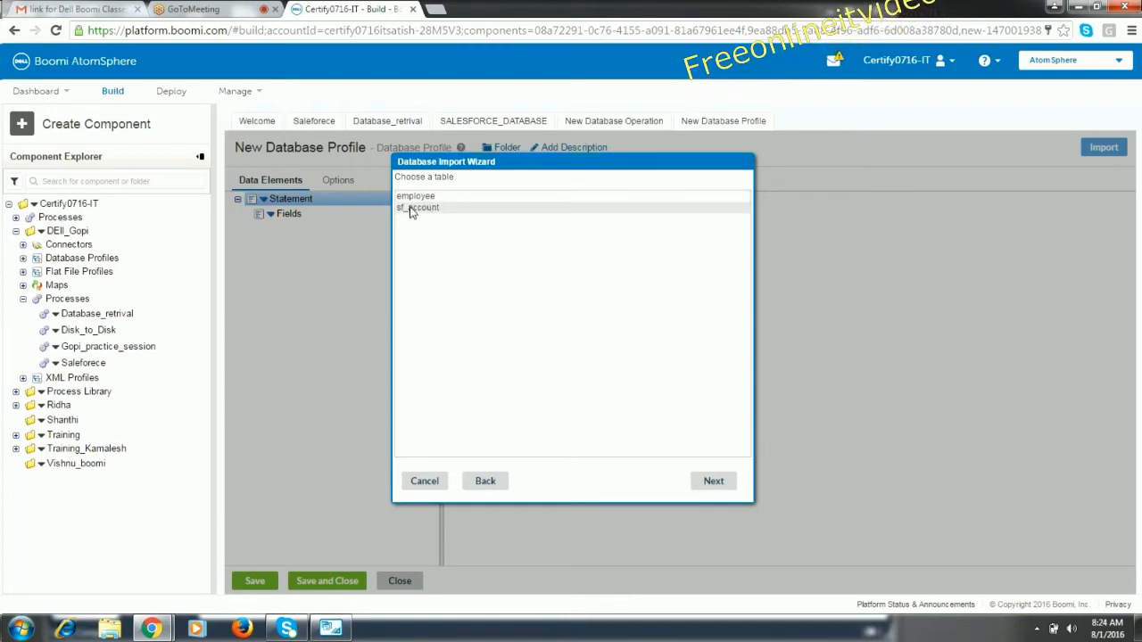
{"action": "mouse_move", "coordinate": [569, 243]}
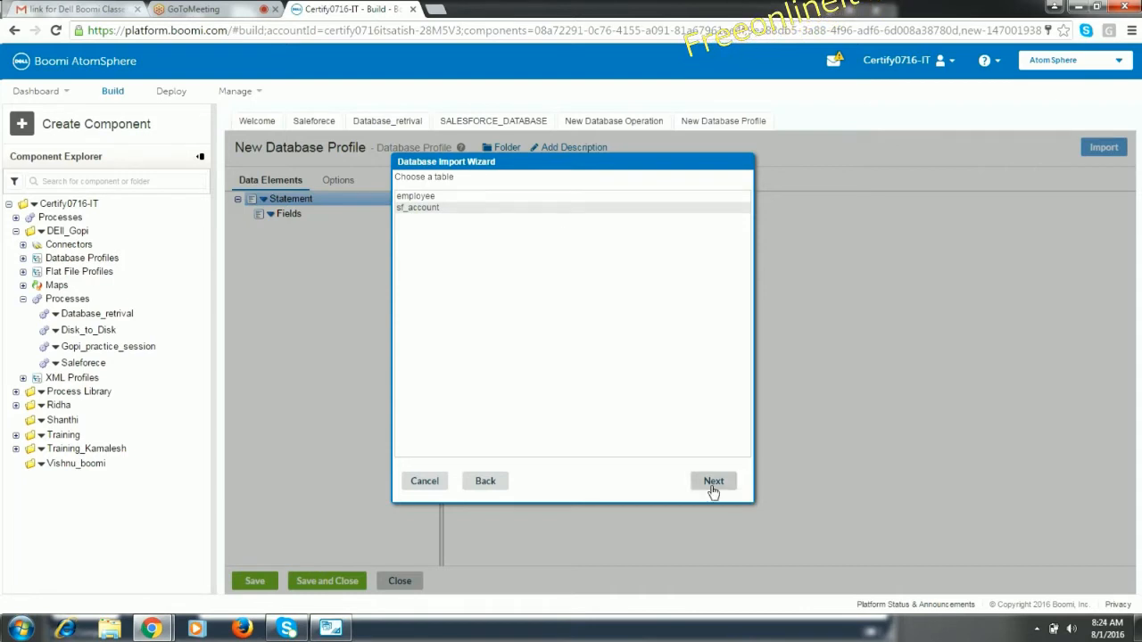
{"action": "left_click", "coordinate": [712, 481]}
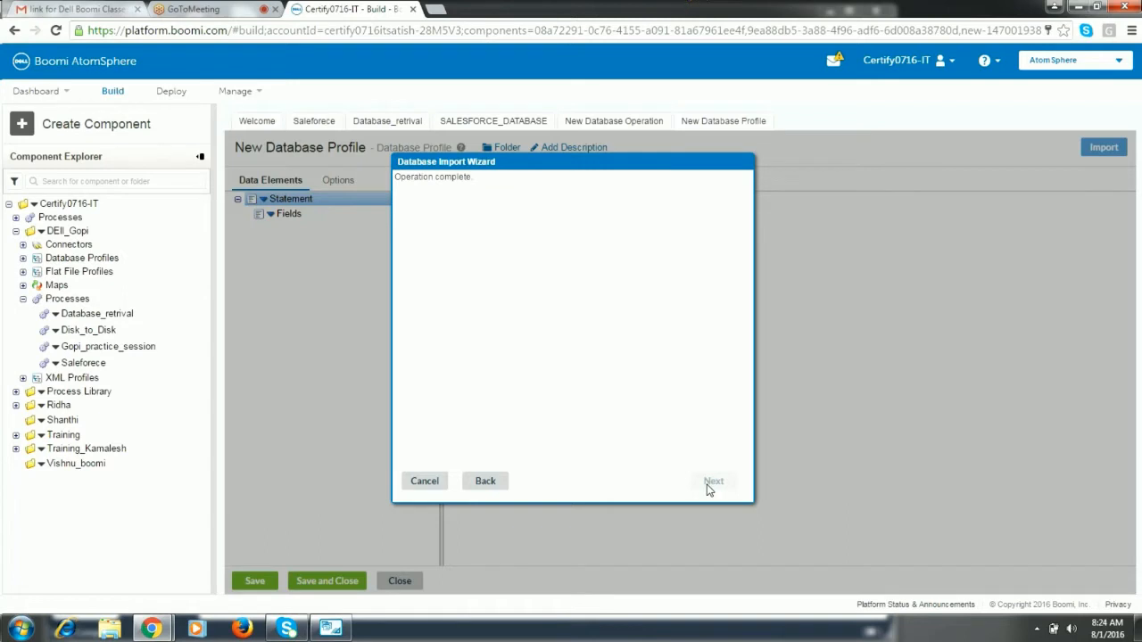
{"action": "left_click", "coordinate": [714, 480]}
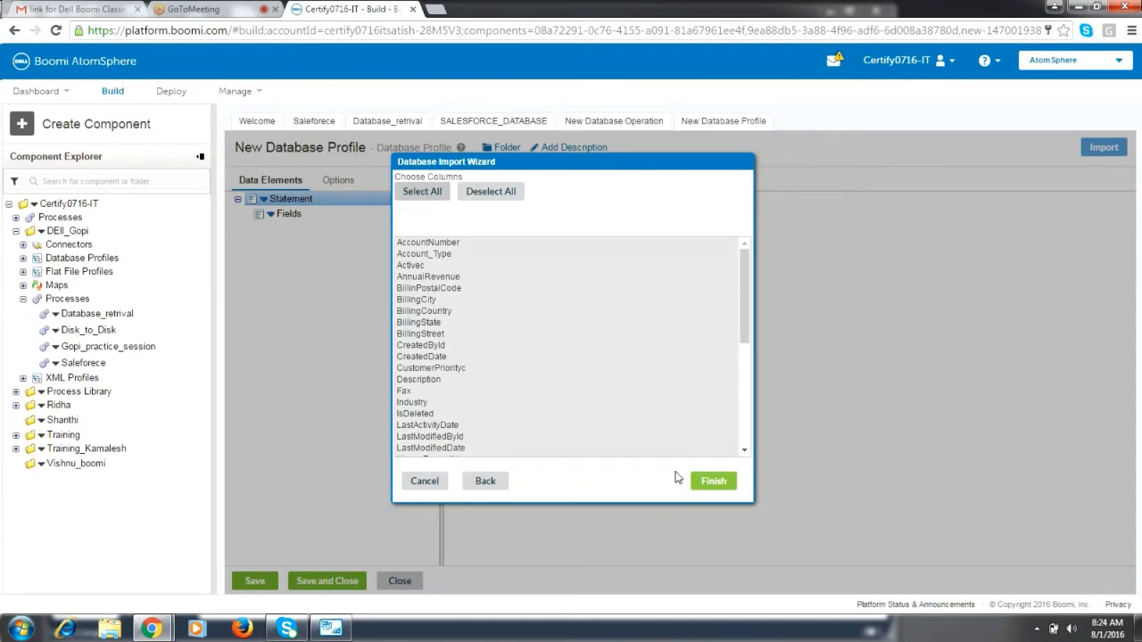
{"action": "left_click", "coordinate": [713, 481]}
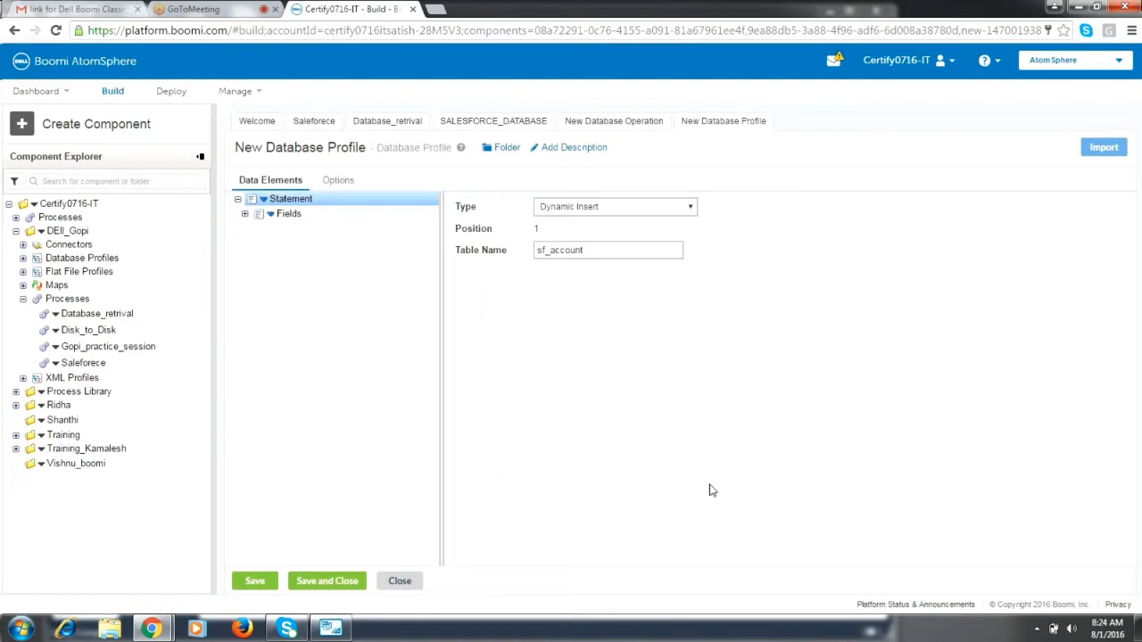
{"action": "mouse_move", "coordinate": [236, 251]}
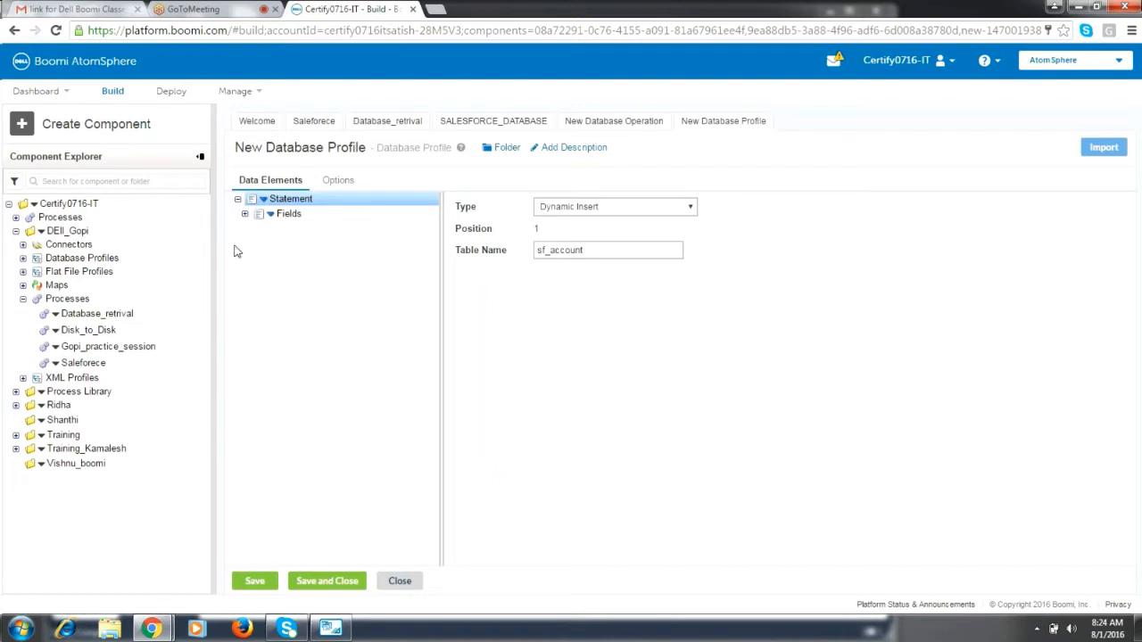
Expand the imported sf_account fields, dismiss the navigate-away warning, and view execution options.
{"action": "left_click", "coordinate": [244, 213]}
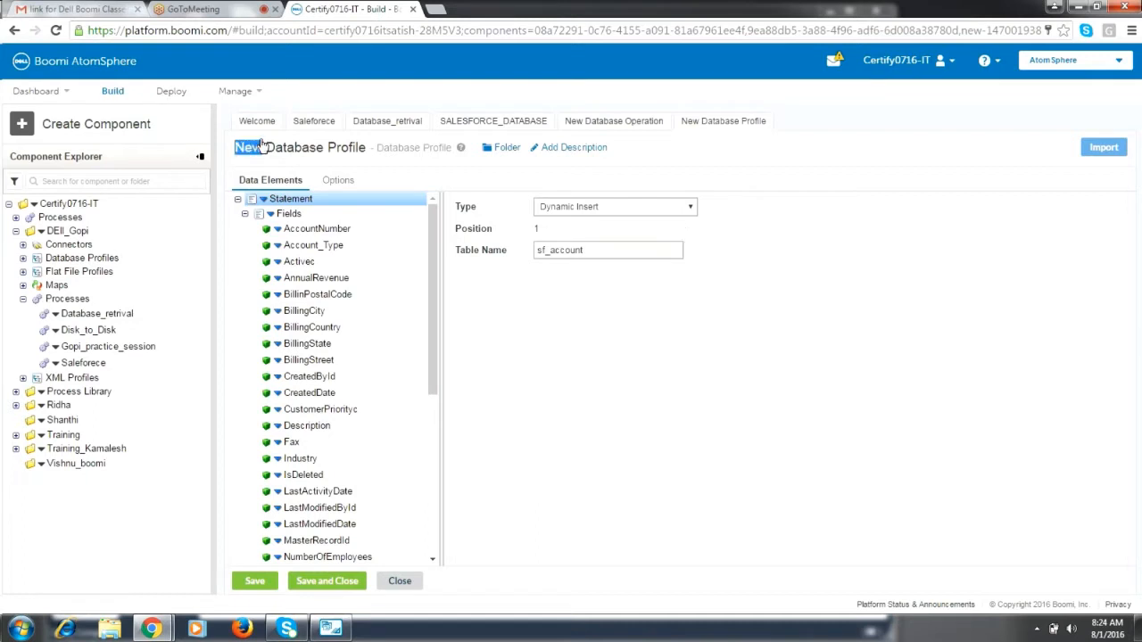
{"action": "mouse_move", "coordinate": [271, 165]}
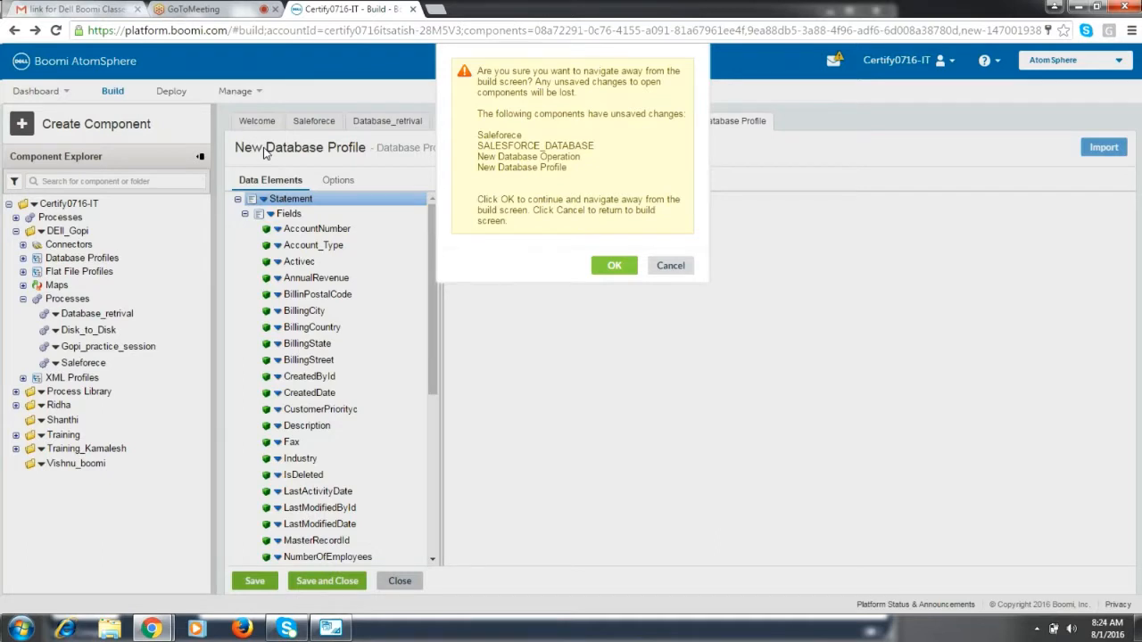
{"action": "left_click", "coordinate": [614, 265]}
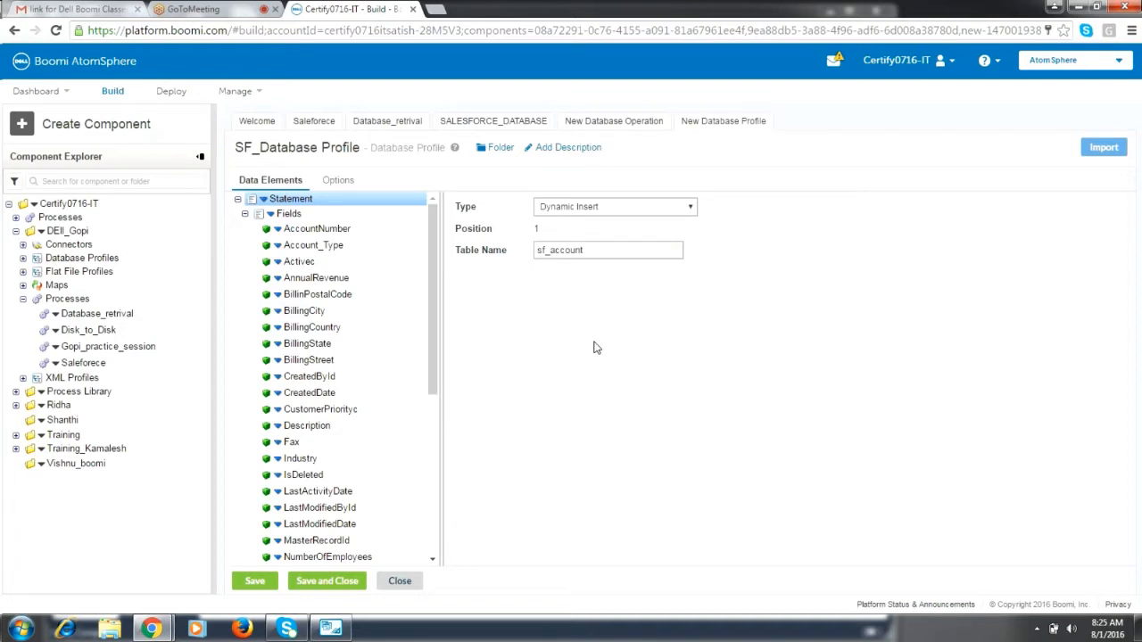
{"action": "mouse_move", "coordinate": [415, 451]}
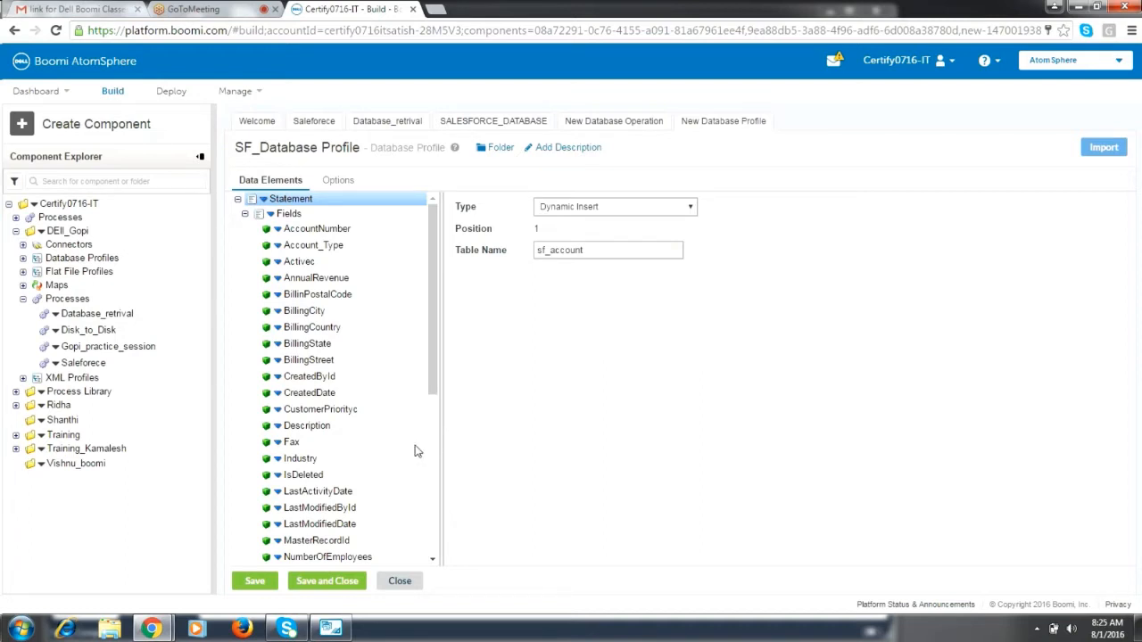
{"action": "left_click", "coordinate": [335, 179]}
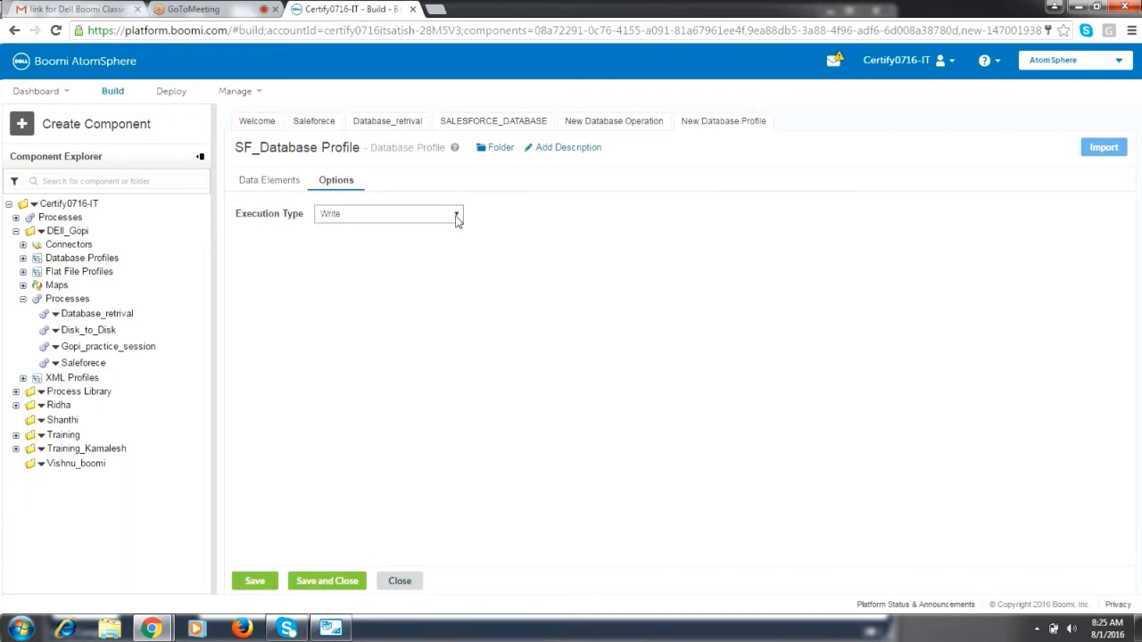
Save and close SF_Database Profile, then save SF_Database Operation and close it.
{"action": "left_click", "coordinate": [269, 180]}
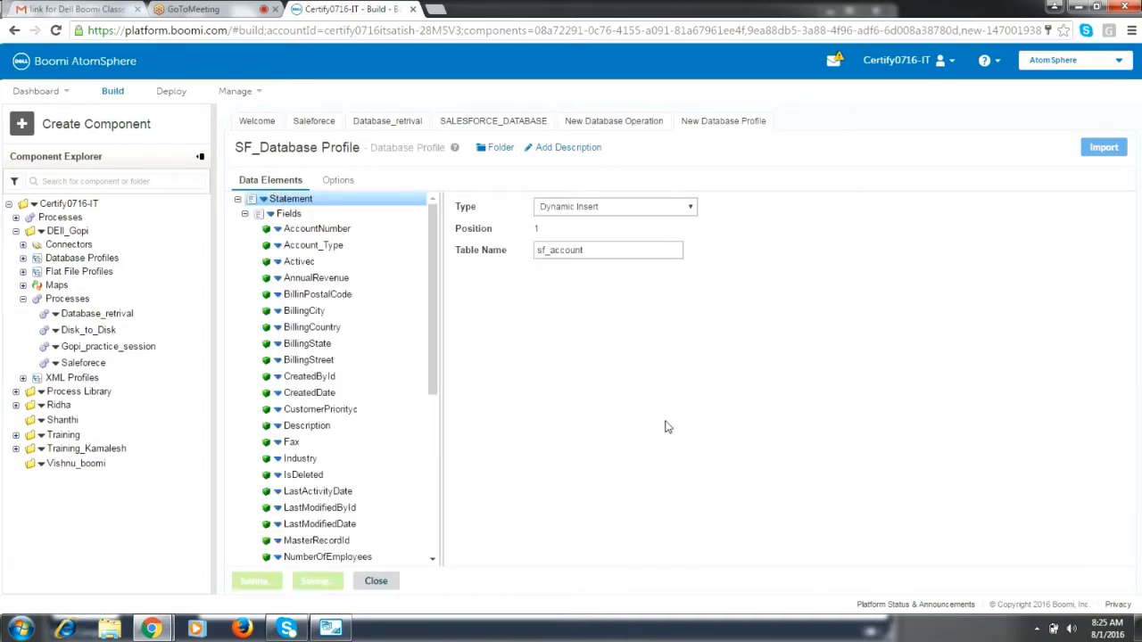
{"action": "left_click", "coordinate": [256, 581]}
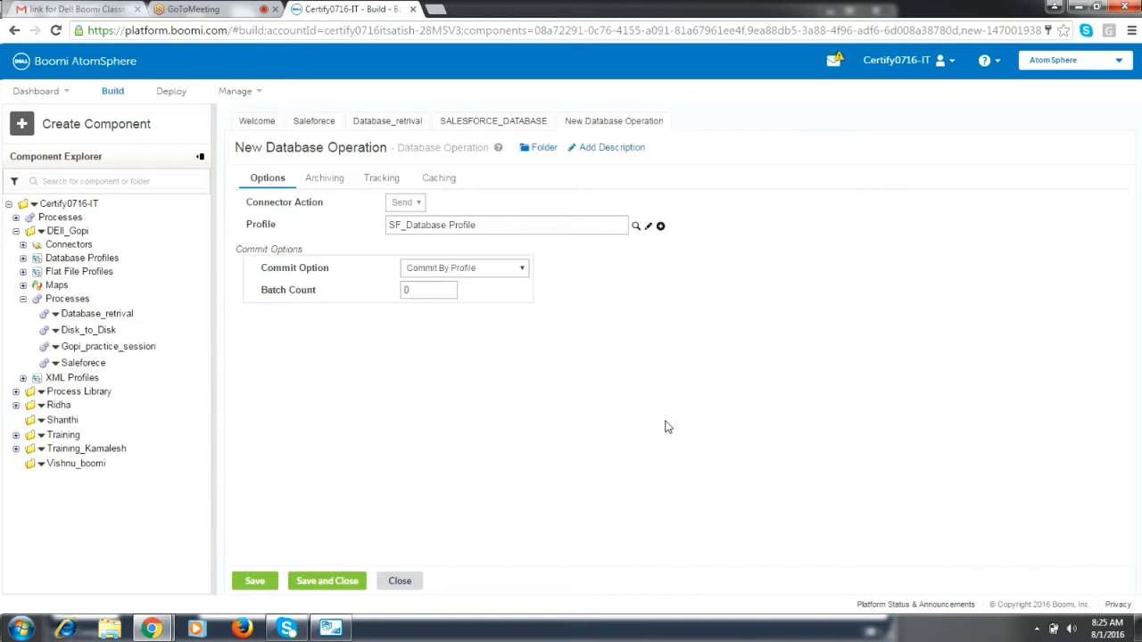
{"action": "mouse_move", "coordinate": [417, 472]}
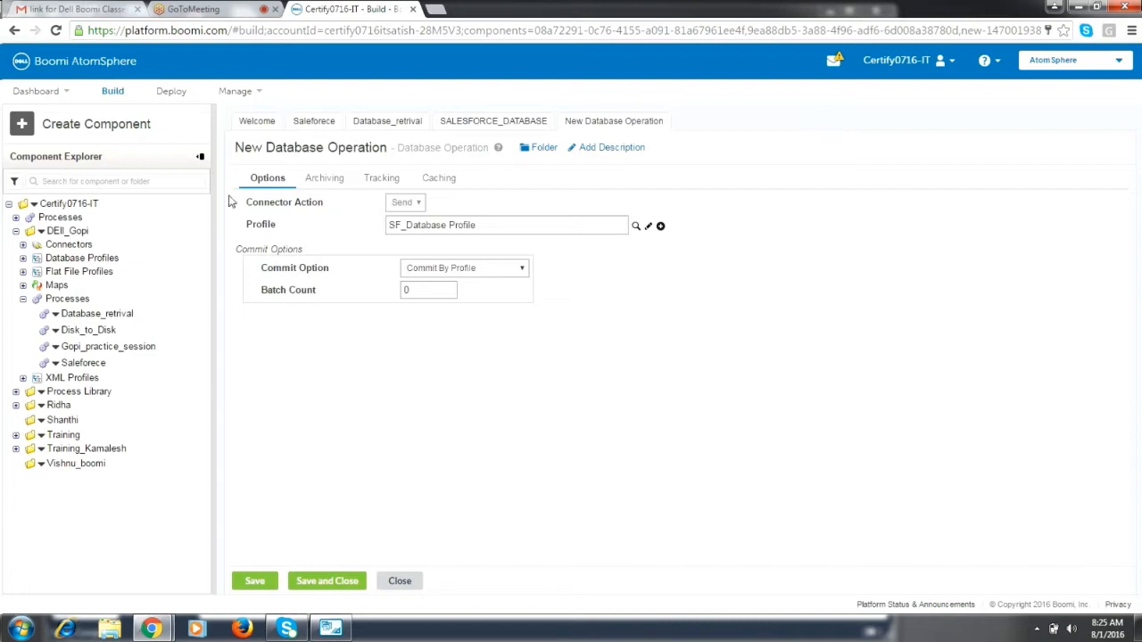
{"action": "mouse_move", "coordinate": [260, 162]}
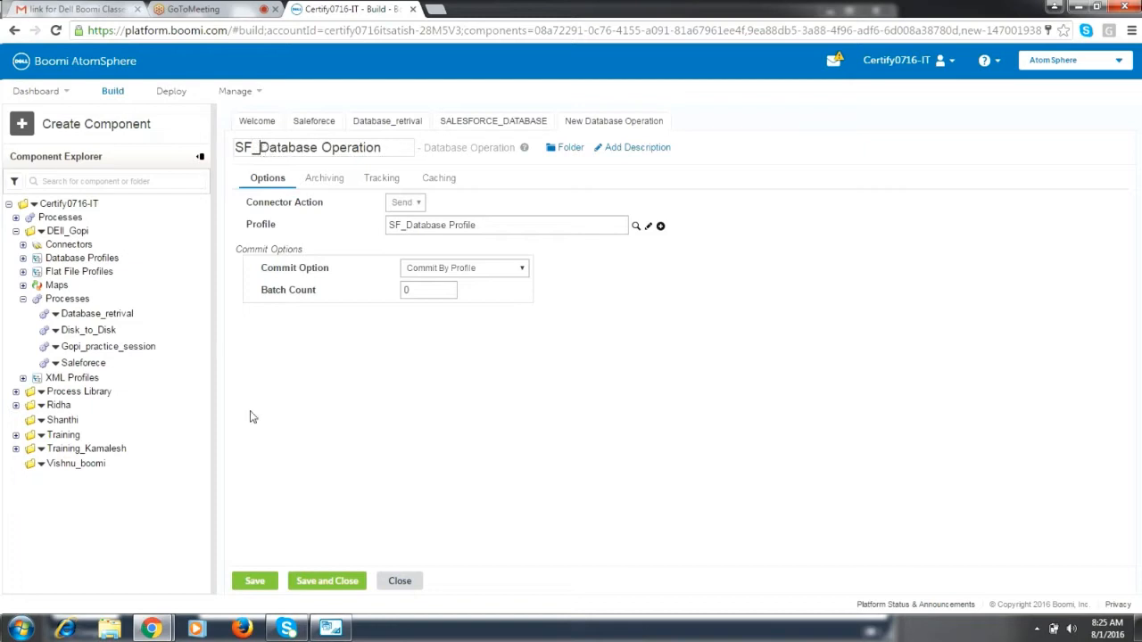
{"action": "mouse_move", "coordinate": [254, 580]}
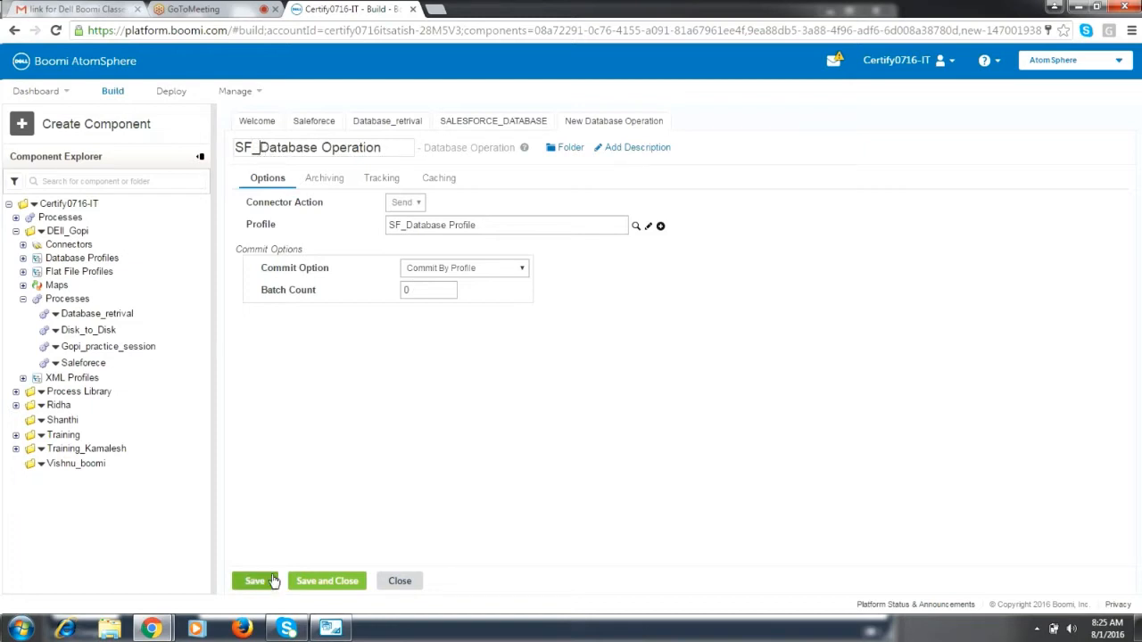
{"action": "left_click", "coordinate": [254, 581]}
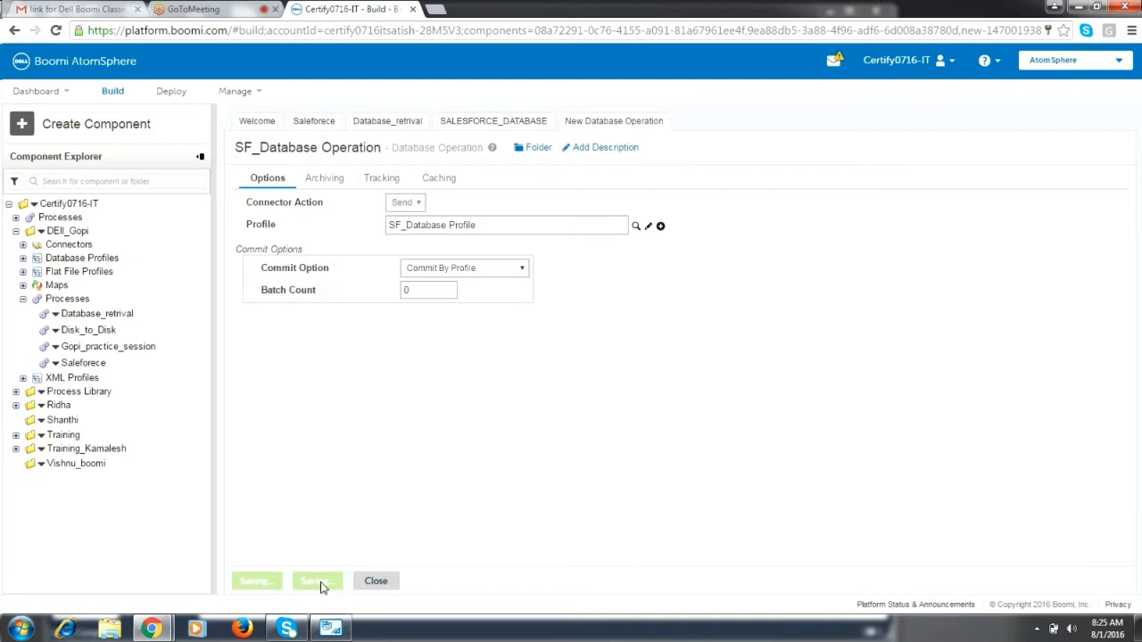
{"action": "left_click", "coordinate": [318, 581]}
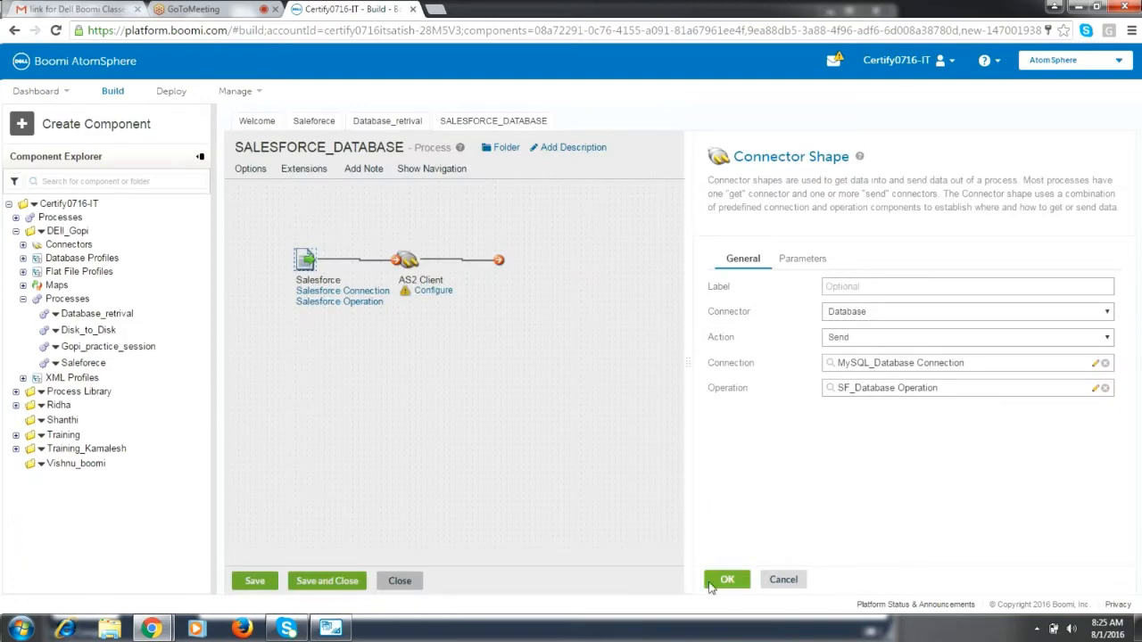
Confirm the Database connector: Send action, MySQL_Database Connection, SF_Database Operation.
{"action": "left_click", "coordinate": [726, 579]}
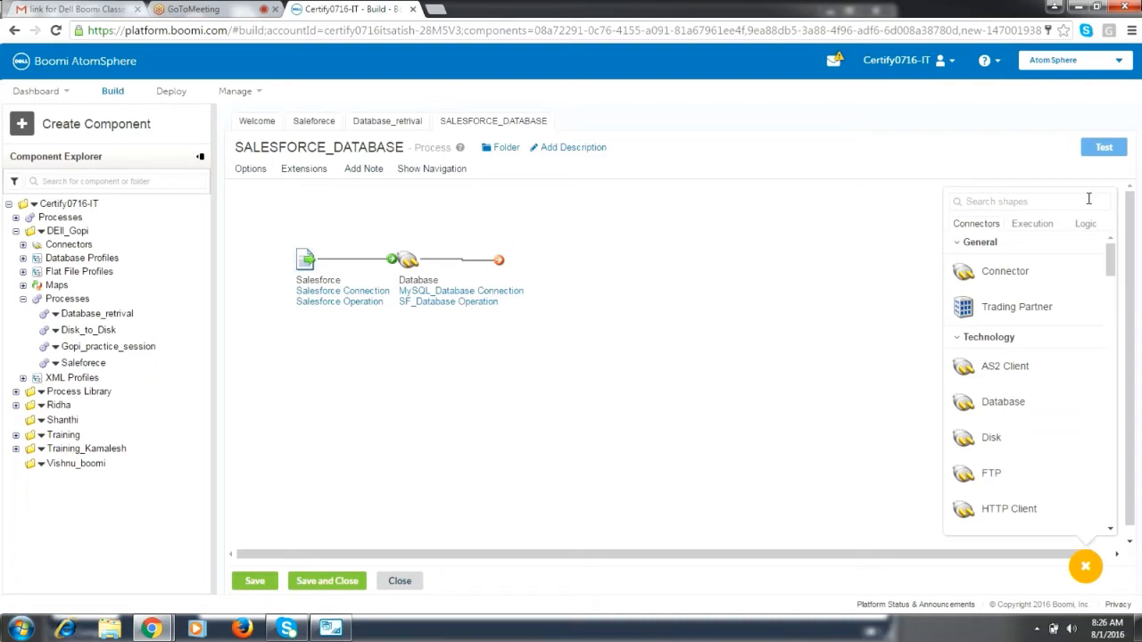
Drag the Database shape far right and search the shapes palette for 'map'.
{"action": "left_click", "coordinate": [407, 259]}
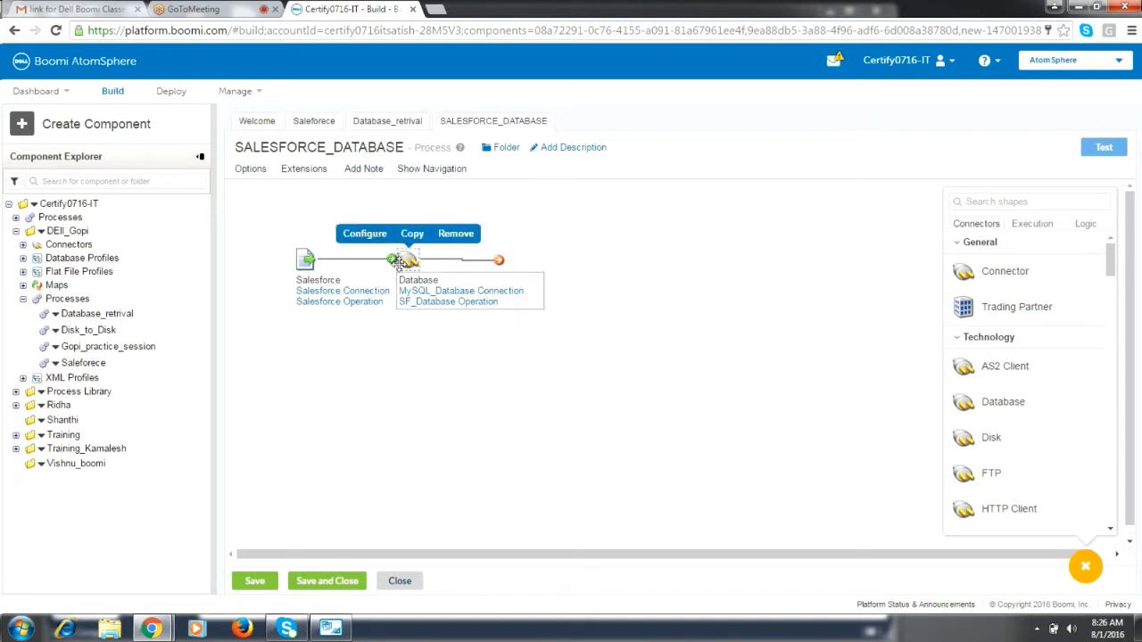
{"action": "left_click_drag", "start_coordinate": [402, 259], "coordinate": [544, 259]}
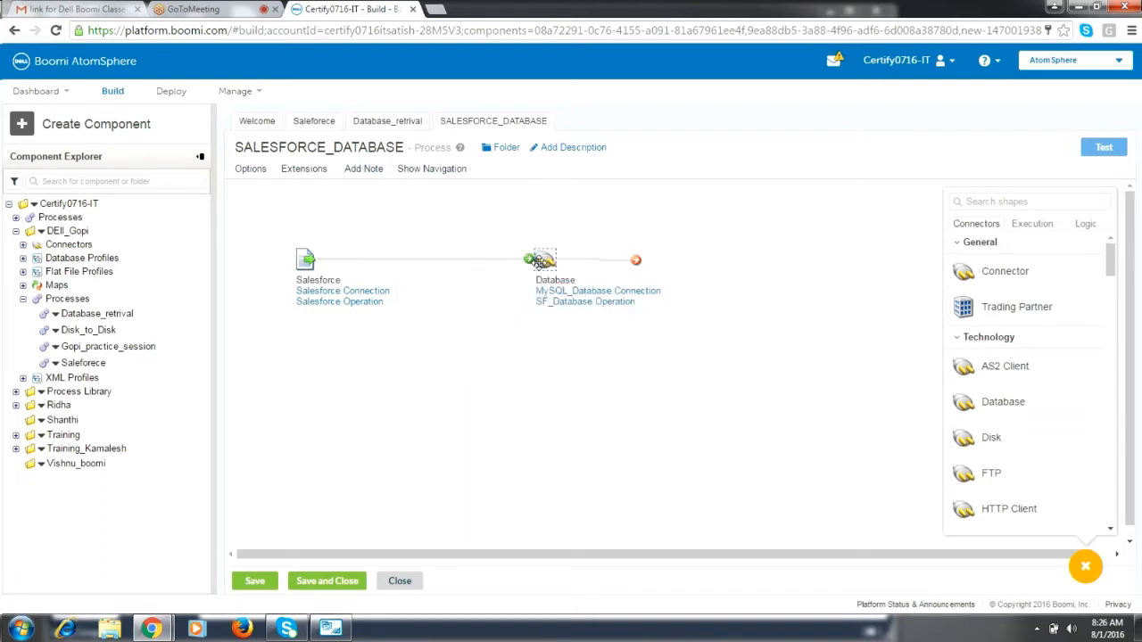
{"action": "left_click_drag", "start_coordinate": [542, 259], "coordinate": [667, 269]}
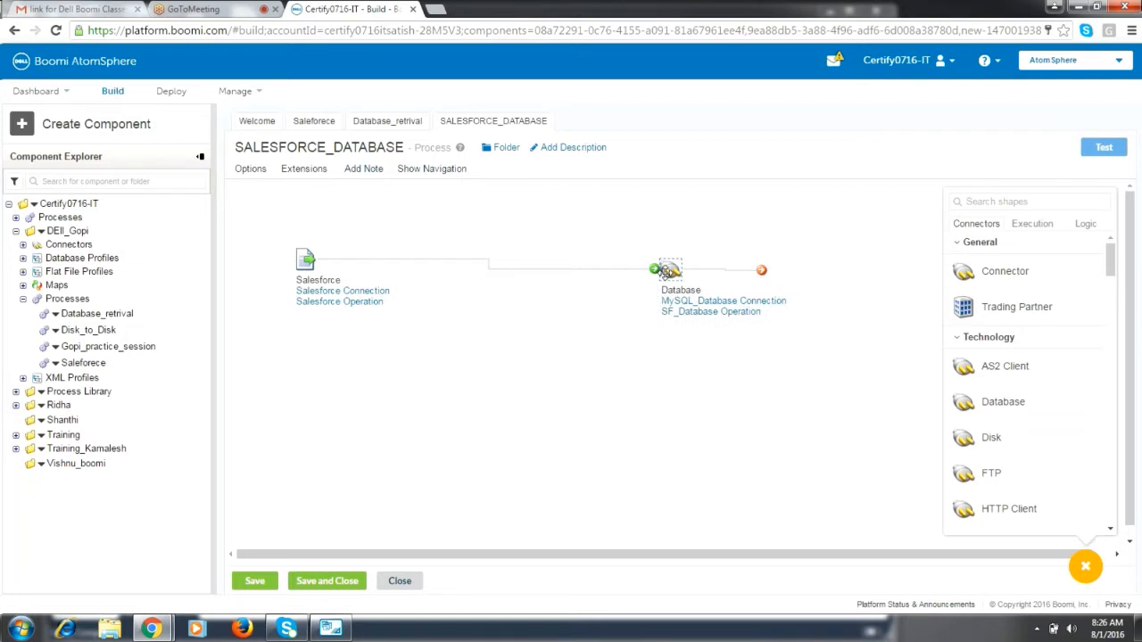
{"action": "left_click_drag", "start_coordinate": [667, 268], "coordinate": [738, 258]}
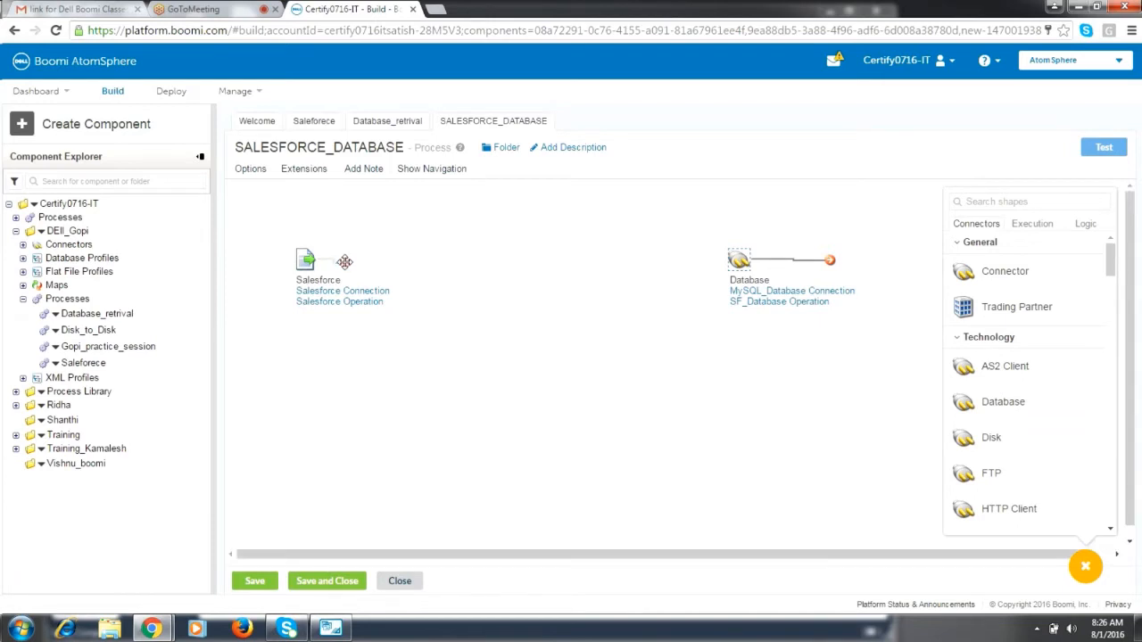
{"action": "mouse_move", "coordinate": [350, 259]}
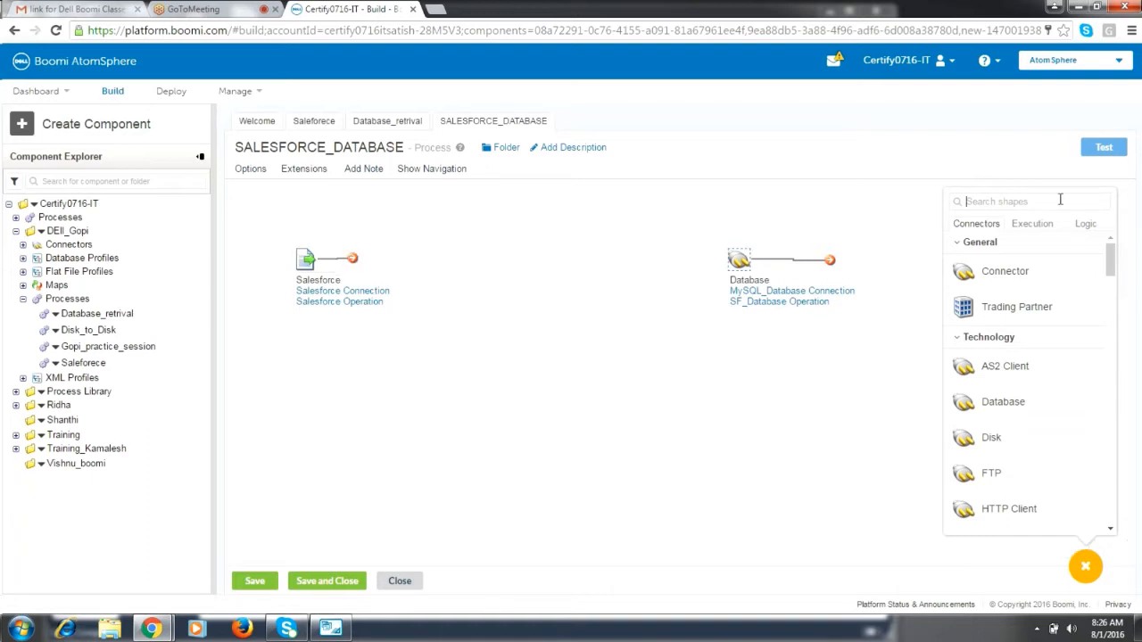
{"action": "right_click", "coordinate": [1026, 200]}
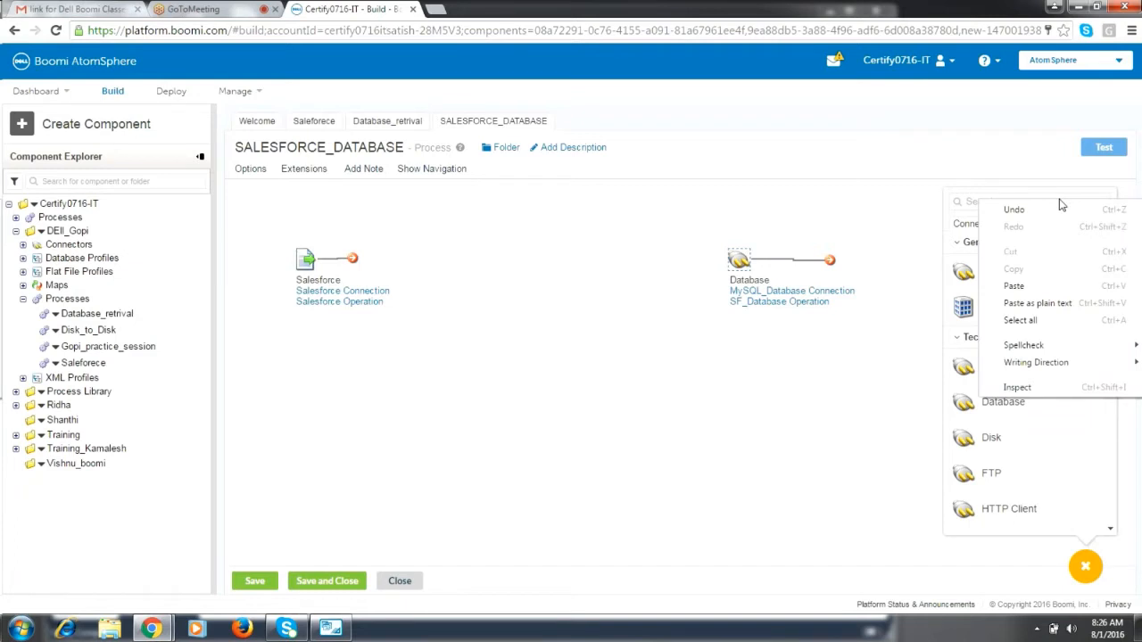
{"action": "type", "text": "map"}
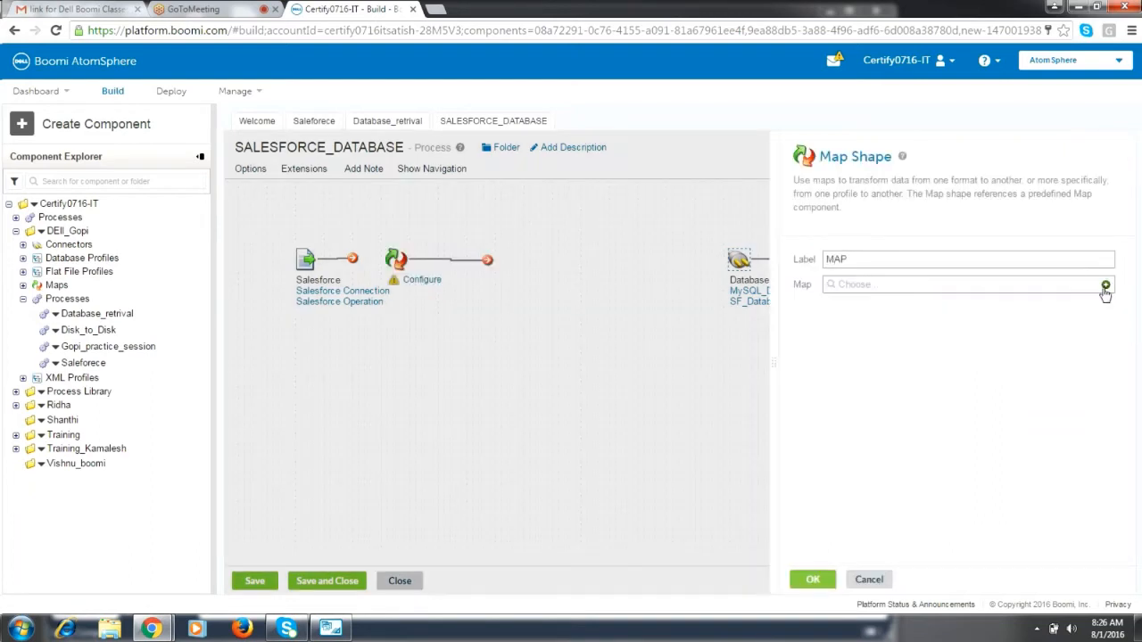
Start a new blank Map component from the Map Shape dialog.
{"action": "left_click", "coordinate": [1104, 284]}
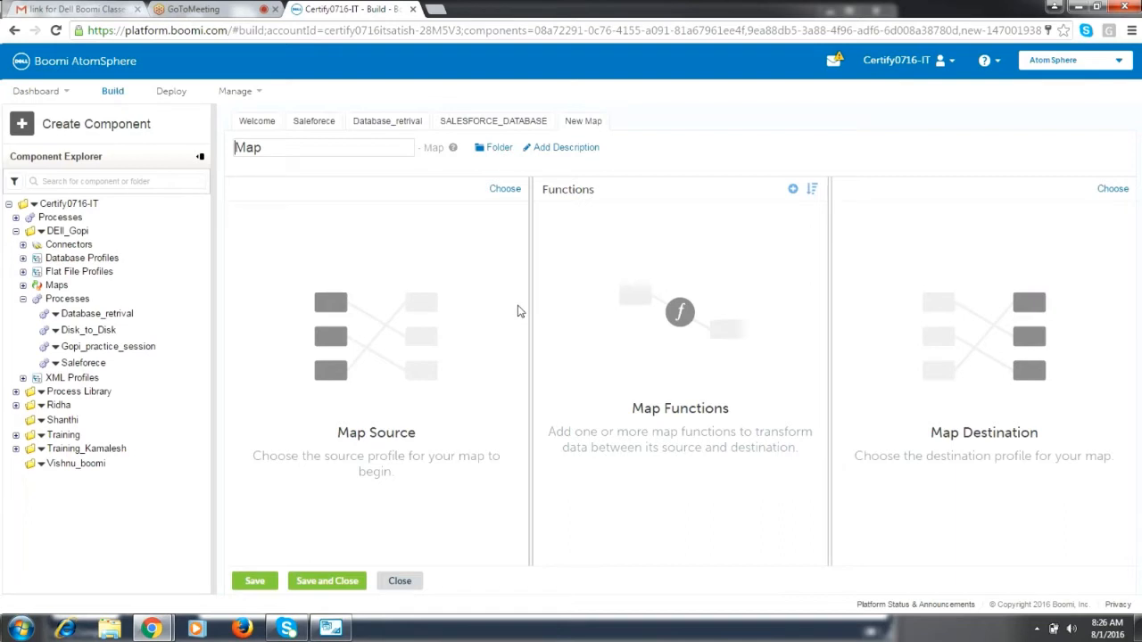
{"action": "mouse_move", "coordinate": [505, 188]}
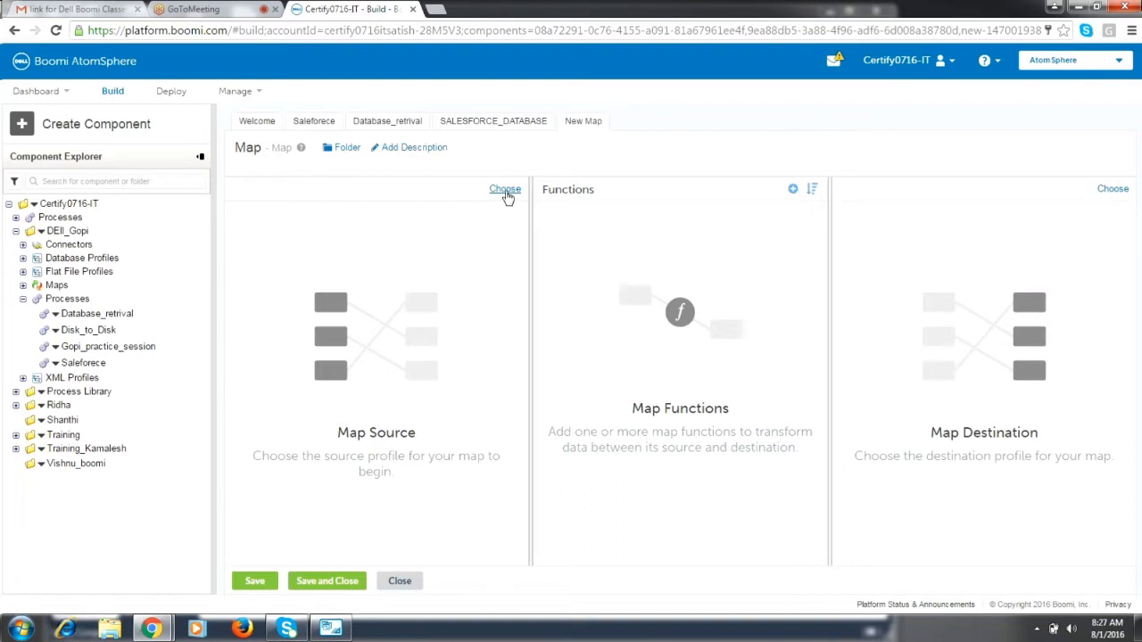
Set the map source to the SF_Account_QUERY_Response XML profile from the Dell_Gopi folder.
{"action": "left_click", "coordinate": [504, 189]}
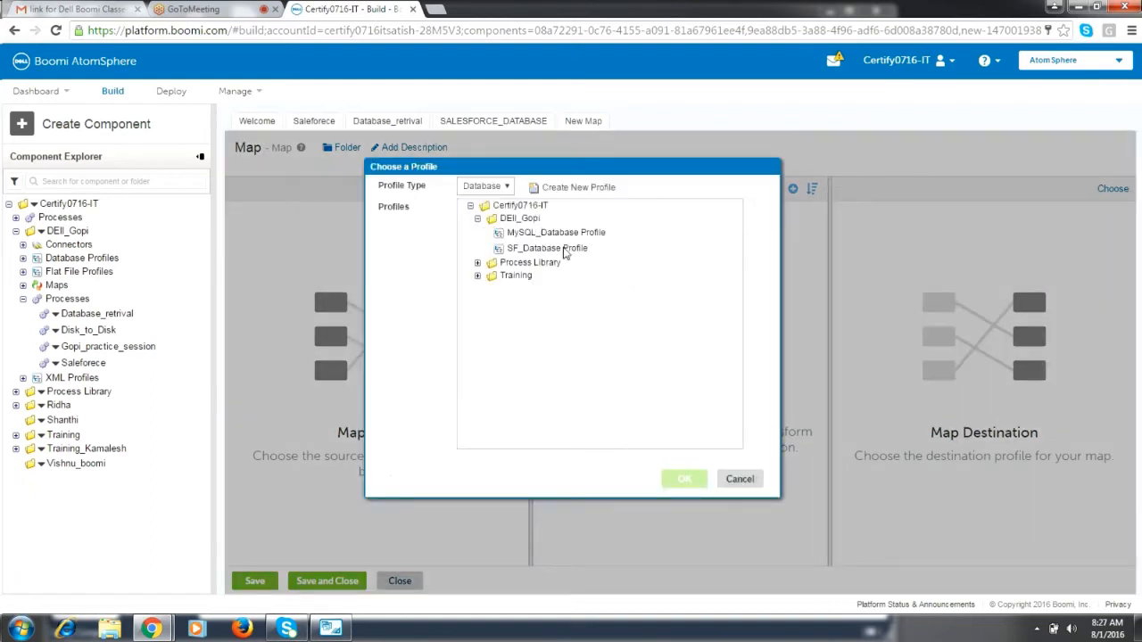
{"action": "left_click", "coordinate": [545, 248]}
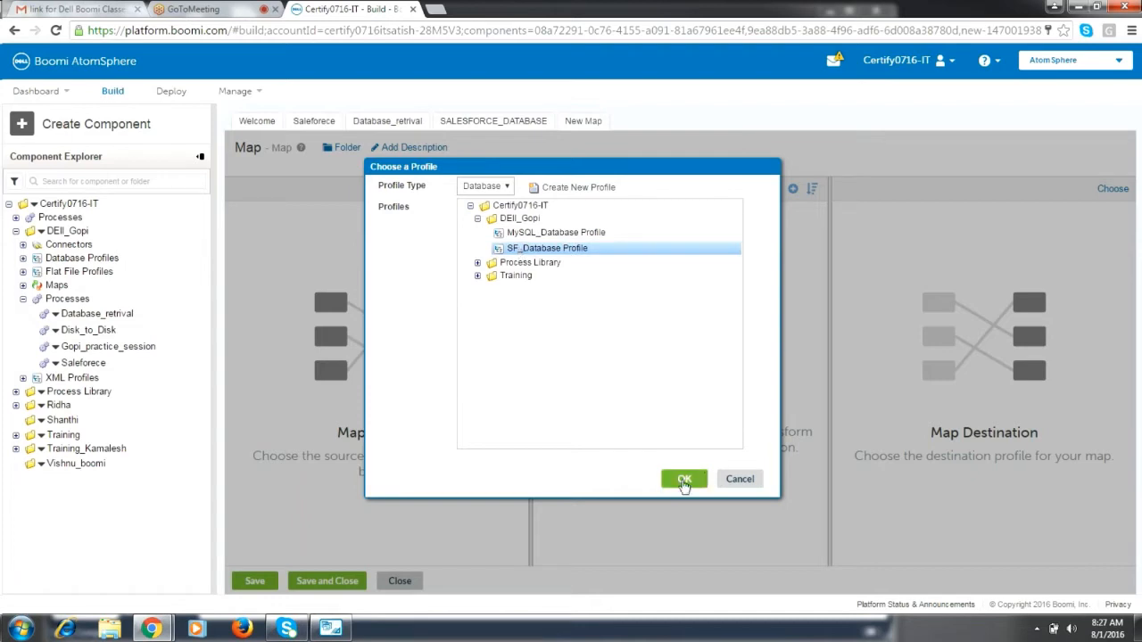
{"action": "mouse_move", "coordinate": [576, 225]}
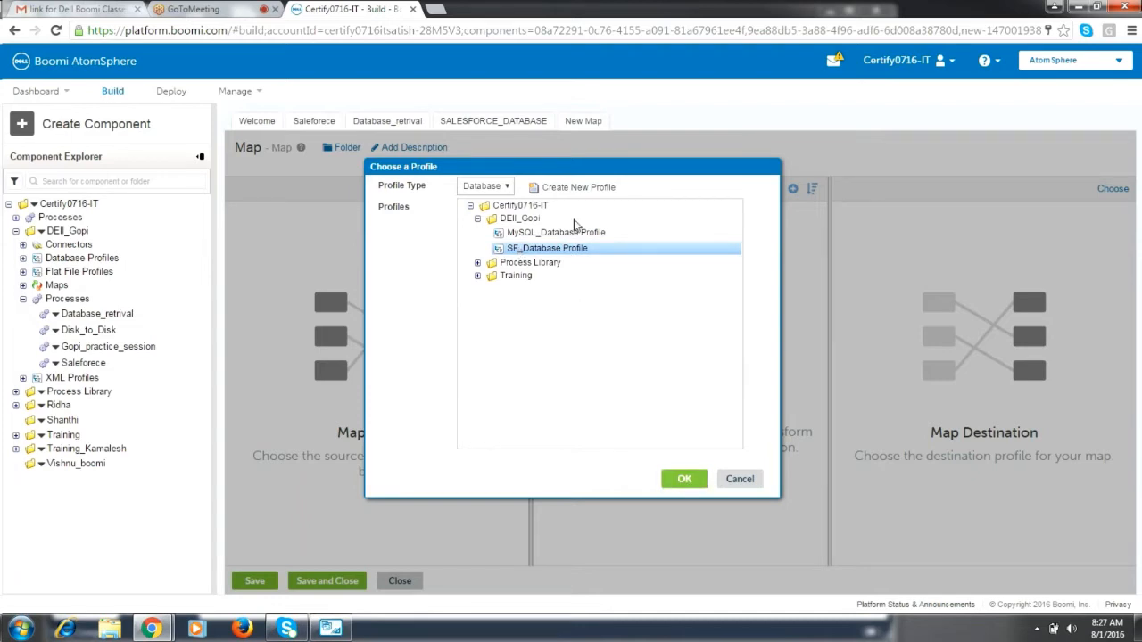
{"action": "mouse_move", "coordinate": [577, 187]}
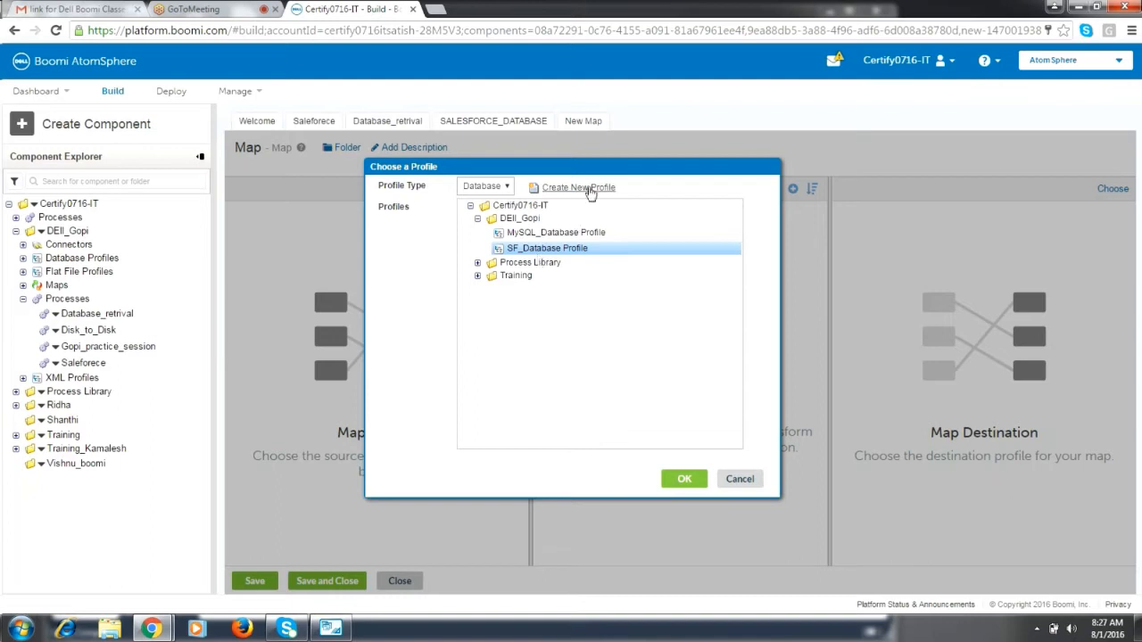
{"action": "mouse_move", "coordinate": [578, 195]}
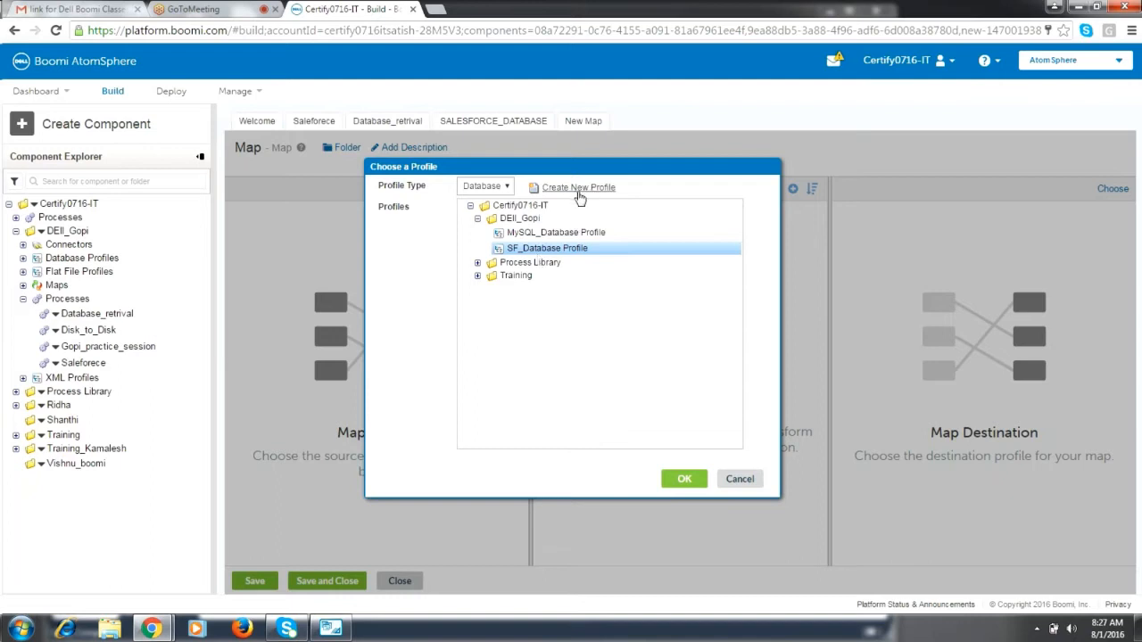
{"action": "mouse_move", "coordinate": [585, 207]}
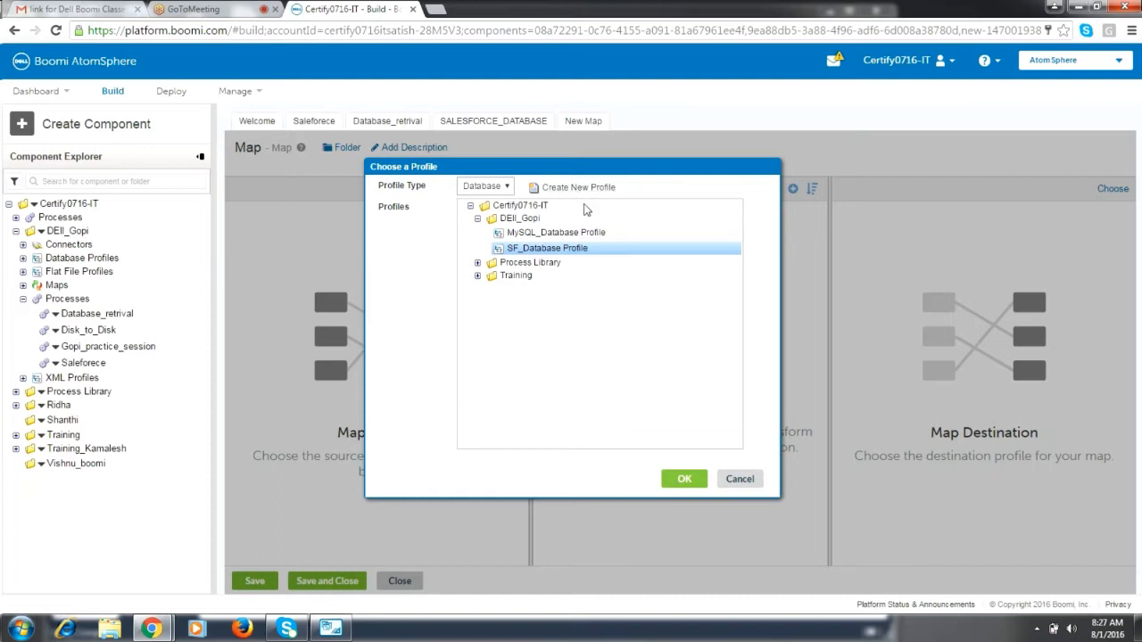
{"action": "mouse_move", "coordinate": [740, 479]}
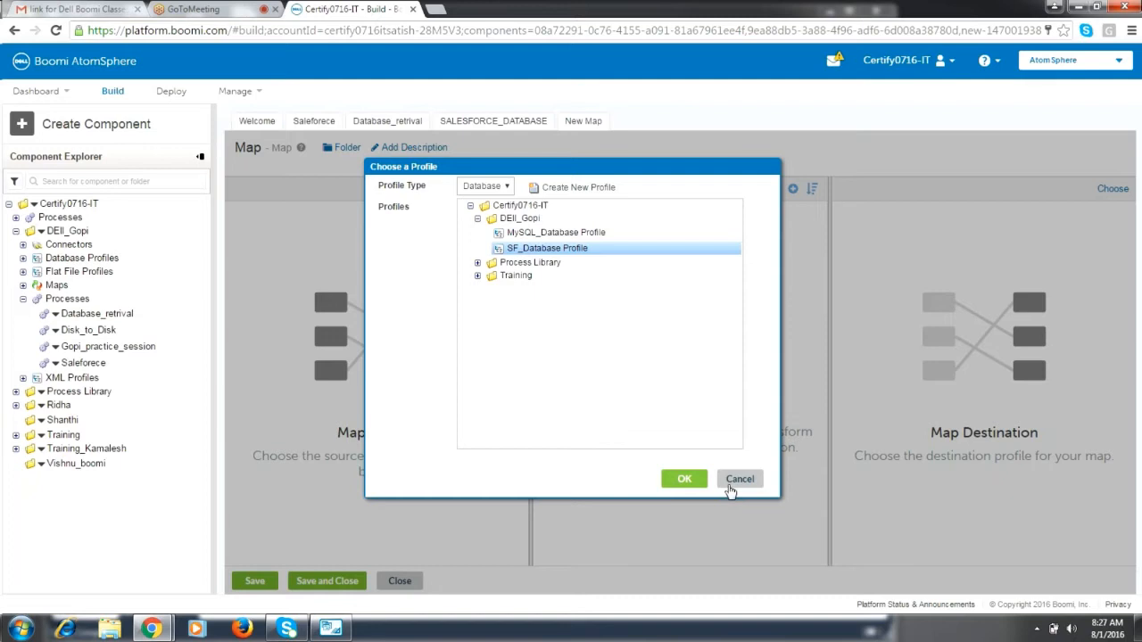
{"action": "mouse_move", "coordinate": [732, 495]}
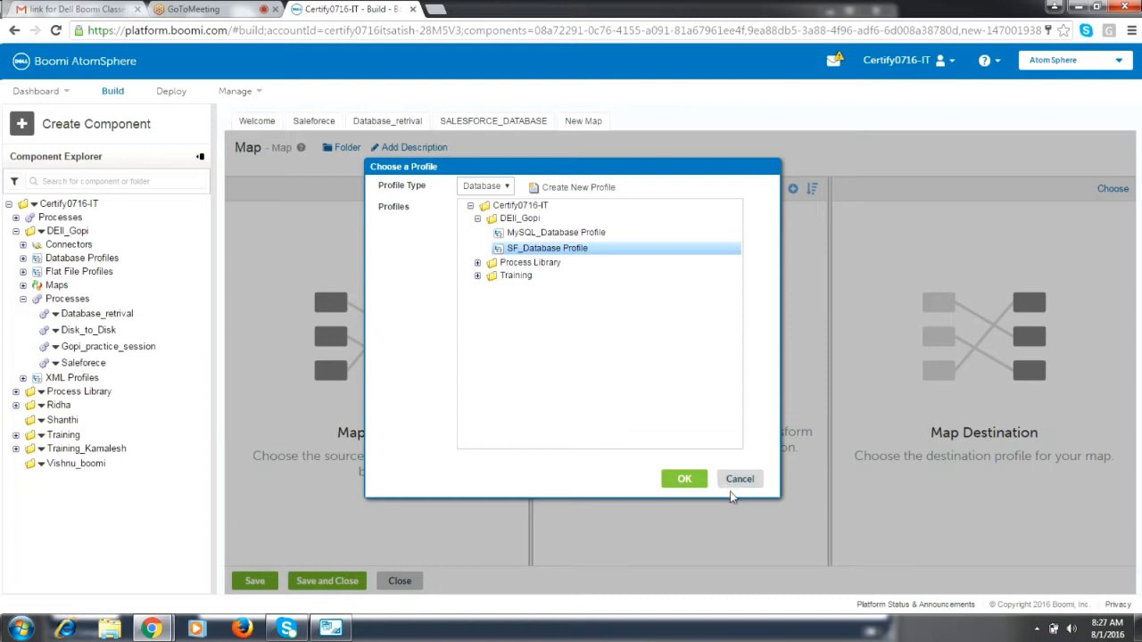
{"action": "mouse_move", "coordinate": [567, 189]}
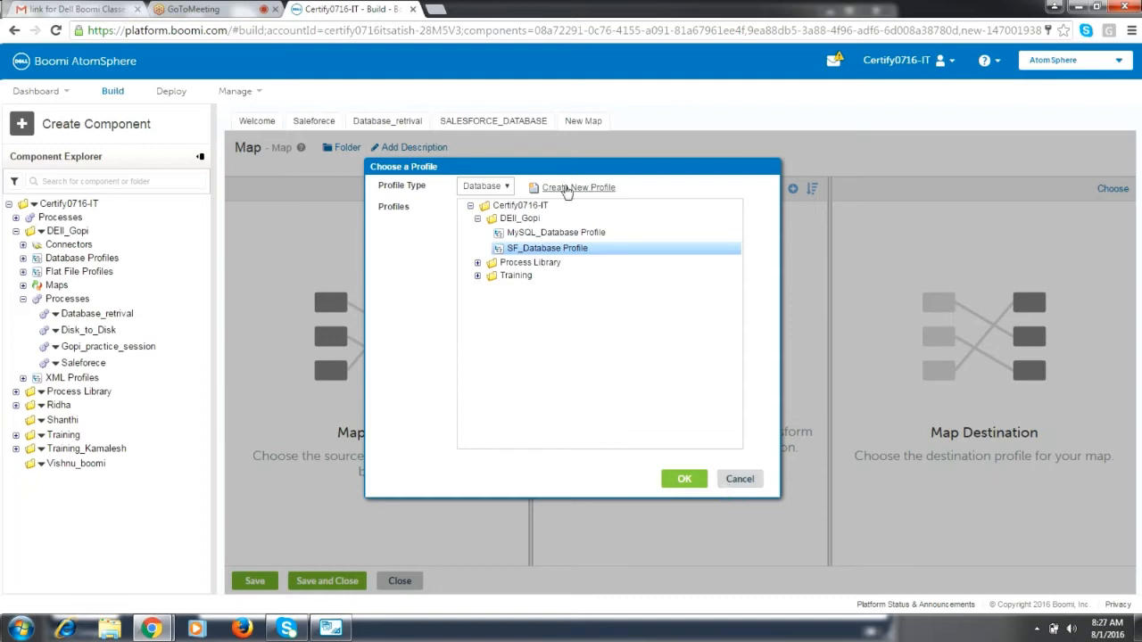
{"action": "left_click", "coordinate": [484, 185]}
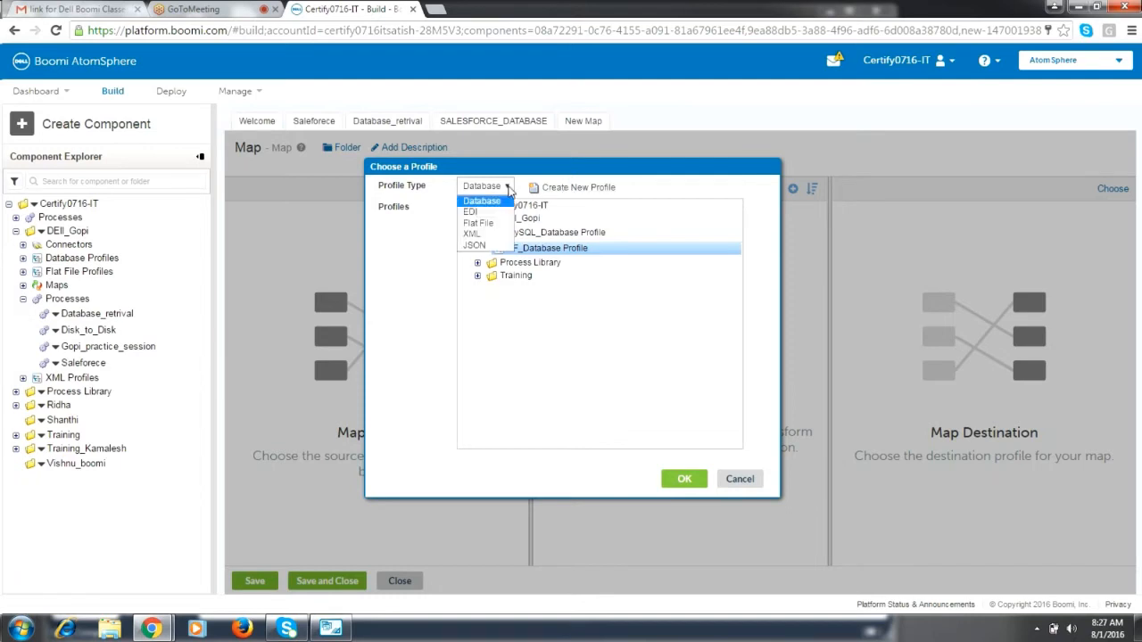
{"action": "left_click", "coordinate": [472, 233]}
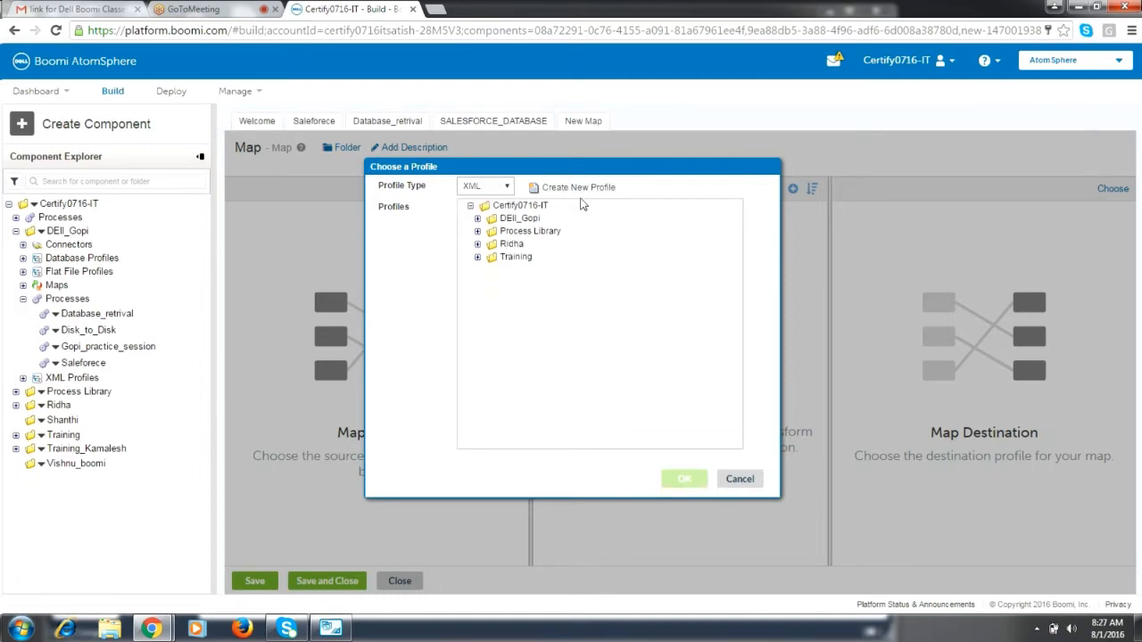
{"action": "left_click", "coordinate": [478, 218]}
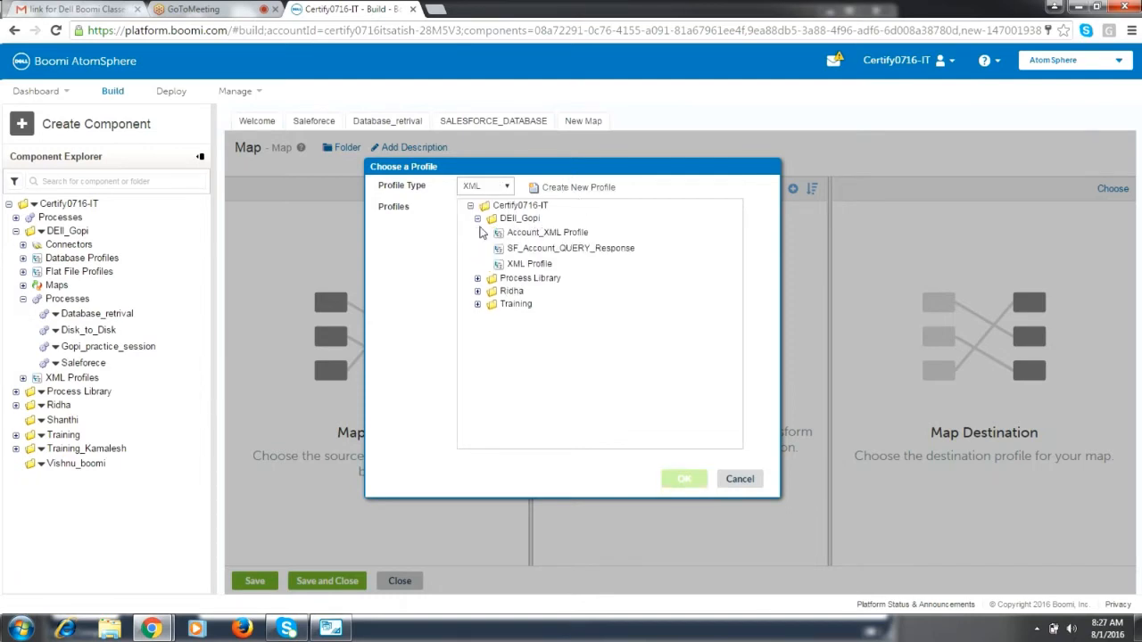
{"action": "left_click", "coordinate": [529, 263]}
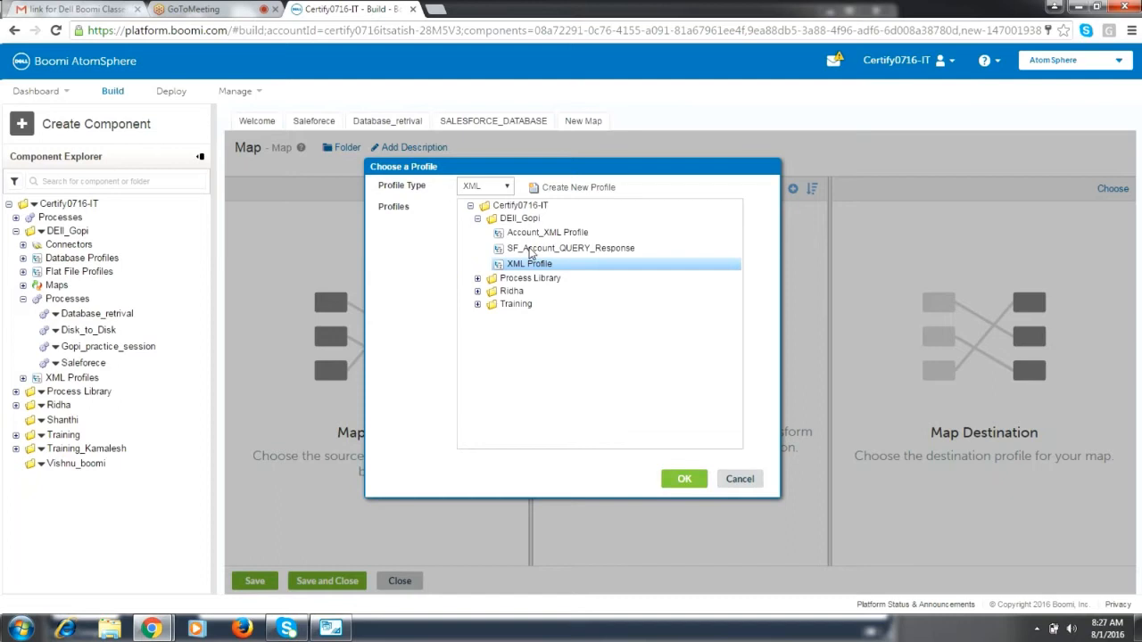
{"action": "left_click", "coordinate": [569, 248]}
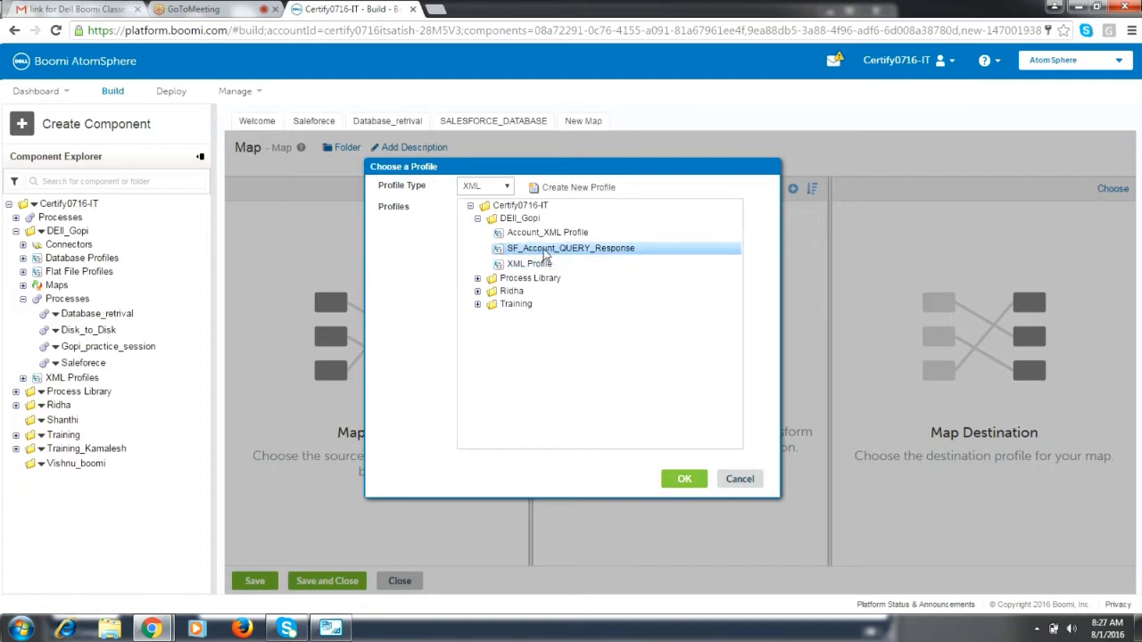
{"action": "mouse_move", "coordinate": [655, 446]}
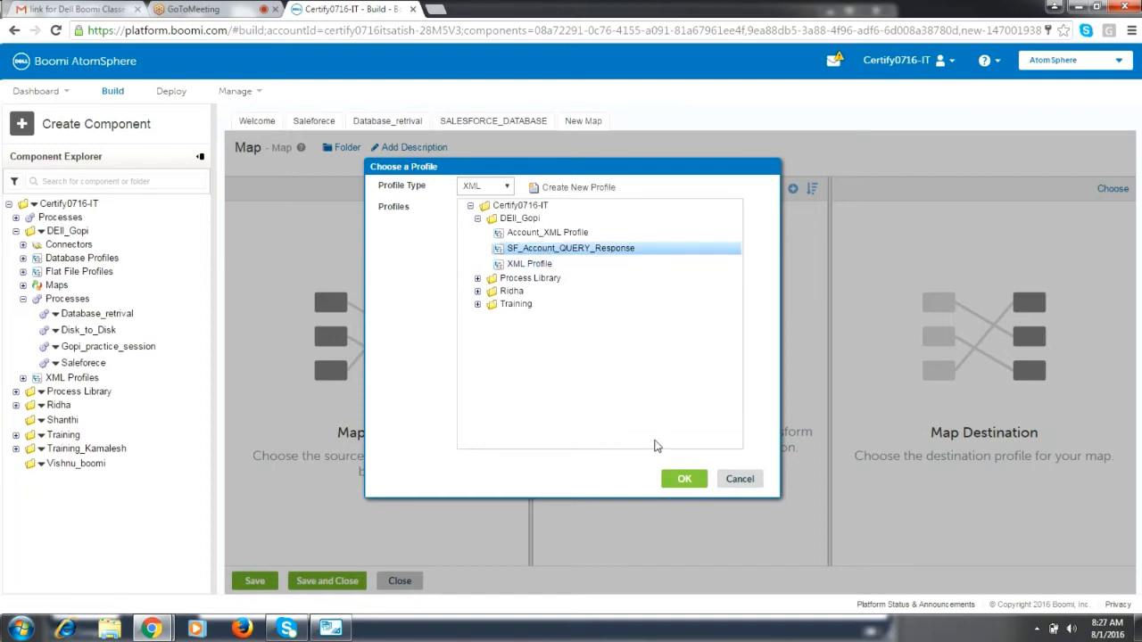
{"action": "right_click", "coordinate": [680, 481]}
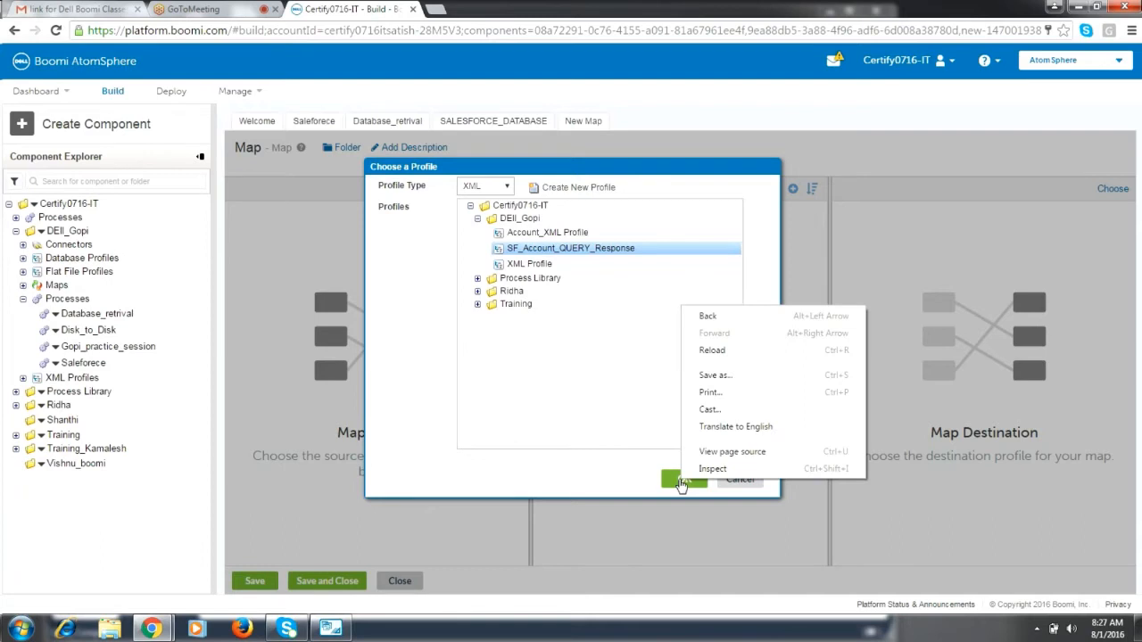
{"action": "left_click", "coordinate": [684, 479]}
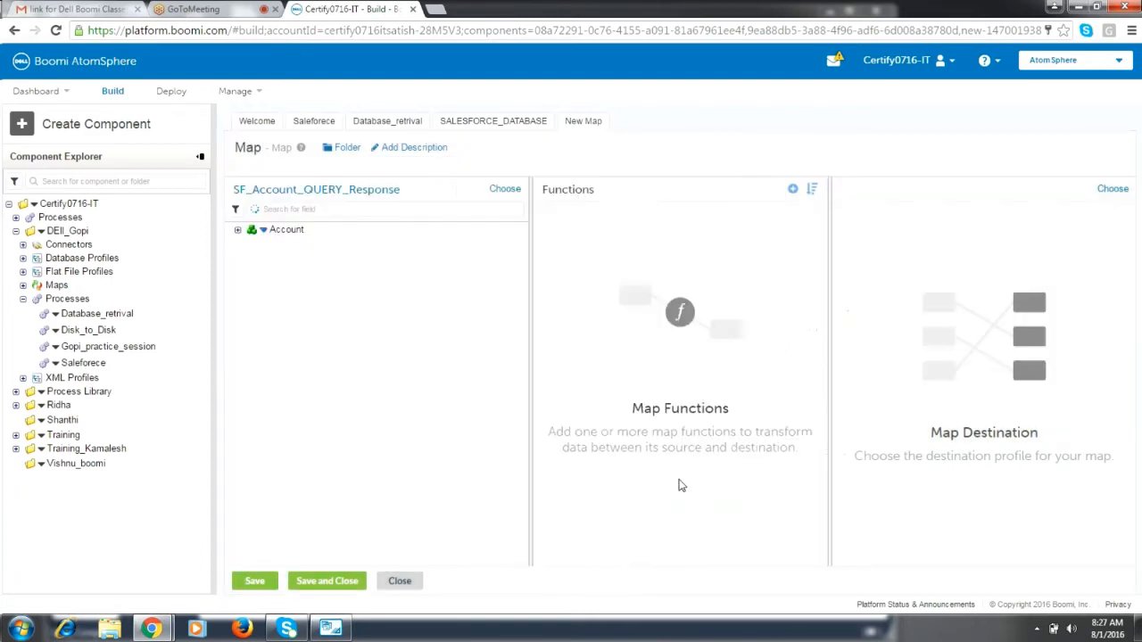
Expand the Account node's source fields and open the destination profile chooser.
{"action": "left_click", "coordinate": [238, 229]}
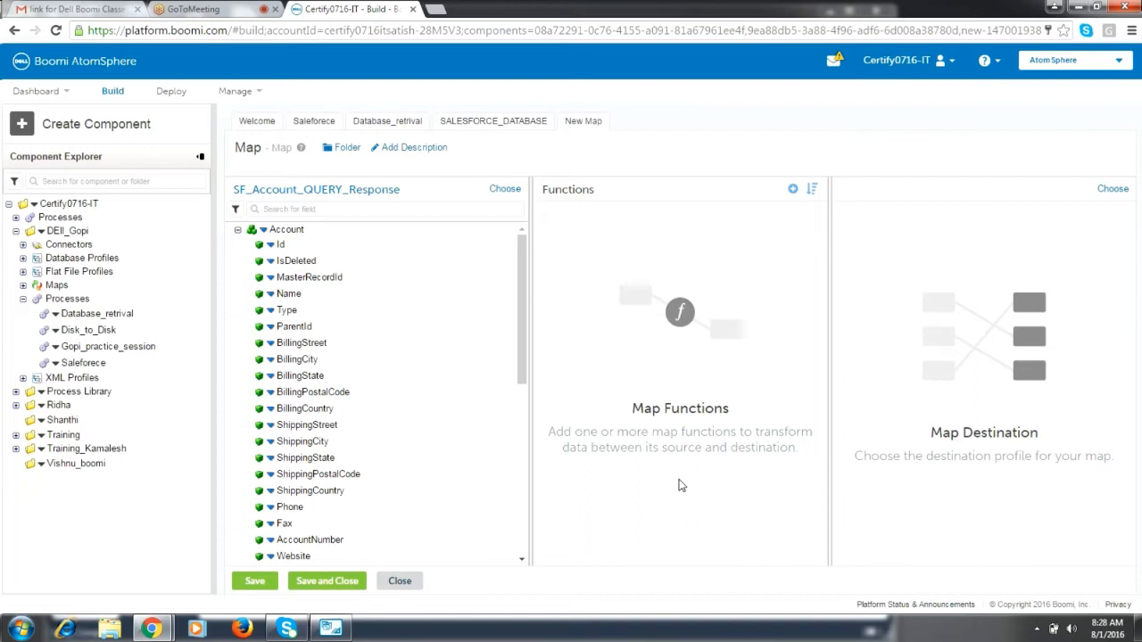
{"action": "mouse_move", "coordinate": [672, 284]}
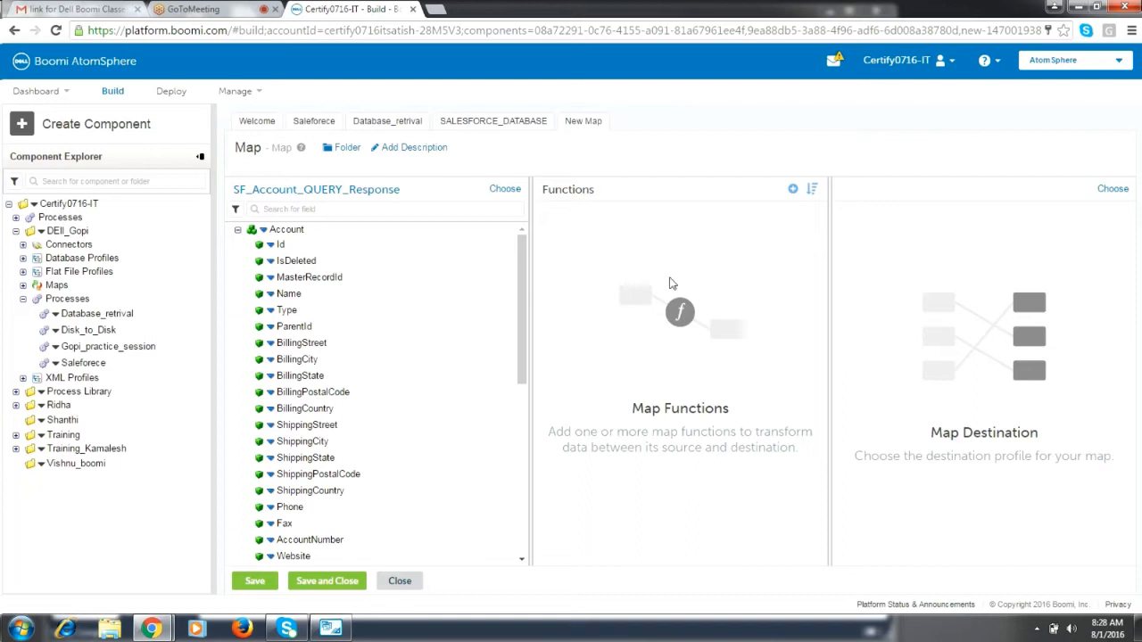
{"action": "mouse_move", "coordinate": [1090, 227]}
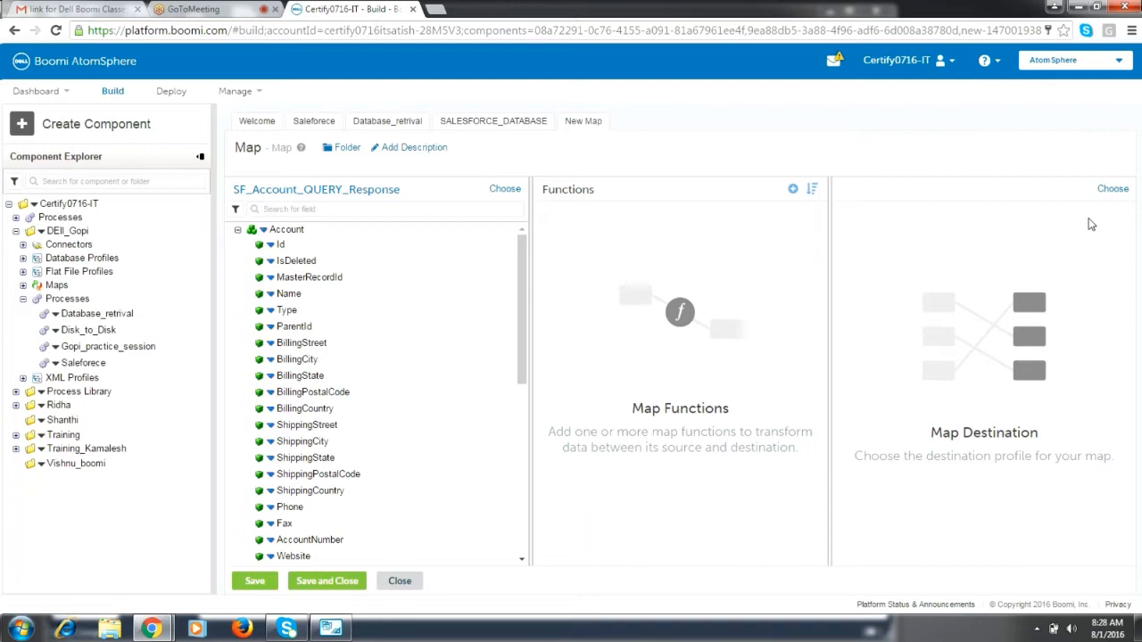
{"action": "mouse_move", "coordinate": [1112, 188]}
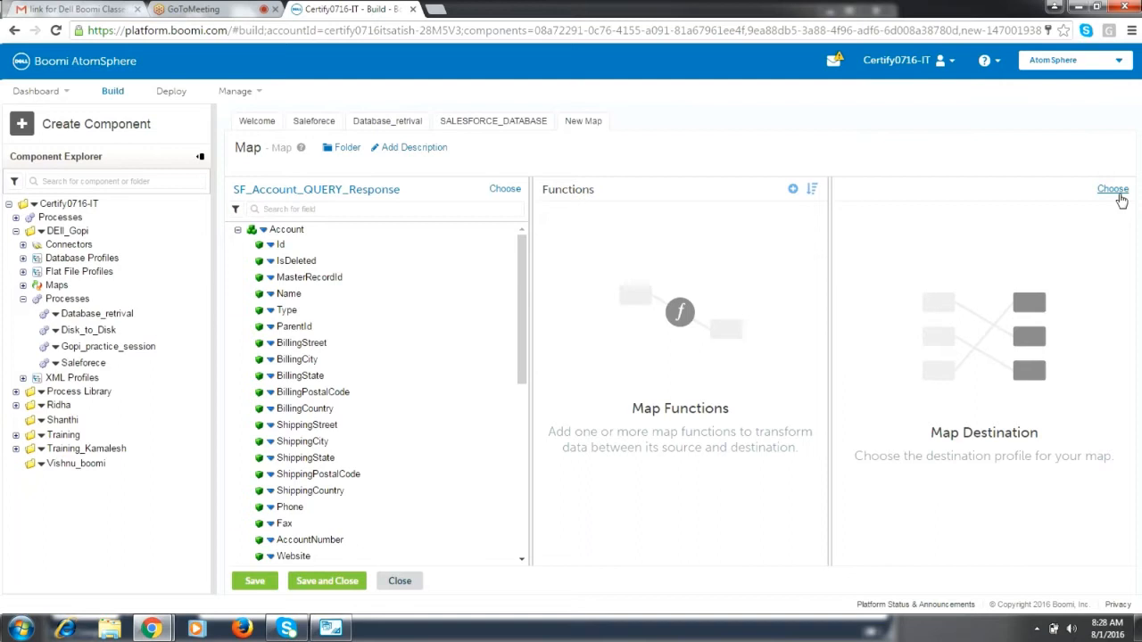
{"action": "left_click", "coordinate": [1113, 188]}
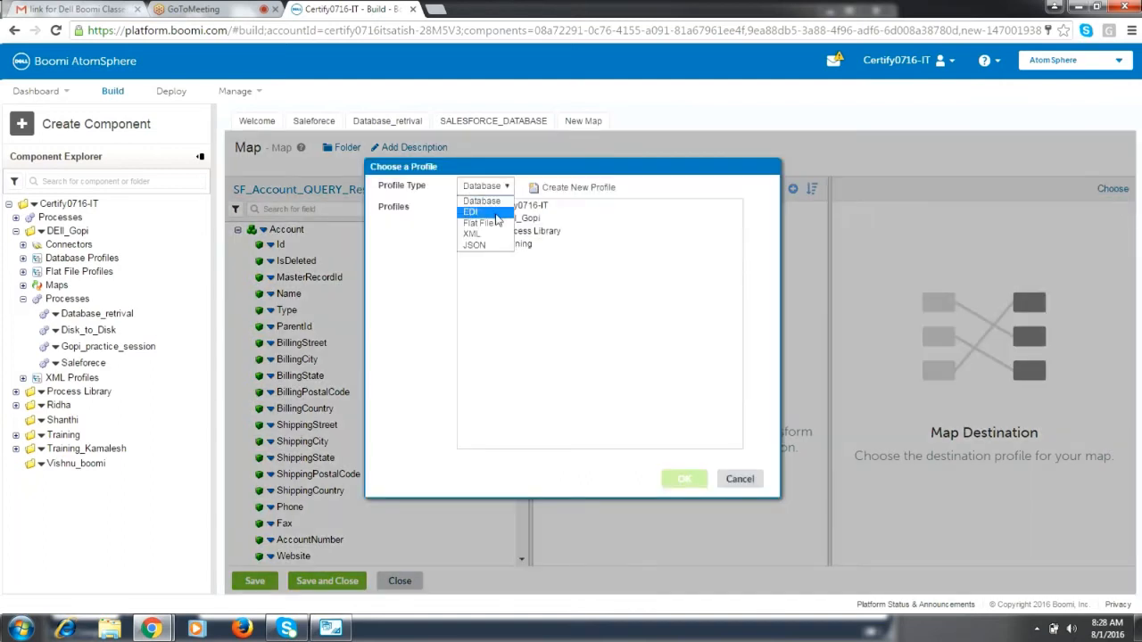
Set the map destination to the Database-type SF_Database Profile from the Dell_Gopi folder.
{"action": "left_click", "coordinate": [482, 223]}
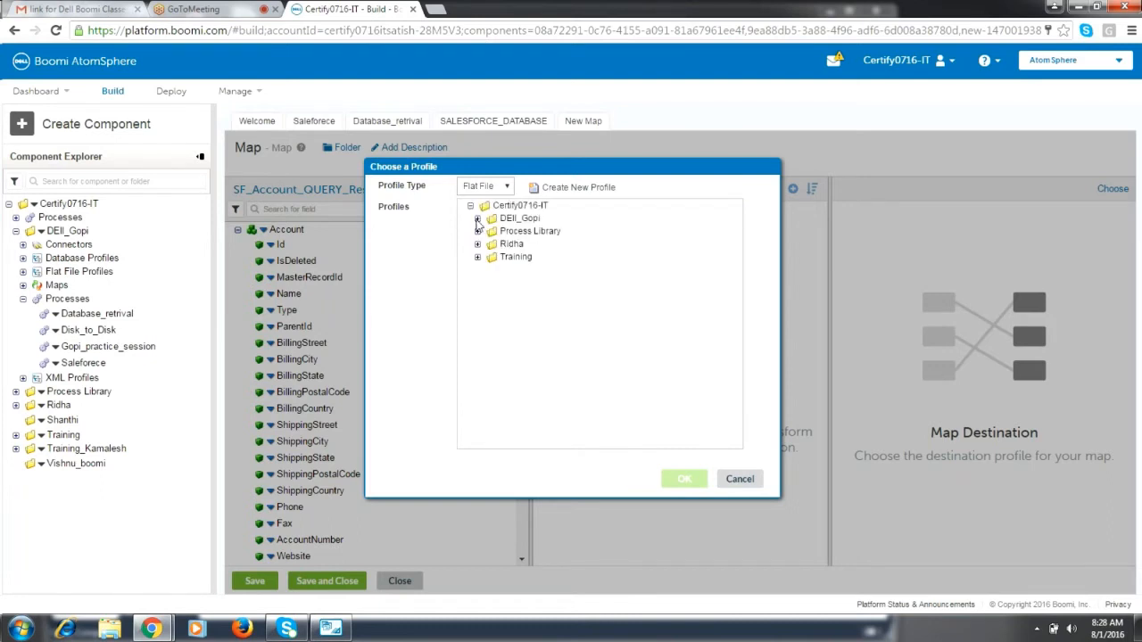
{"action": "left_click", "coordinate": [478, 218]}
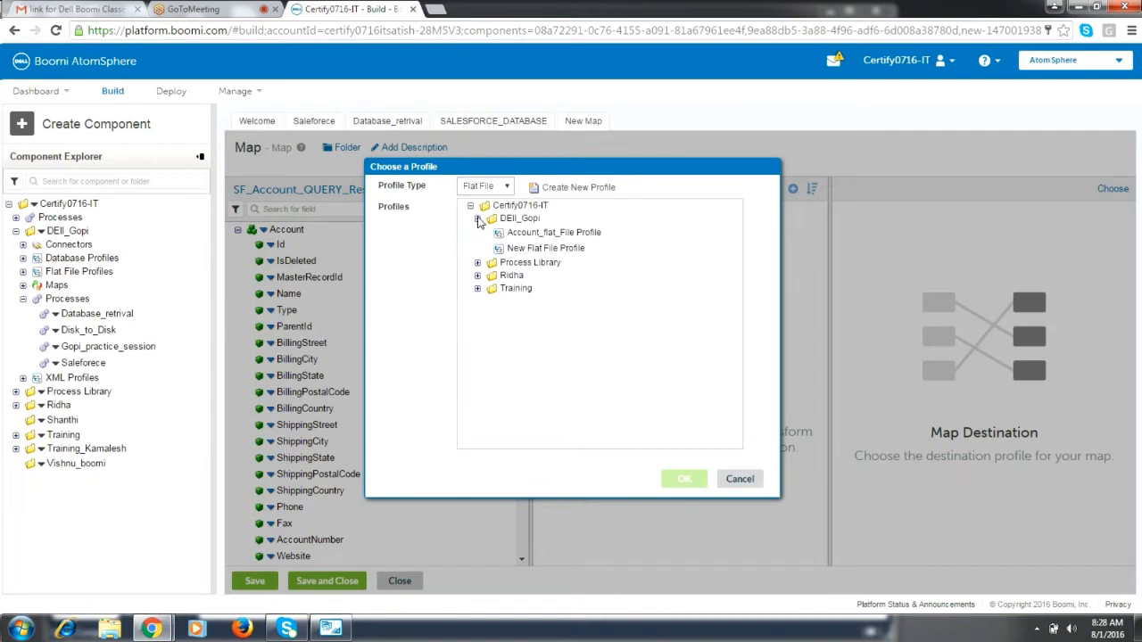
{"action": "left_click", "coordinate": [505, 187]}
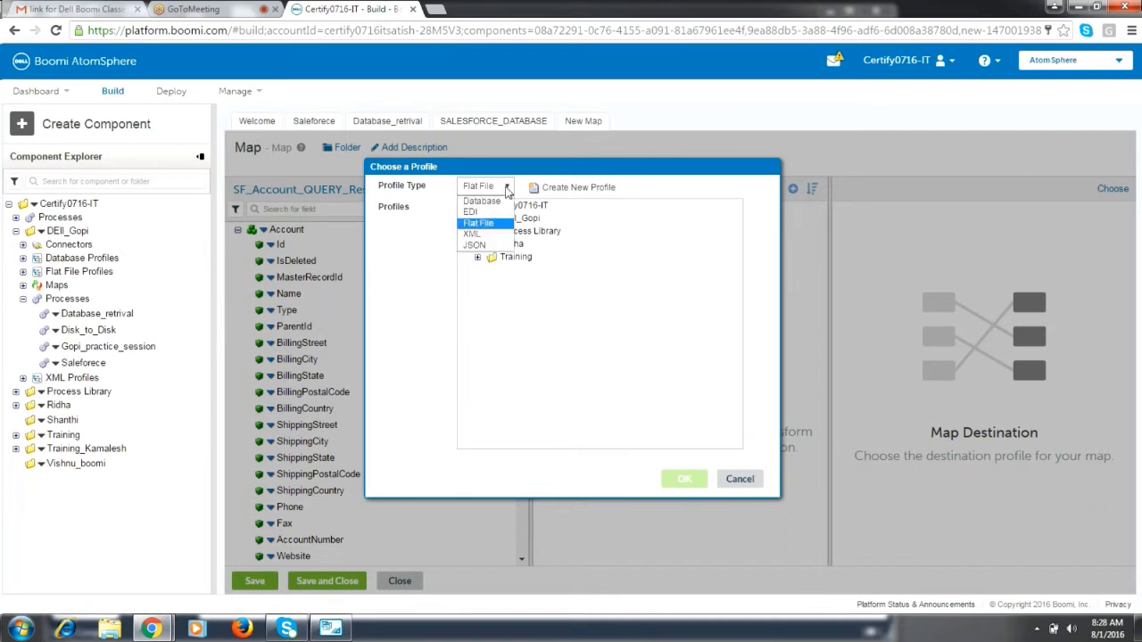
{"action": "left_click", "coordinate": [481, 201]}
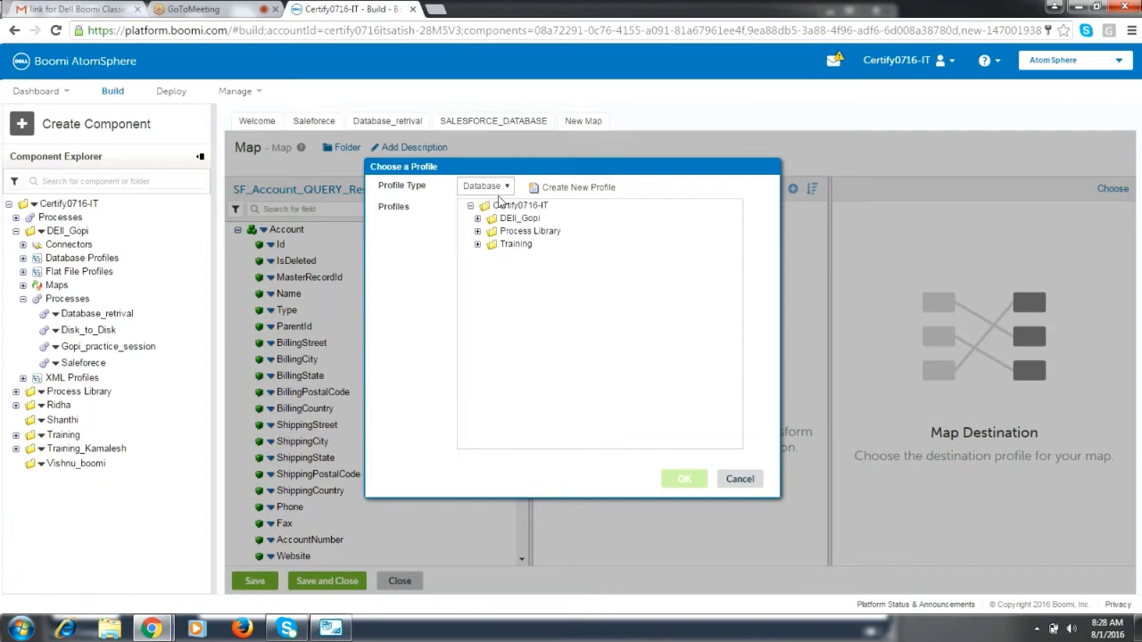
{"action": "left_click", "coordinate": [478, 217]}
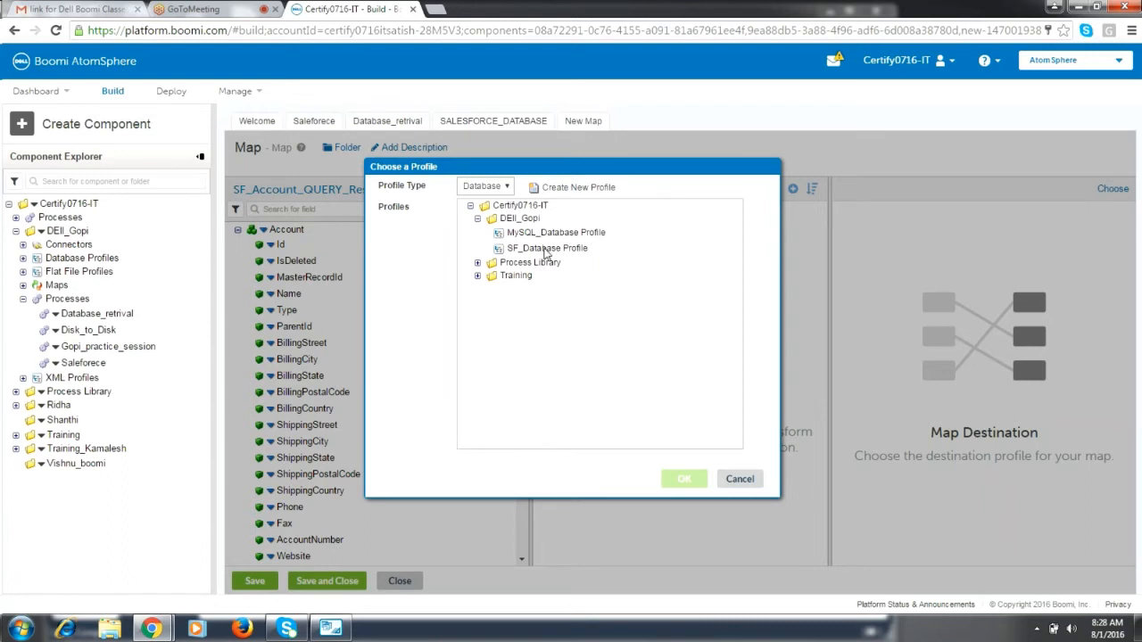
{"action": "left_click", "coordinate": [547, 248]}
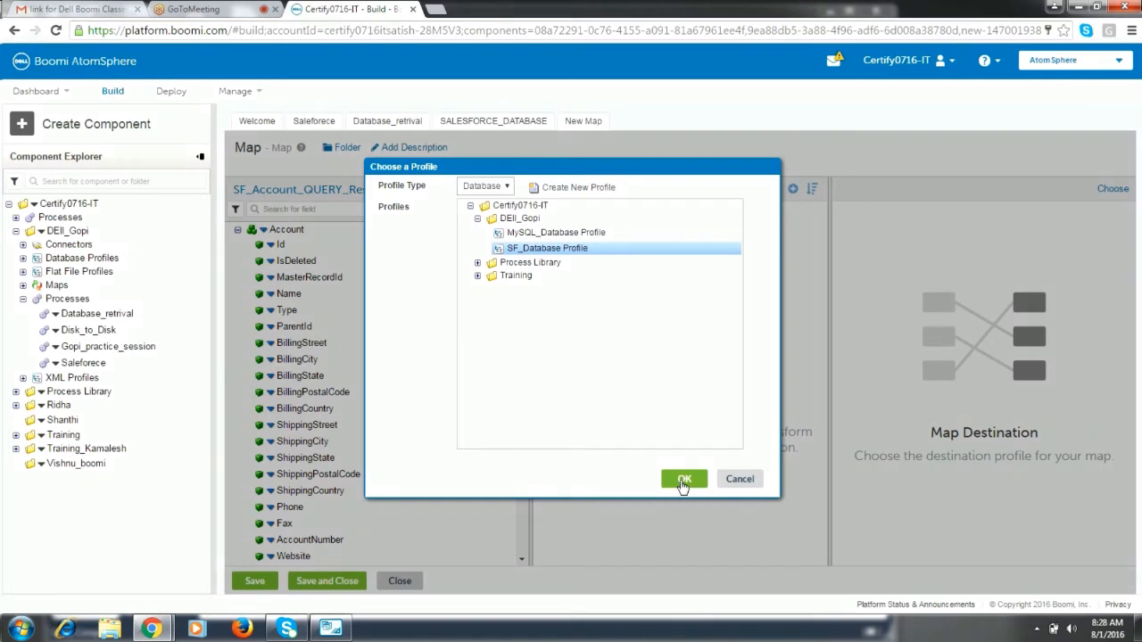
{"action": "left_click", "coordinate": [684, 479]}
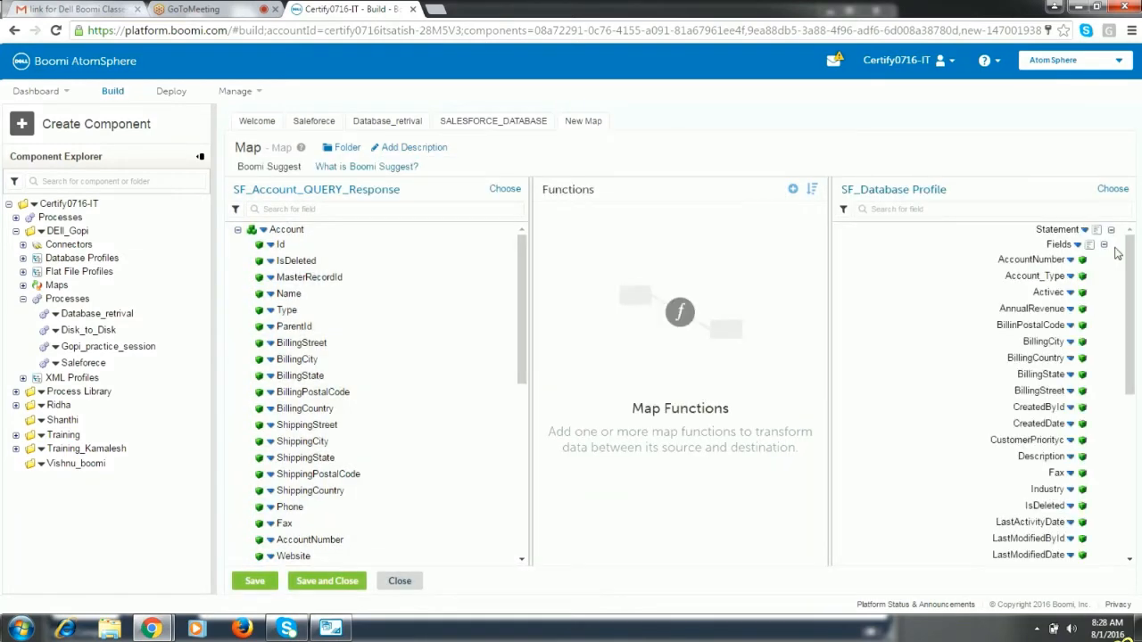
{"action": "scroll", "scroll_direction": "down", "scroll_amount": 3}
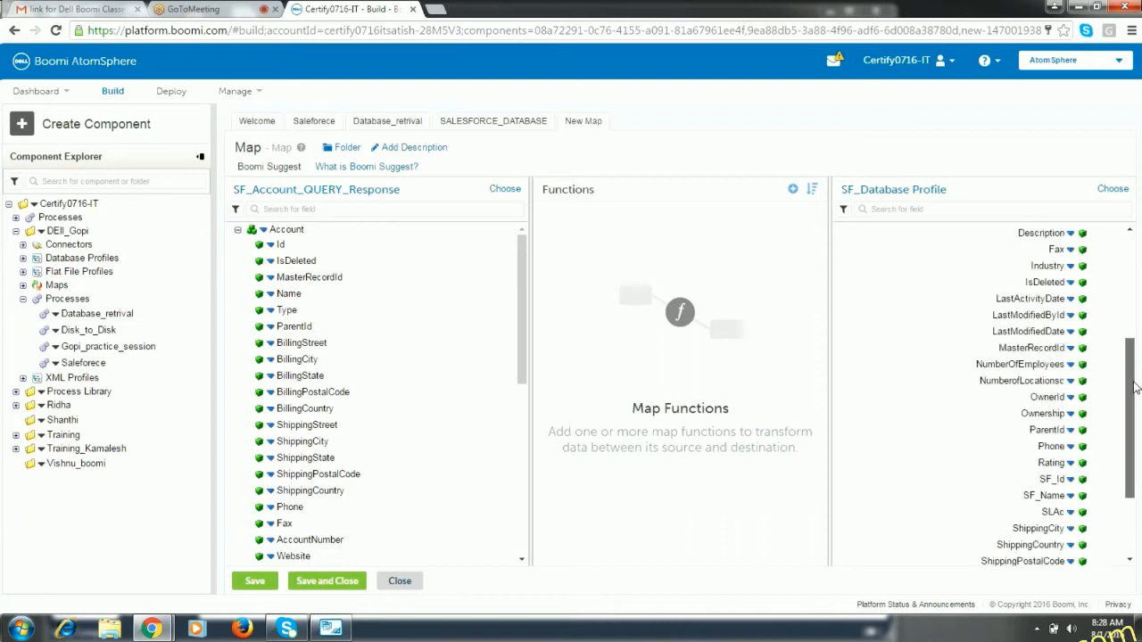
{"action": "scroll", "scroll_direction": "up", "scroll_amount": 3}
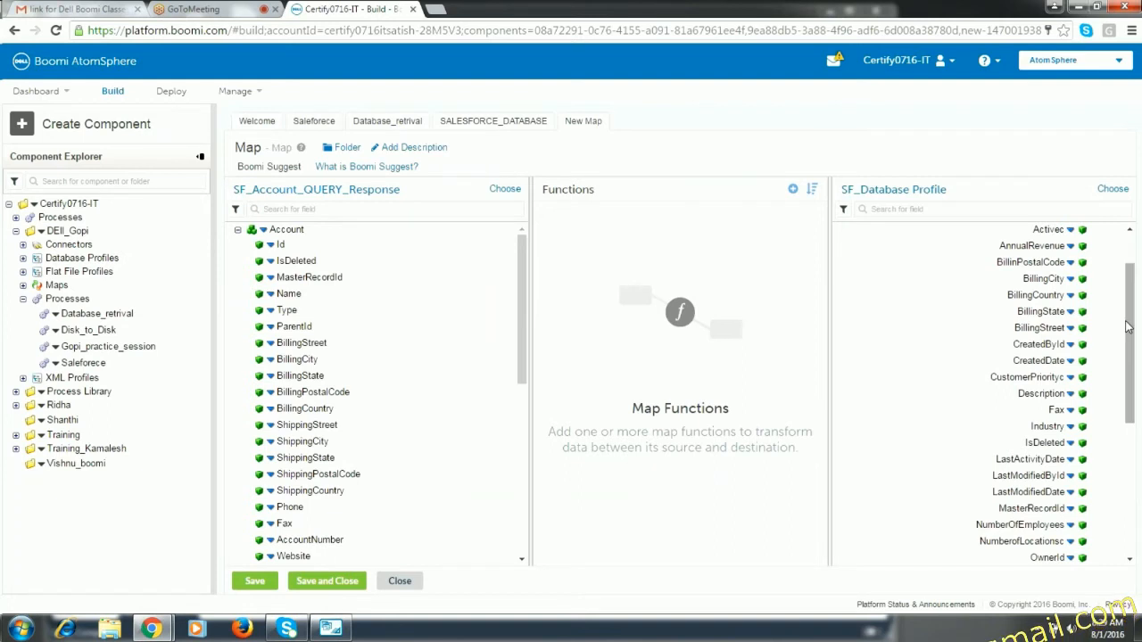
{"action": "scroll", "scroll_direction": "up", "scroll_amount": 3}
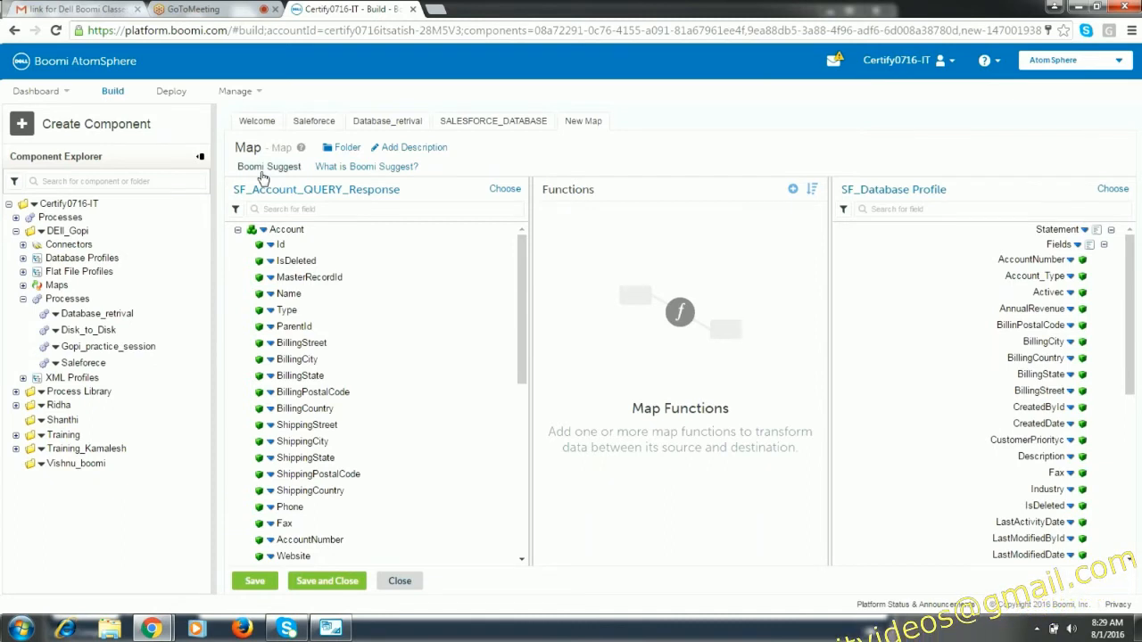
Run Boomi Suggest and apply all suggested Account-to-SF_Database Profile field mappings.
{"action": "left_click", "coordinate": [269, 167]}
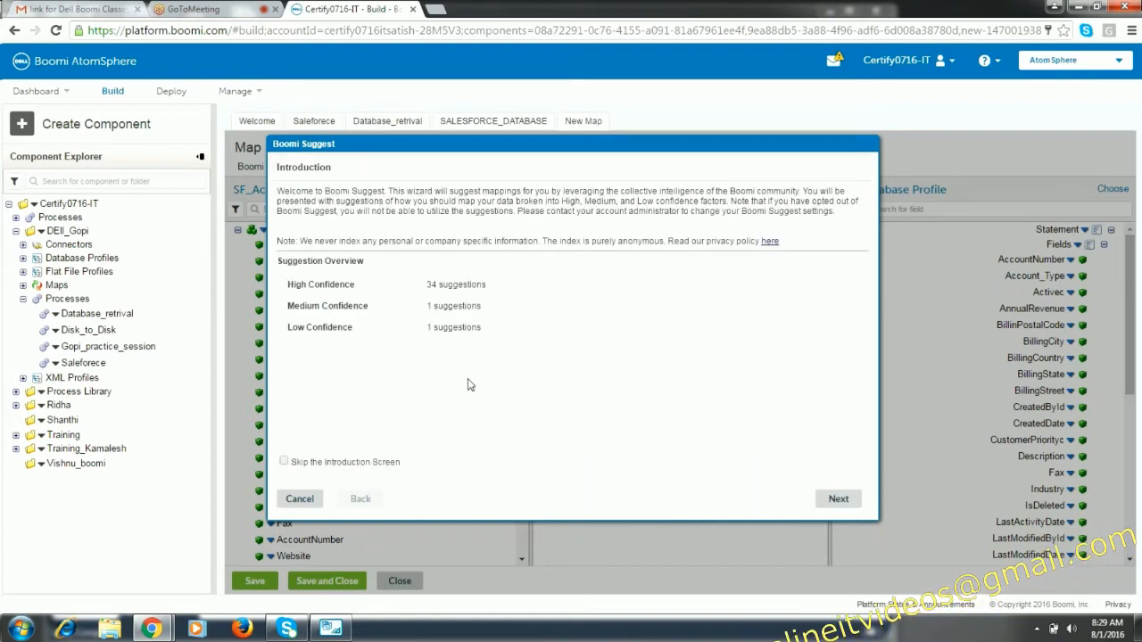
{"action": "mouse_move", "coordinate": [471, 303]}
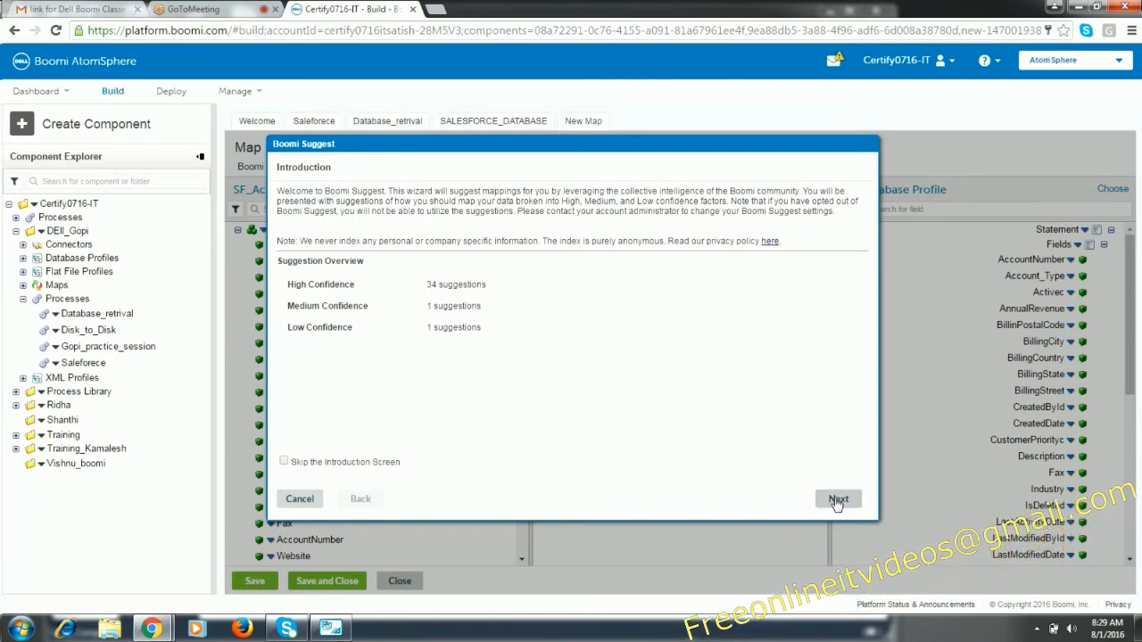
{"action": "left_click", "coordinate": [838, 498]}
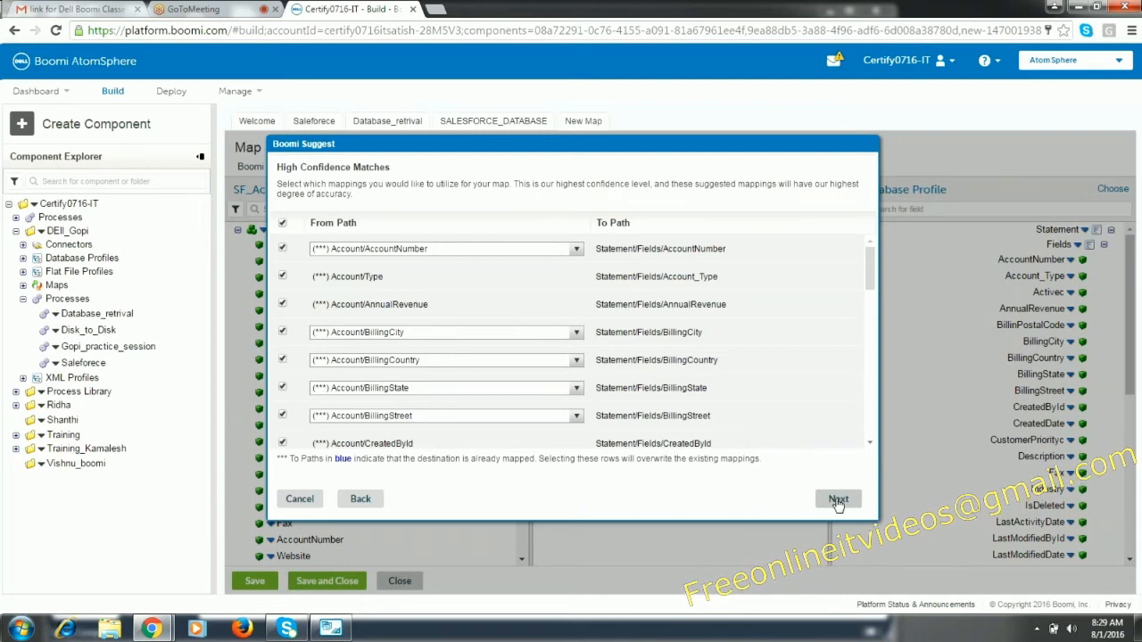
{"action": "left_click", "coordinate": [836, 498]}
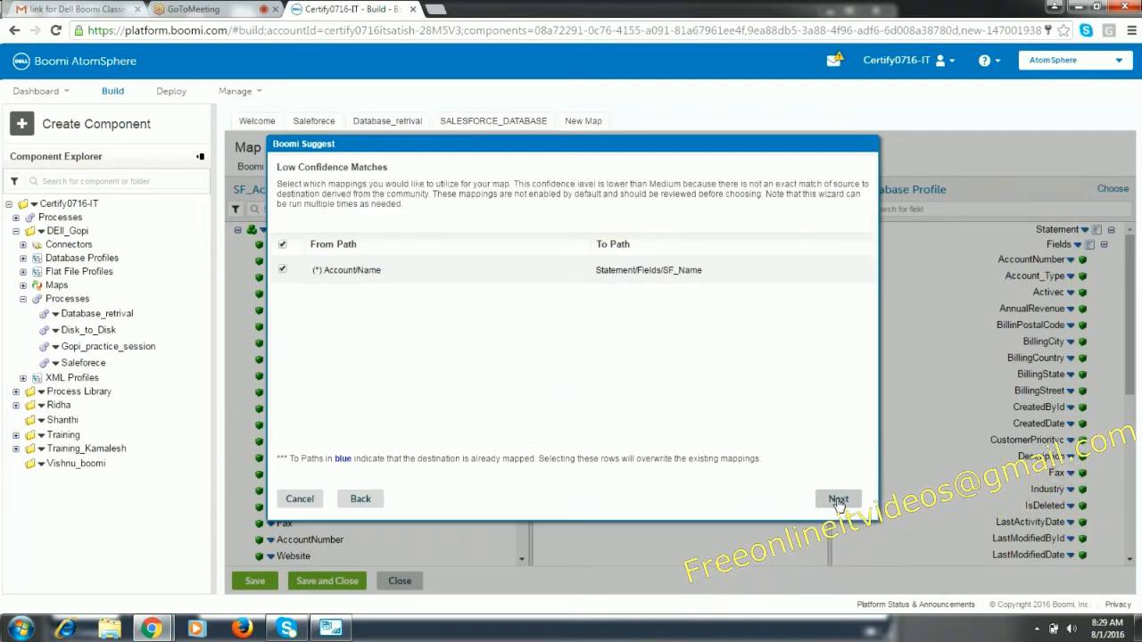
{"action": "left_click", "coordinate": [837, 499]}
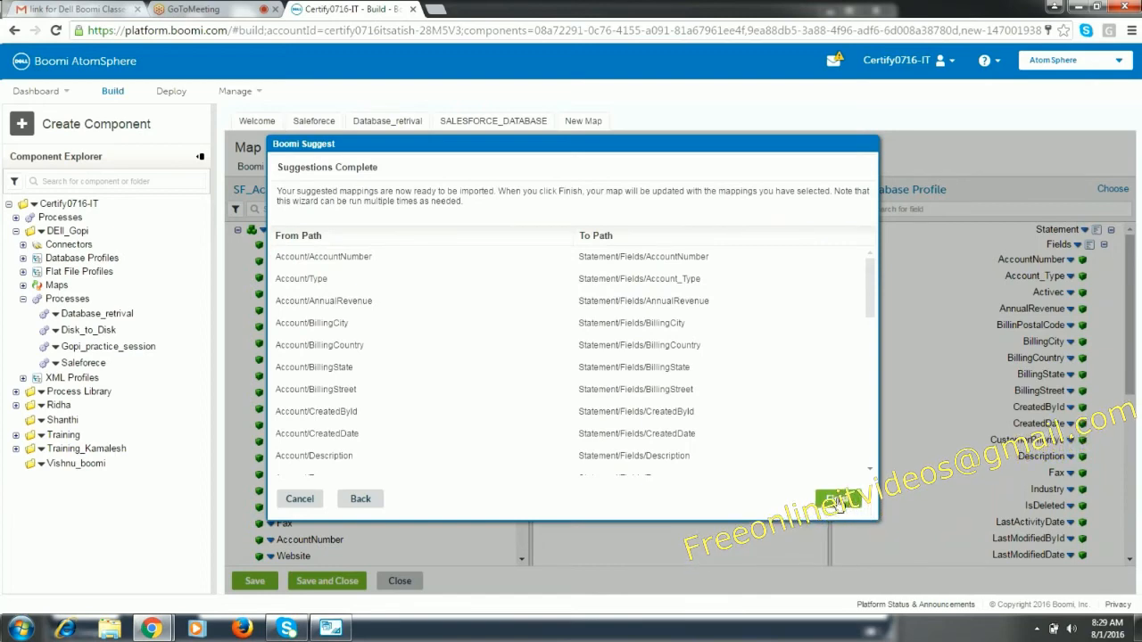
{"action": "left_click", "coordinate": [834, 498]}
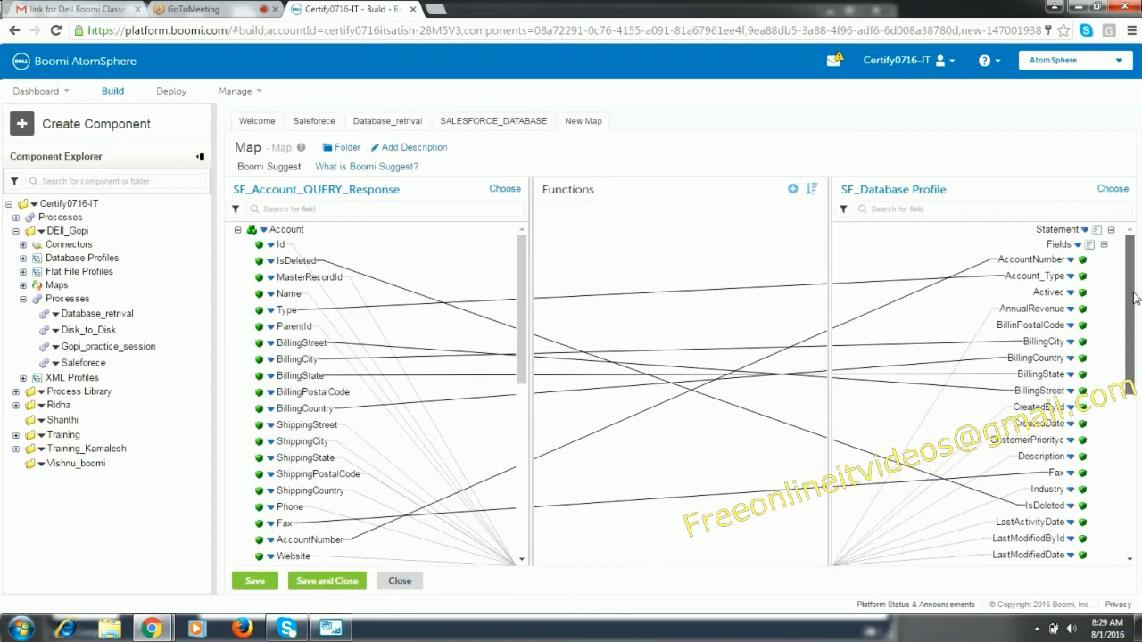
{"action": "scroll", "scroll_direction": "down", "scroll_amount": 3}
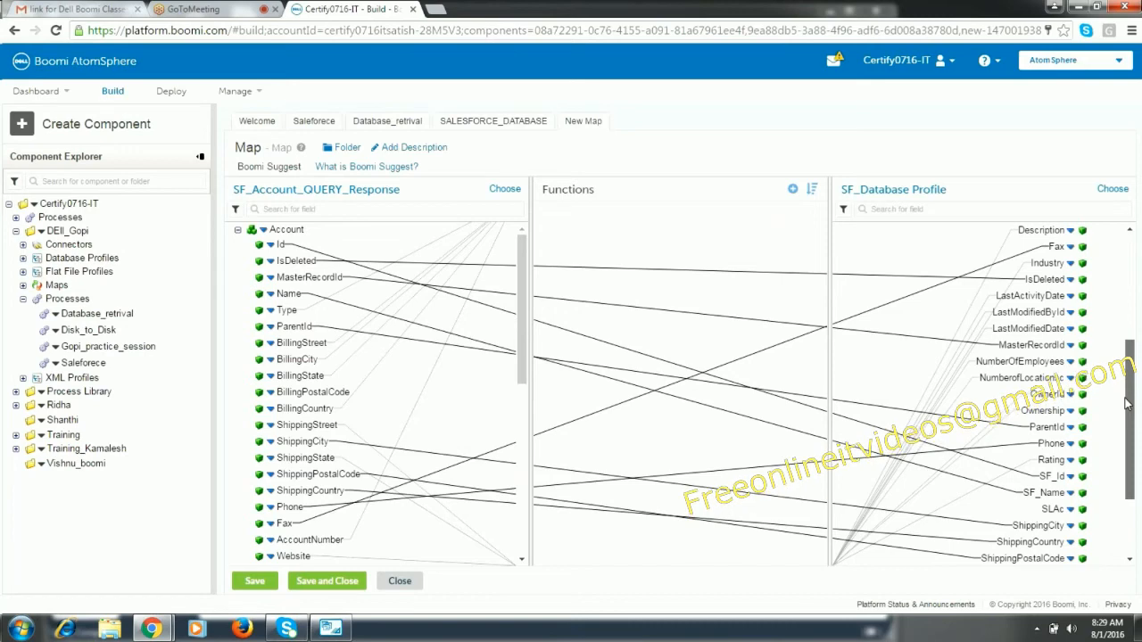
{"action": "scroll", "scroll_direction": "down", "scroll_amount": 3}
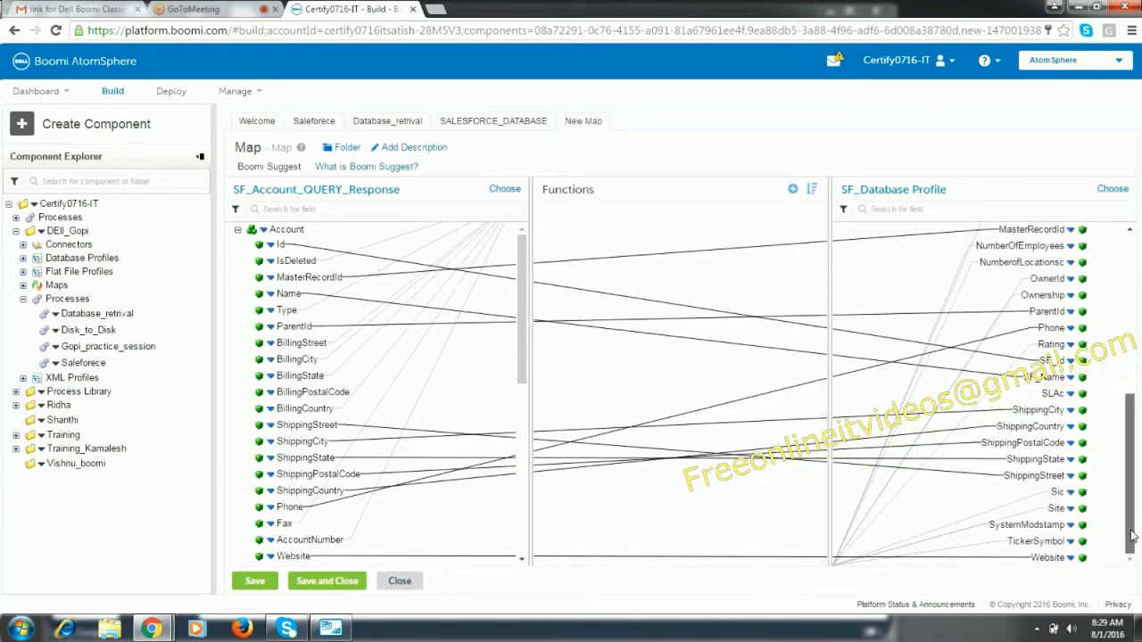
{"action": "scroll", "scroll_direction": "up", "scroll_amount": 3}
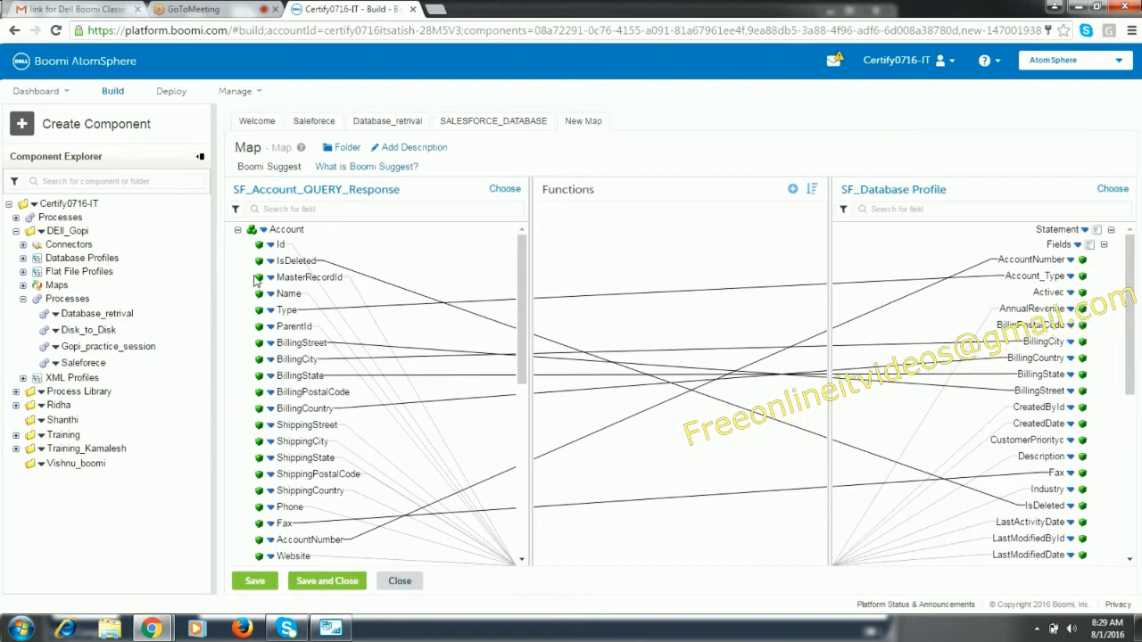
Rename the map to SF_Database_Map, then save and close it.
{"action": "double_click", "coordinate": [248, 148]}
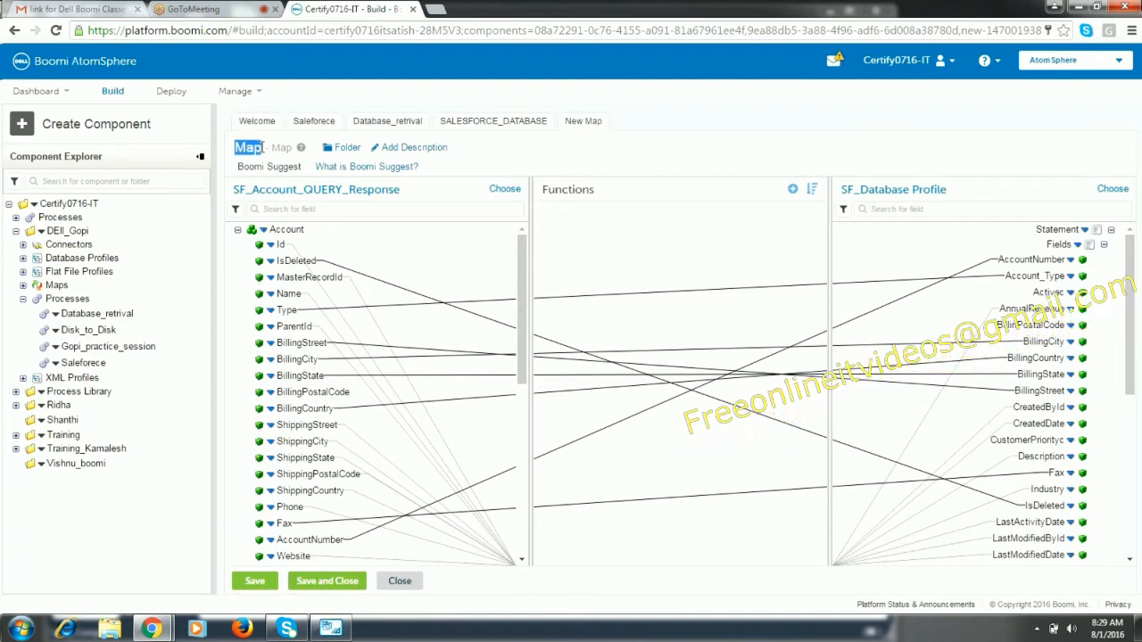
{"action": "left_click", "coordinate": [248, 146]}
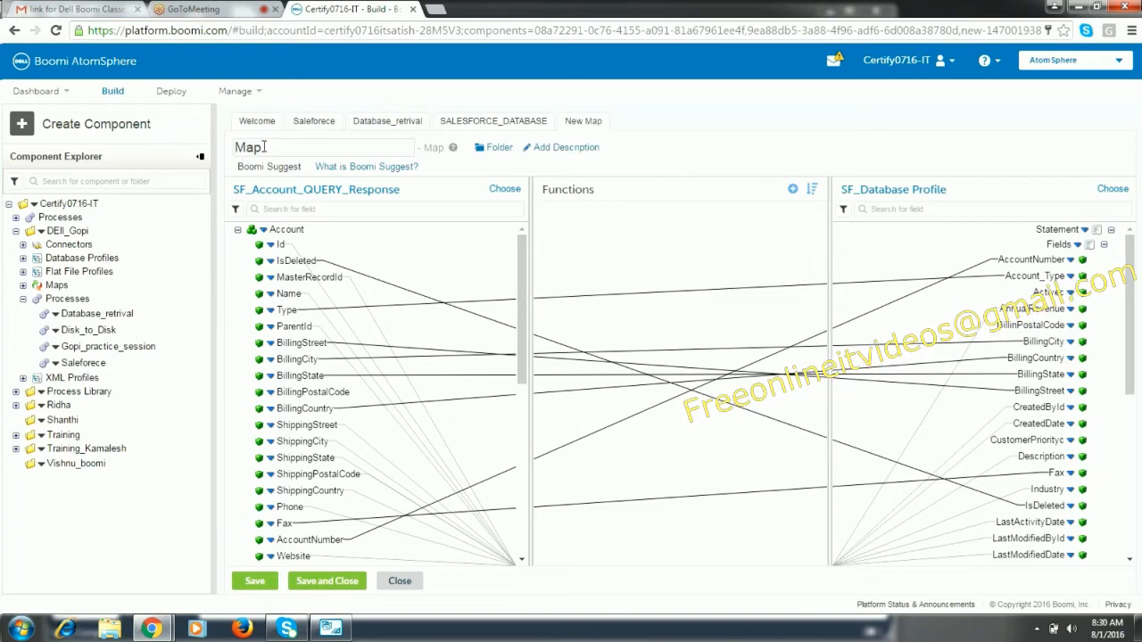
{"action": "mouse_move", "coordinate": [231, 134]}
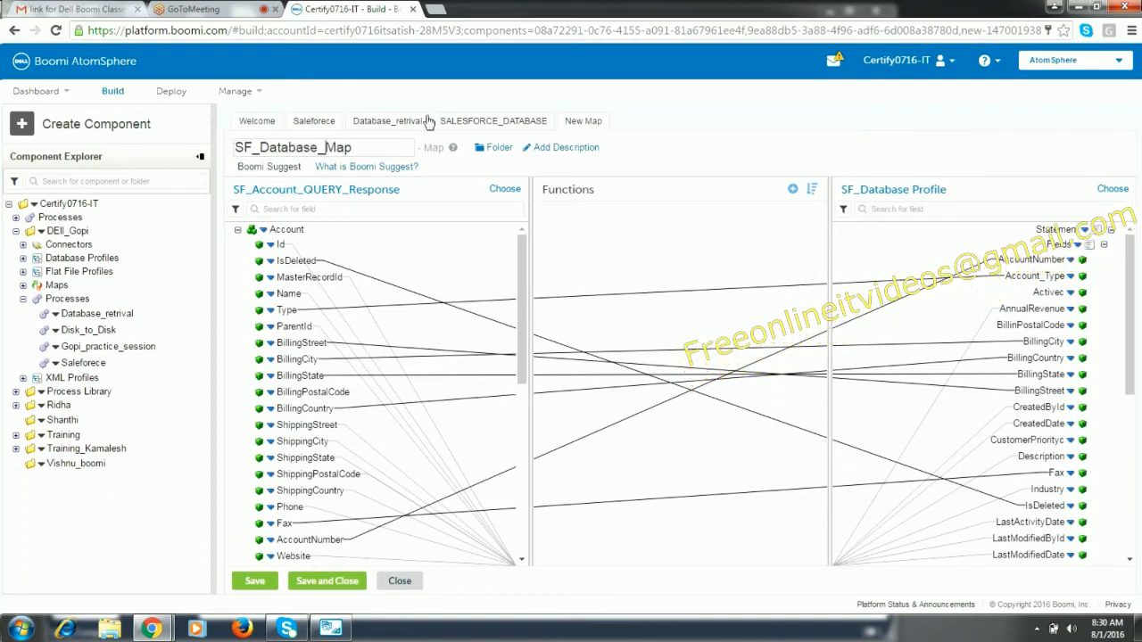
{"action": "mouse_move", "coordinate": [326, 580]}
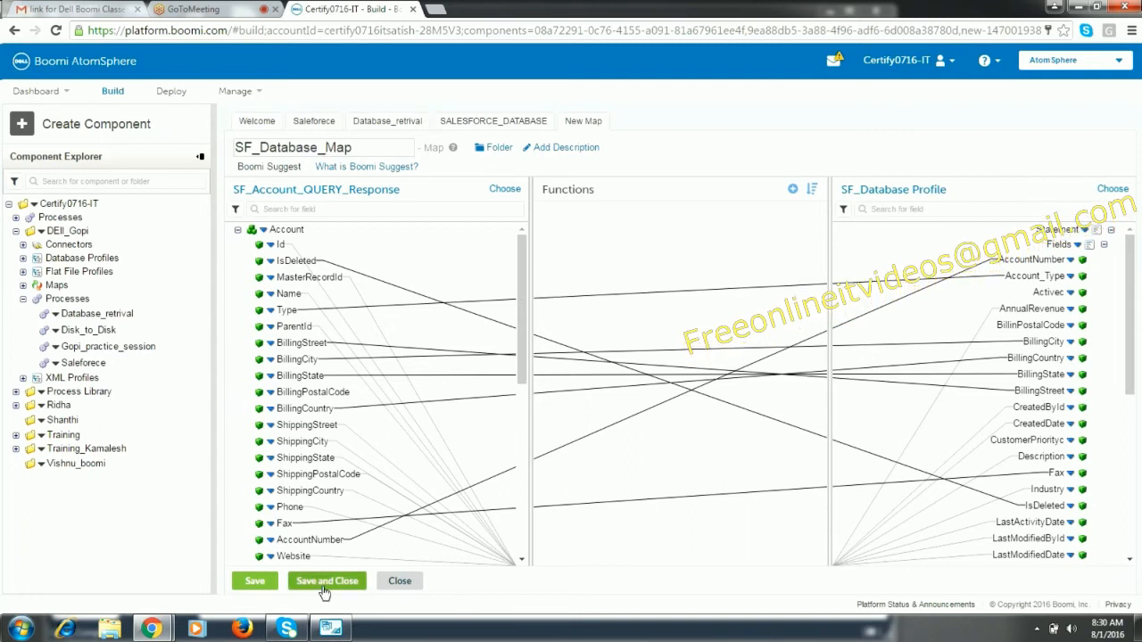
{"action": "left_click", "coordinate": [326, 581]}
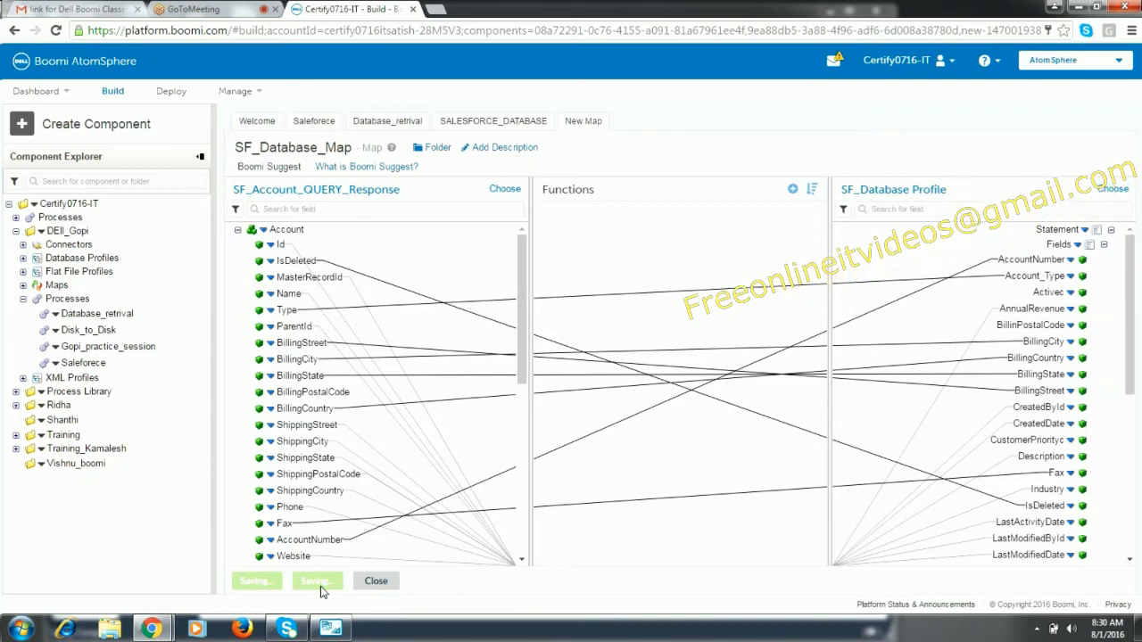
{"action": "left_click", "coordinate": [317, 580]}
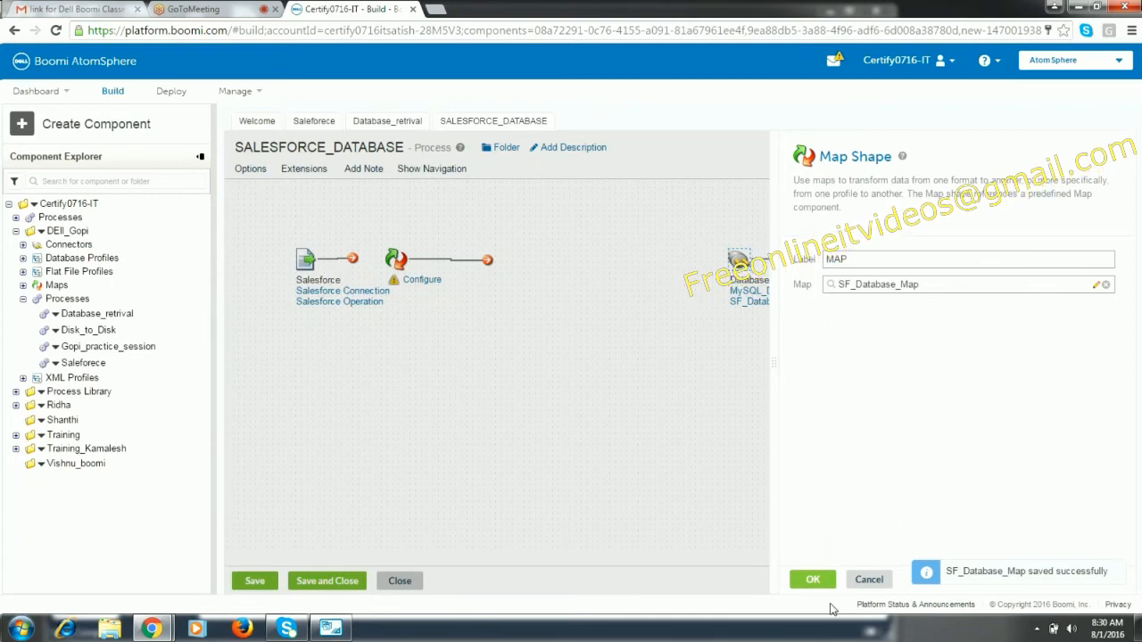
Assign SF_Database_Map to the Map shape, link Salesforce, Map and Database, and save.
{"action": "left_click", "coordinate": [811, 579]}
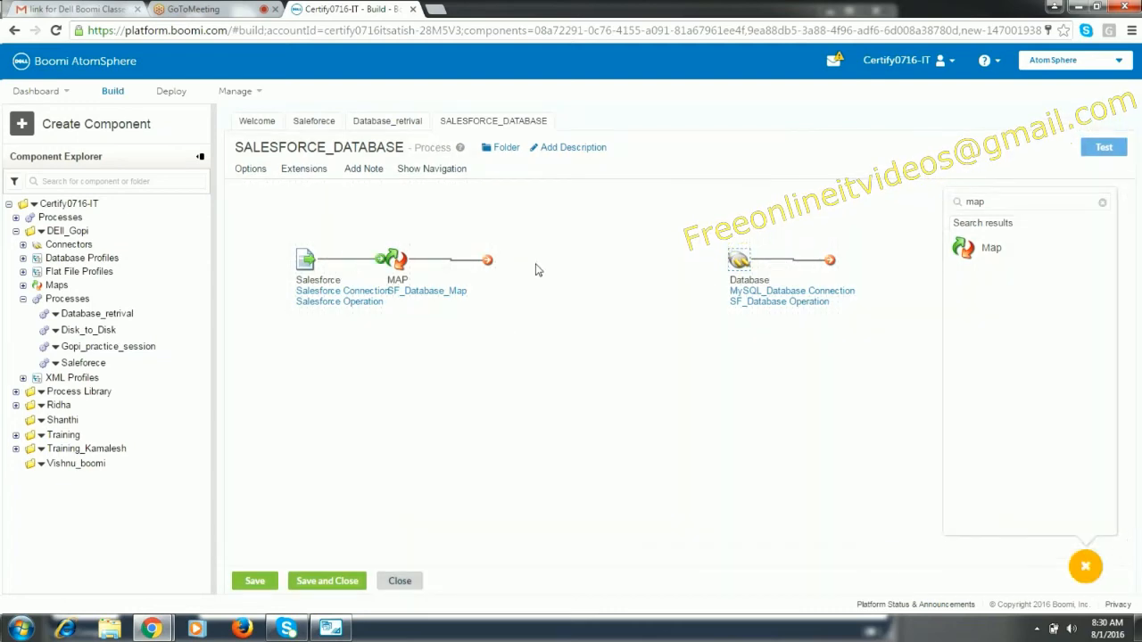
{"action": "left_click_drag", "start_coordinate": [397, 259], "coordinate": [488, 259]}
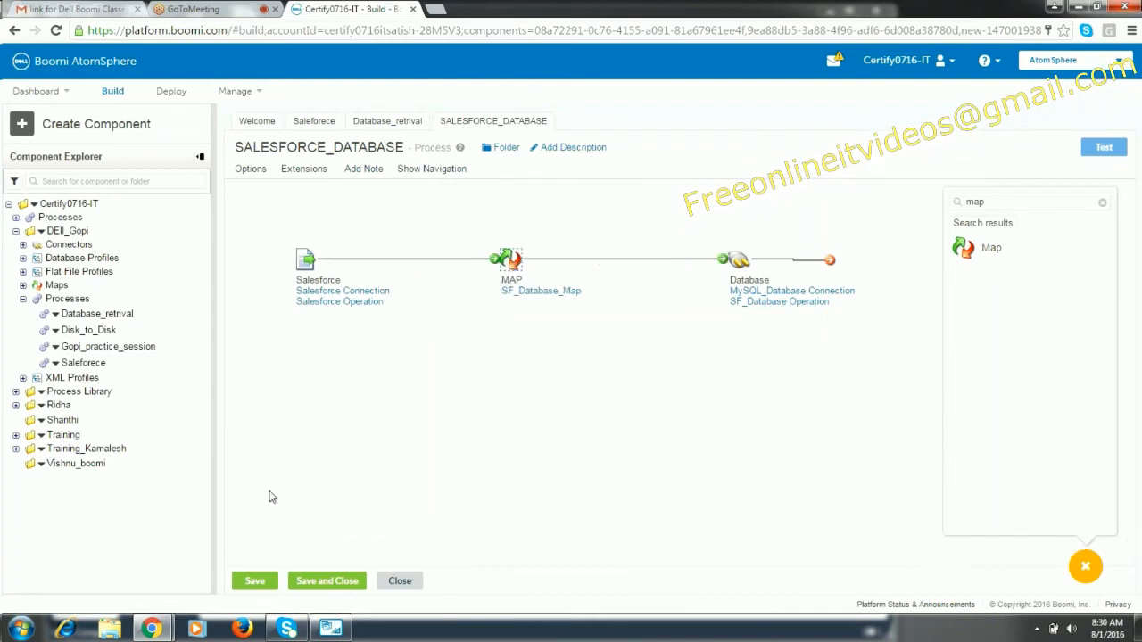
{"action": "left_click", "coordinate": [255, 581]}
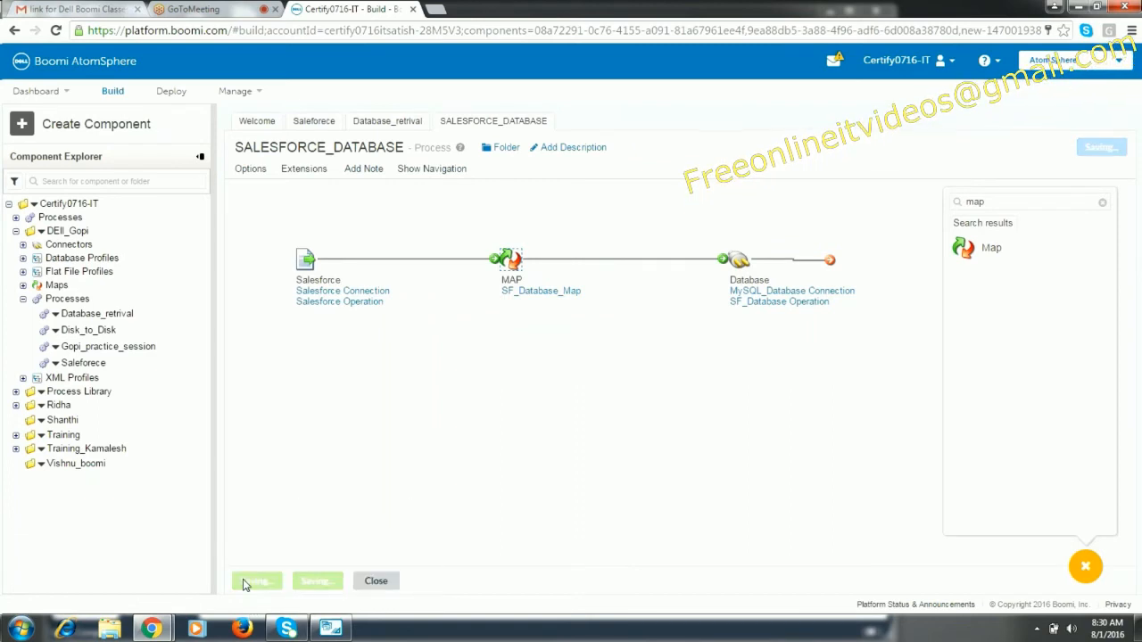
{"action": "left_click", "coordinate": [255, 581]}
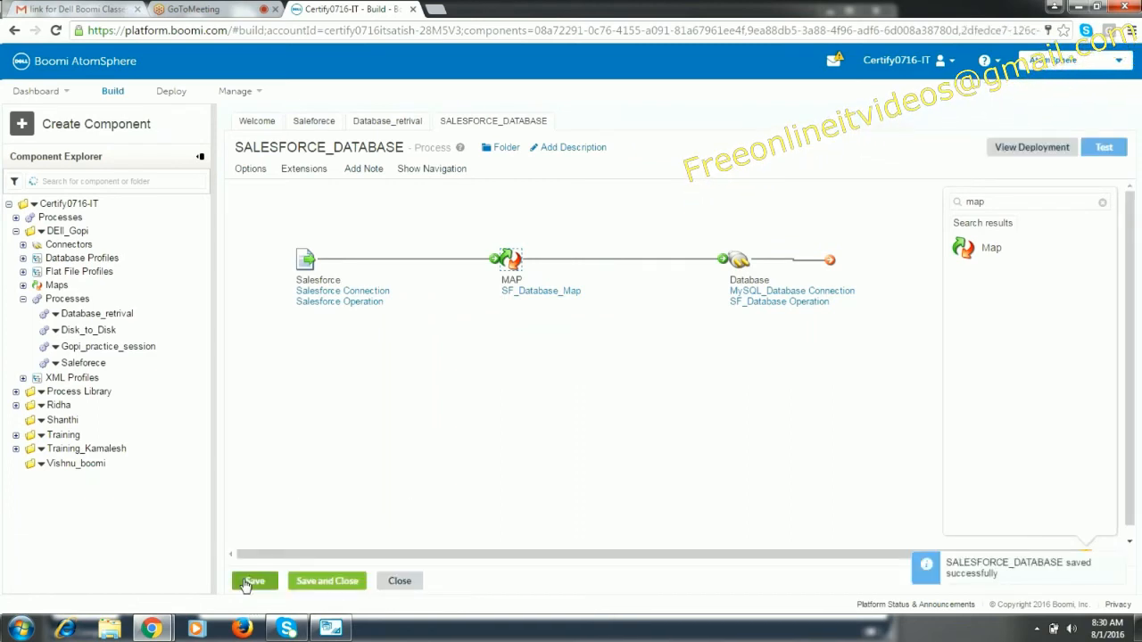
Add a Stop shape after Database, then switch to MySQL Workbench.
{"action": "left_click", "coordinate": [253, 581]}
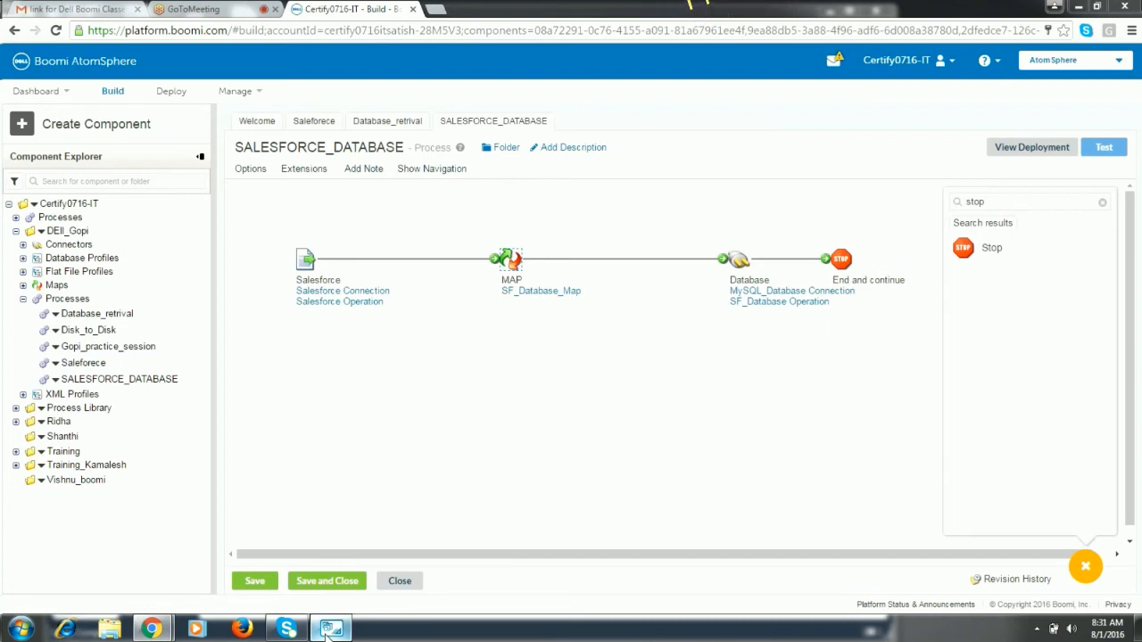
{"action": "left_click", "coordinate": [330, 629]}
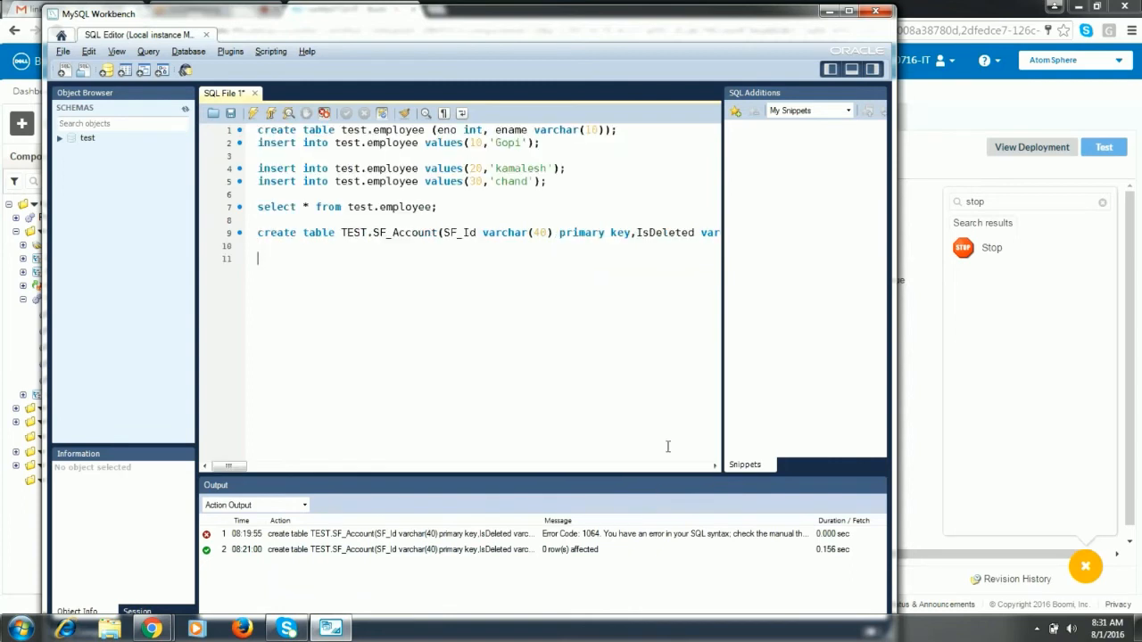
Run 'Select * from test.sf_account;' and confirm it returns 0 rows.
{"action": "type", "text": "Select"}
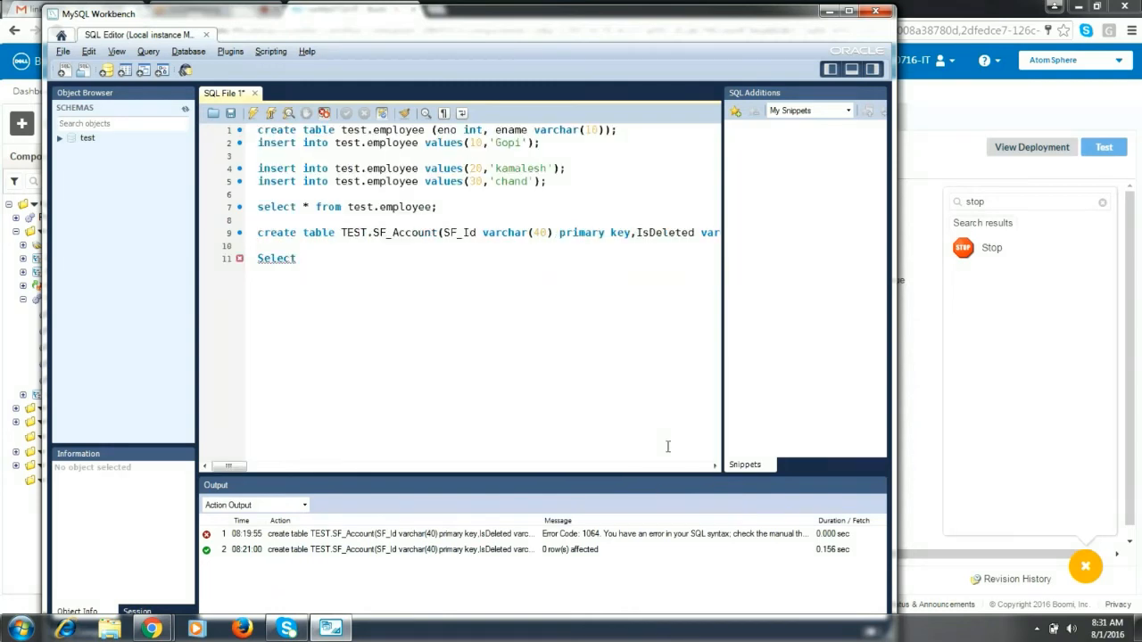
{"action": "type", "text": "*"}
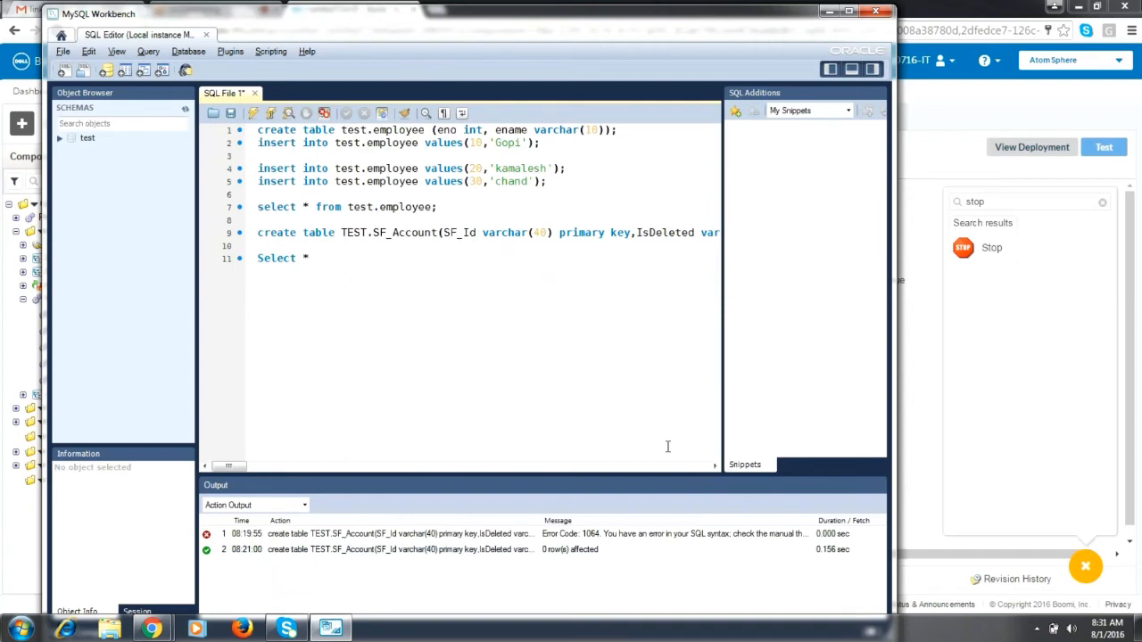
{"action": "type", "text": "from"}
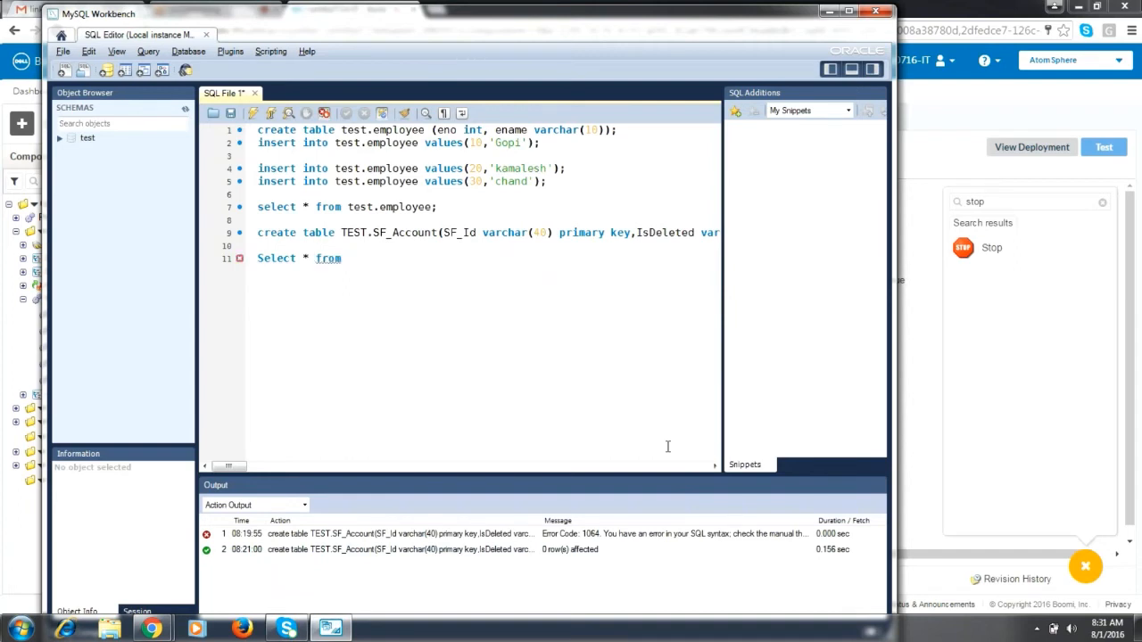
{"action": "type", "text": "test"}
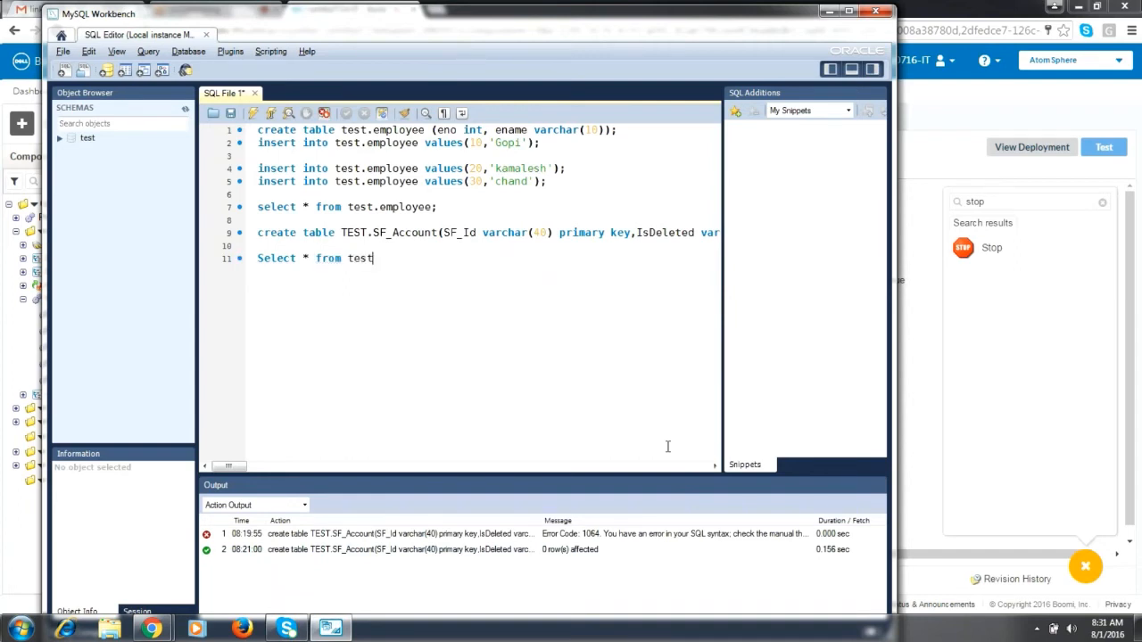
{"action": "type", "text": ".sf_"}
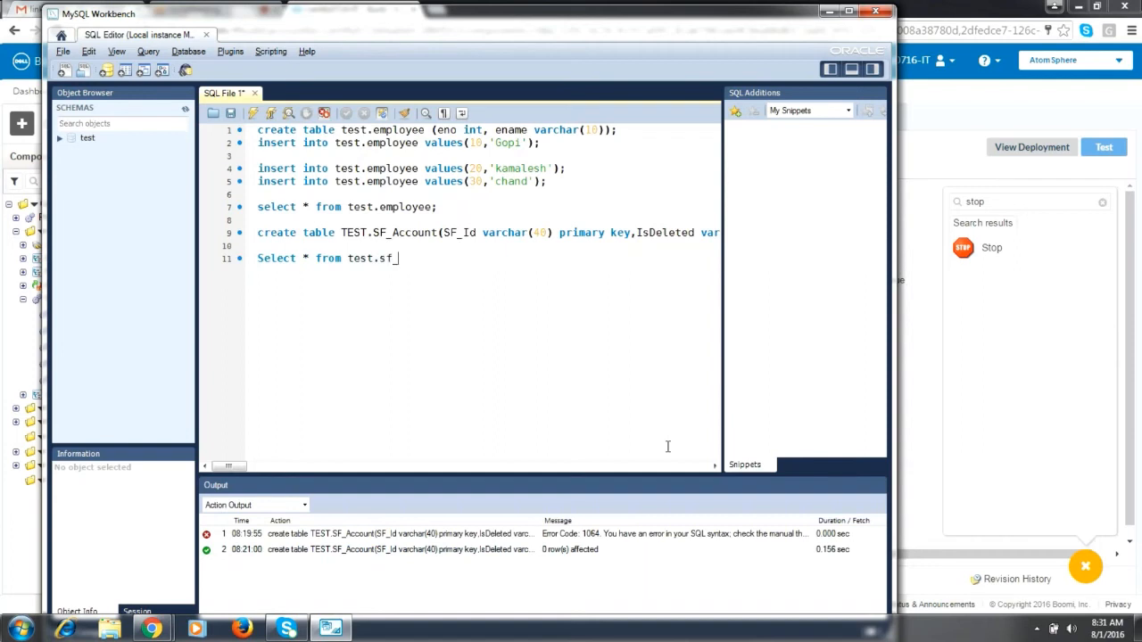
{"action": "type", "text": "acco"}
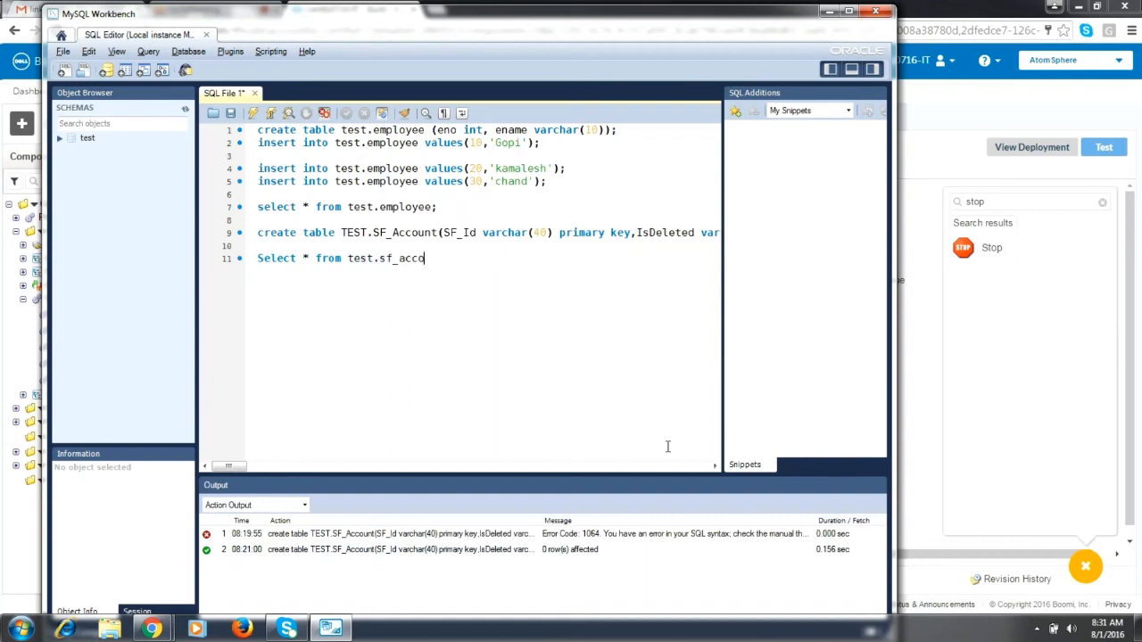
{"action": "type", "text": "unt"}
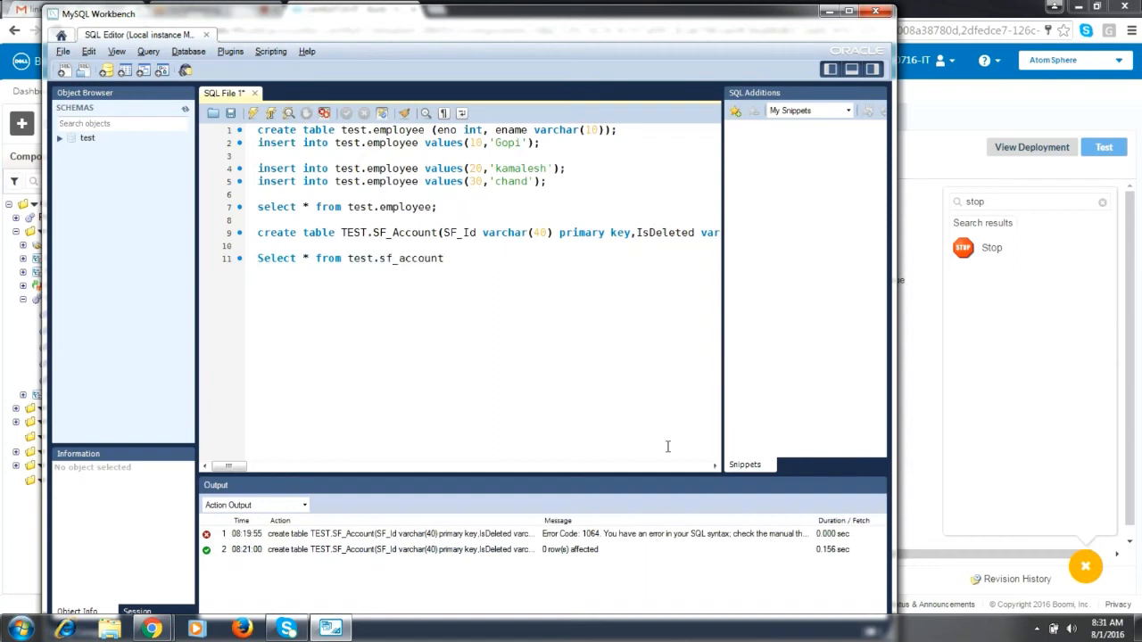
{"action": "type", "text": ";"}
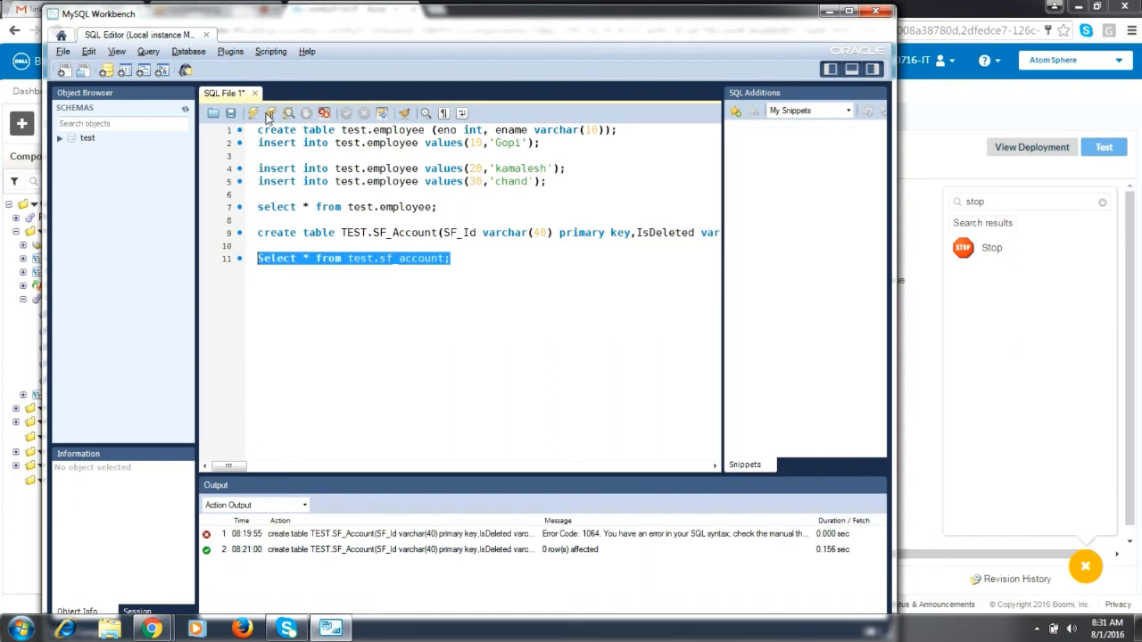
{"action": "mouse_move", "coordinate": [254, 112]}
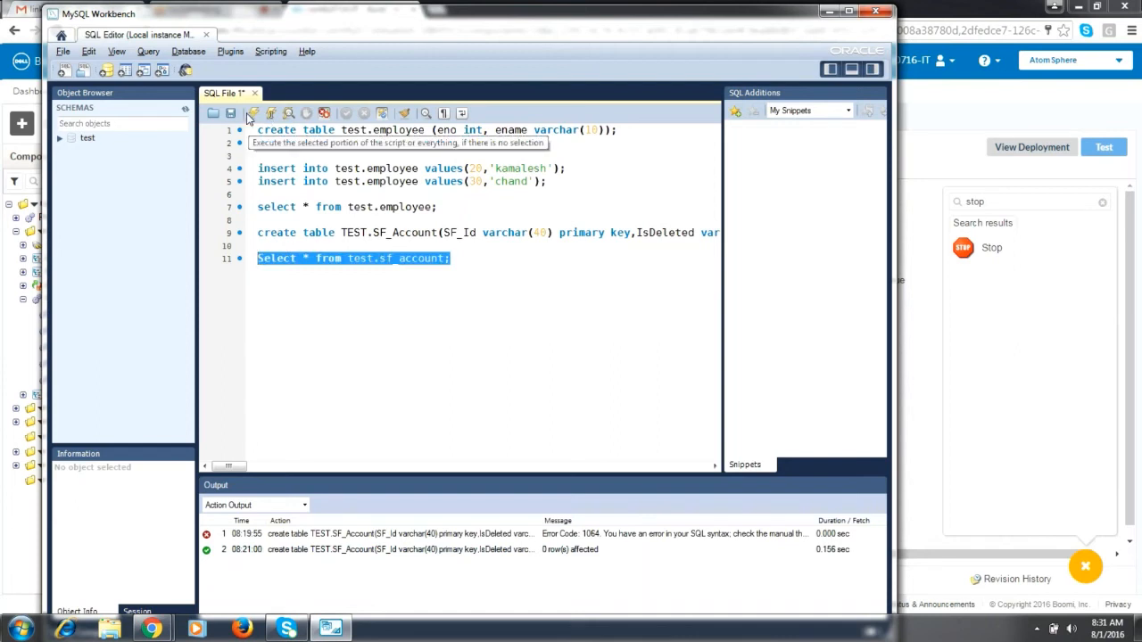
{"action": "left_click", "coordinate": [254, 112]}
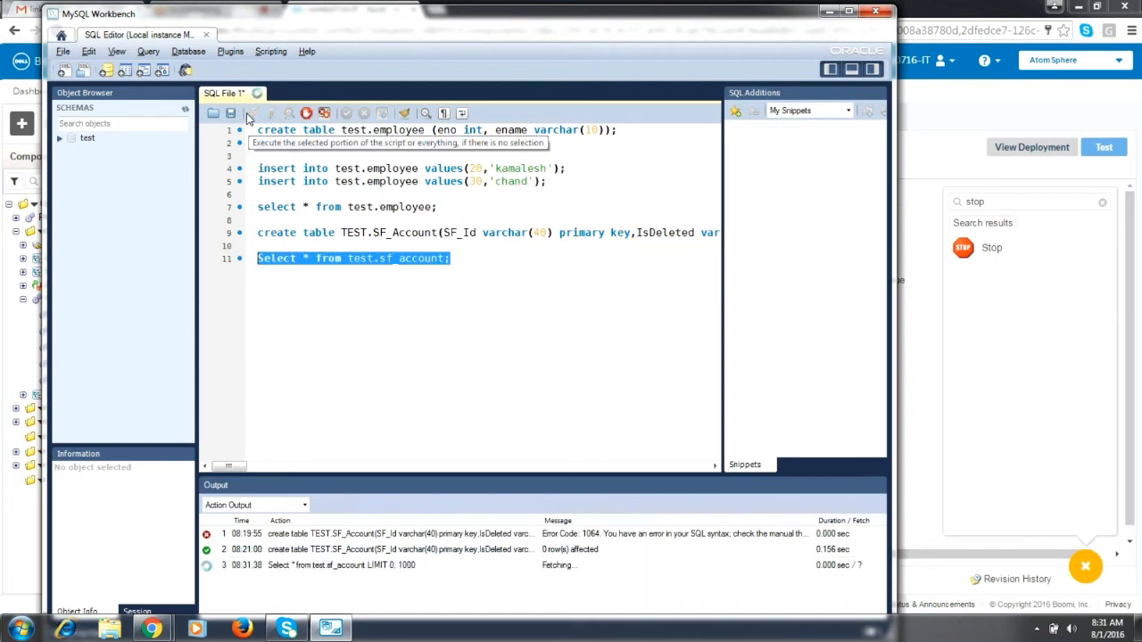
{"action": "left_click", "coordinate": [253, 113]}
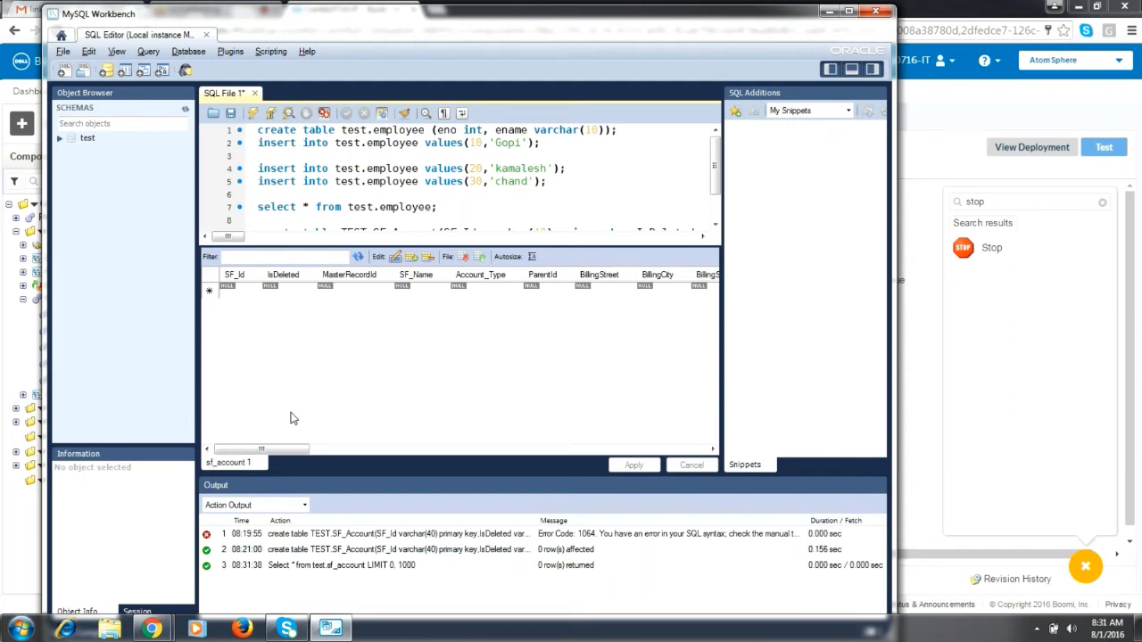
{"action": "mouse_move", "coordinate": [111, 629]}
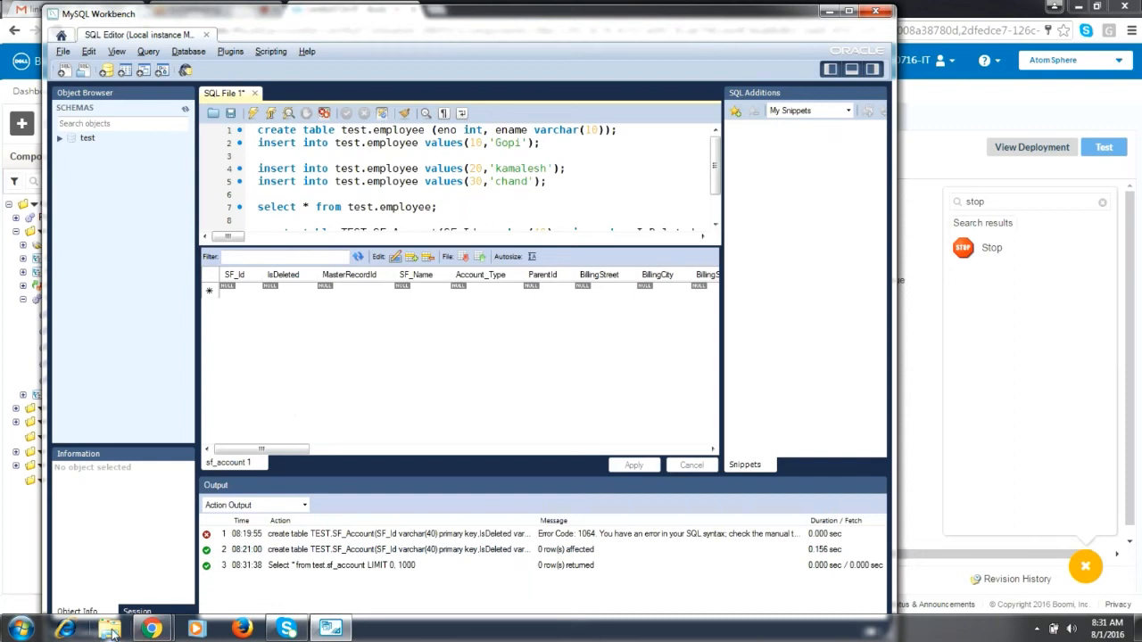
{"action": "mouse_move", "coordinate": [152, 629]}
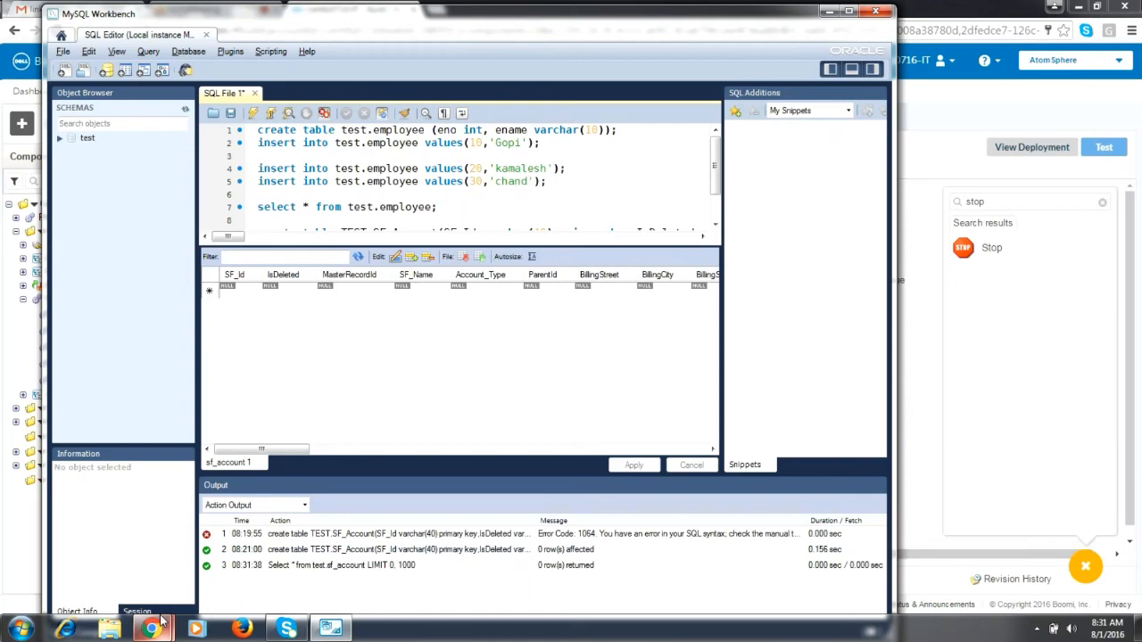
Search Google for salesforce in Chrome and open the salesforce.com/in result.
{"action": "left_click", "coordinate": [153, 629]}
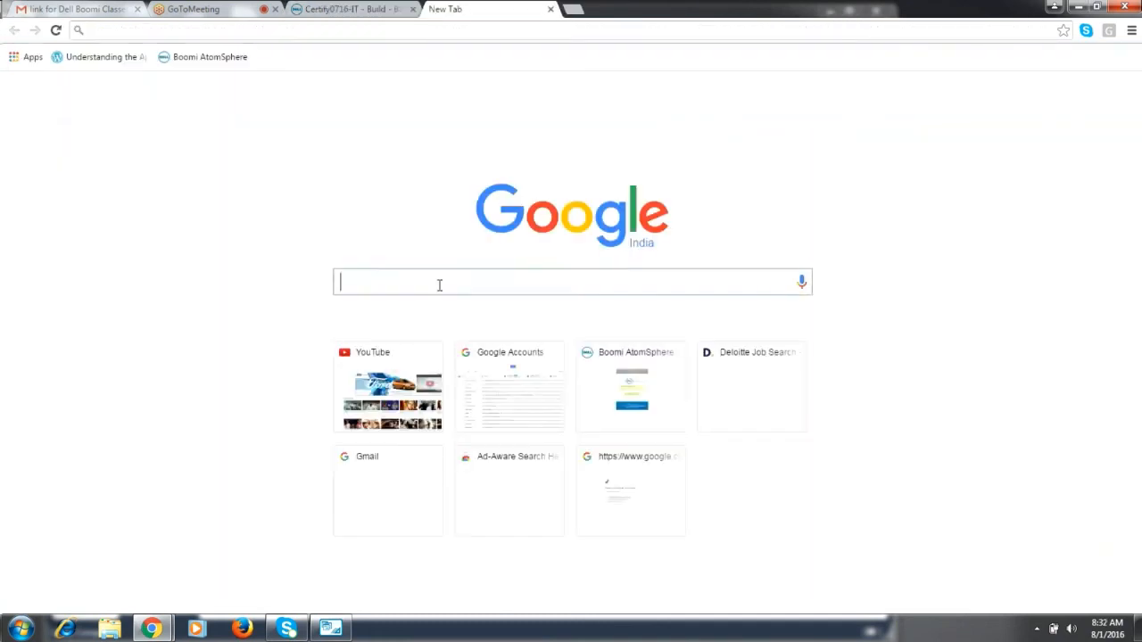
{"action": "type", "text": "sal"}
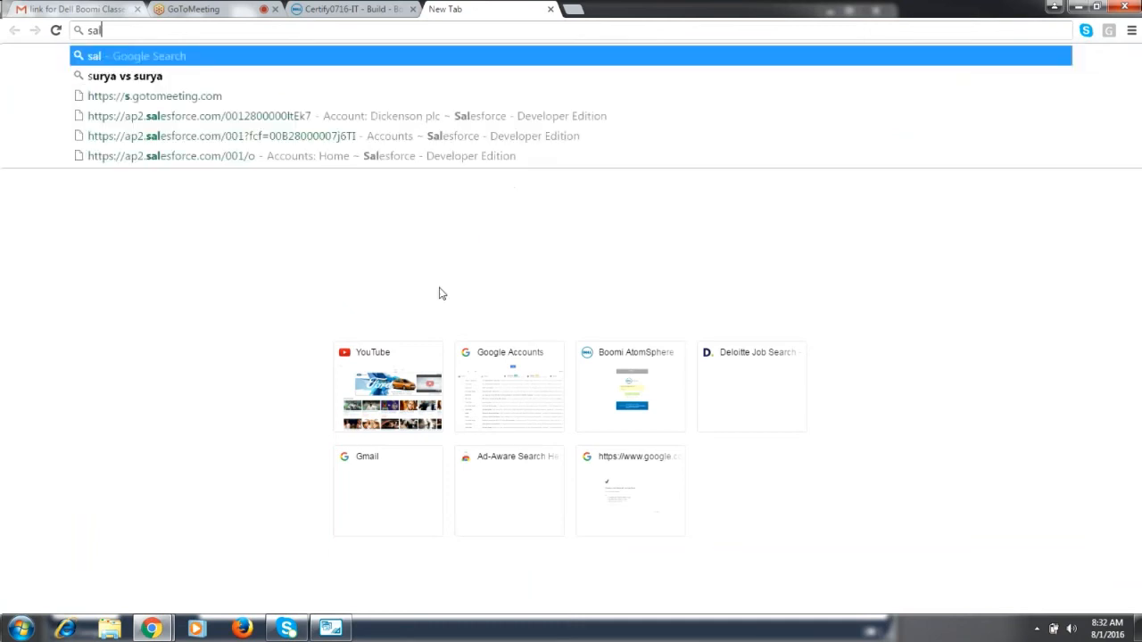
{"action": "type", "text": "as"}
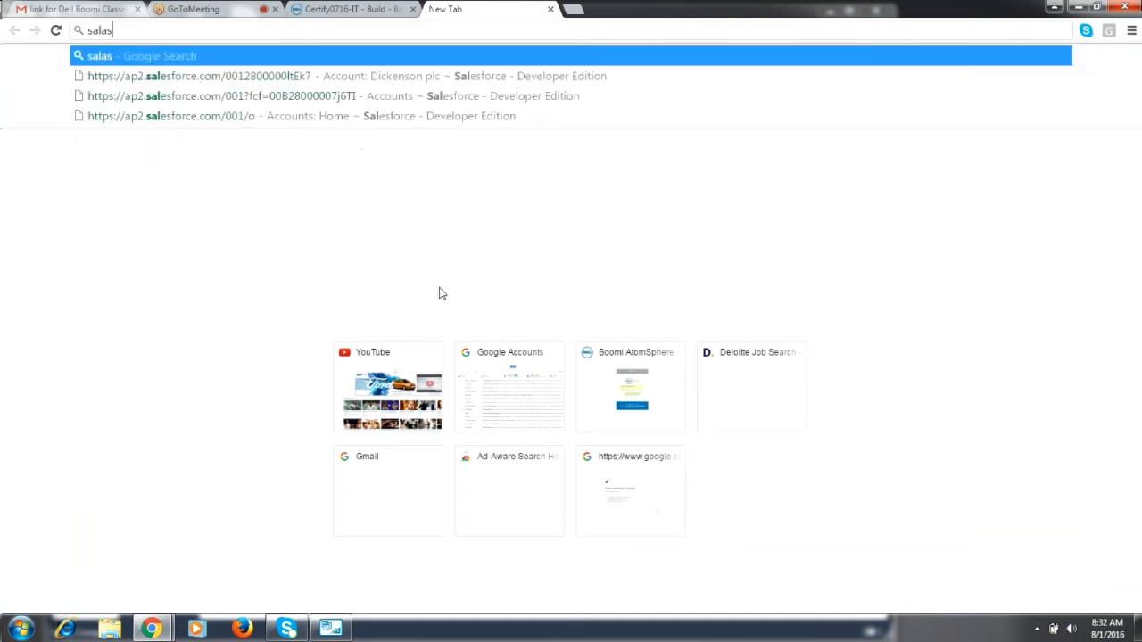
{"action": "key", "text": "Backspace"}
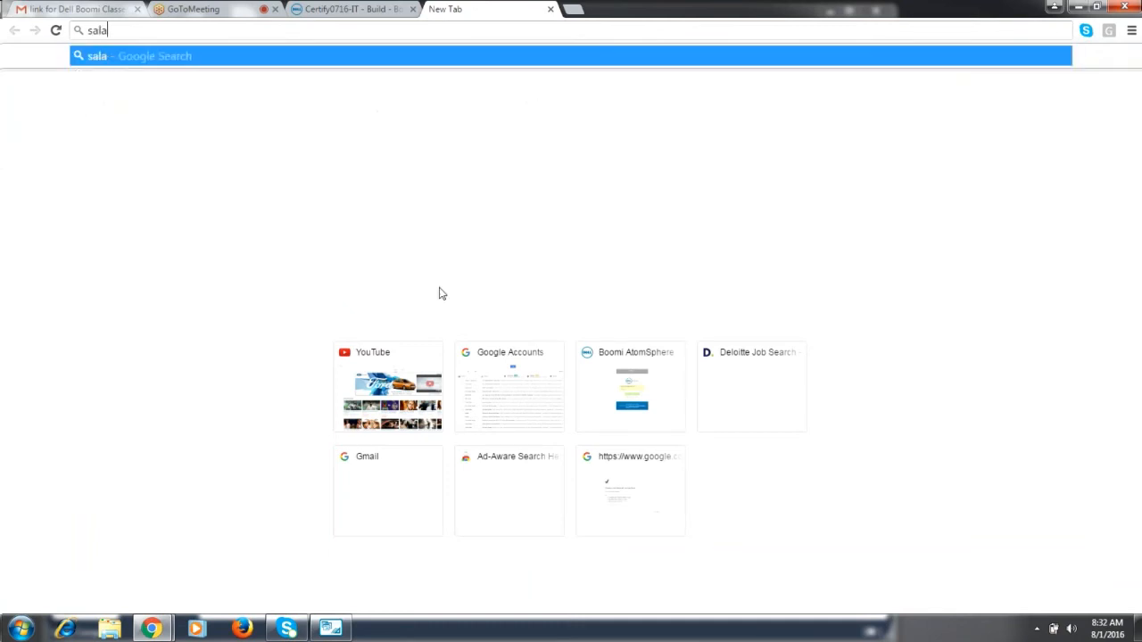
{"action": "type", "text": "lesfors"}
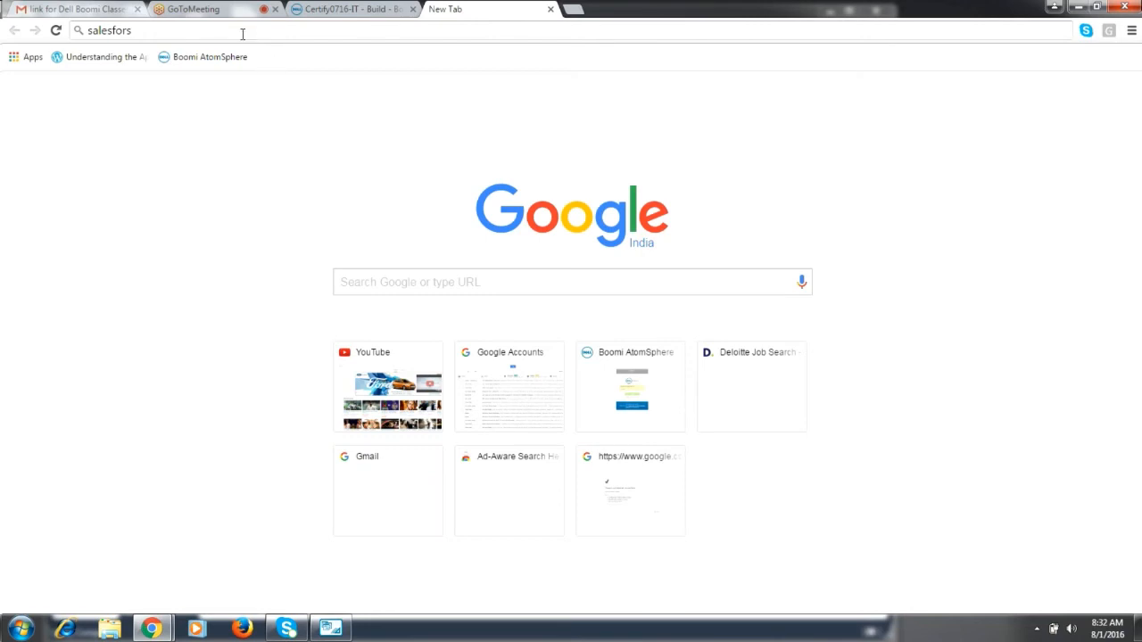
{"action": "mouse_move", "coordinate": [240, 46]}
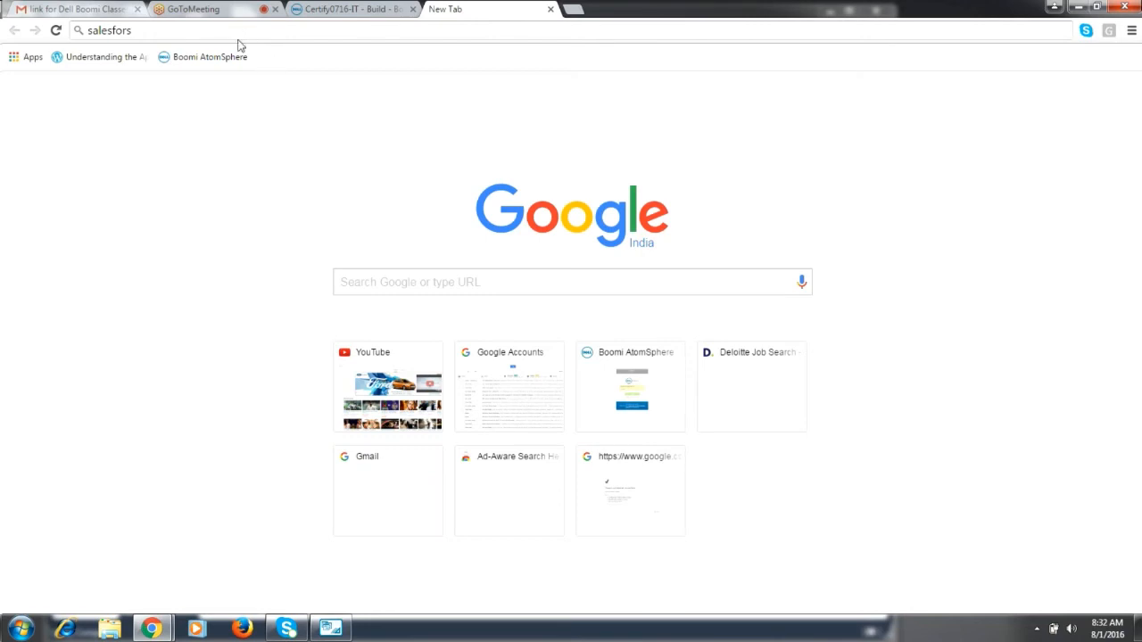
{"action": "left_click", "coordinate": [125, 29]}
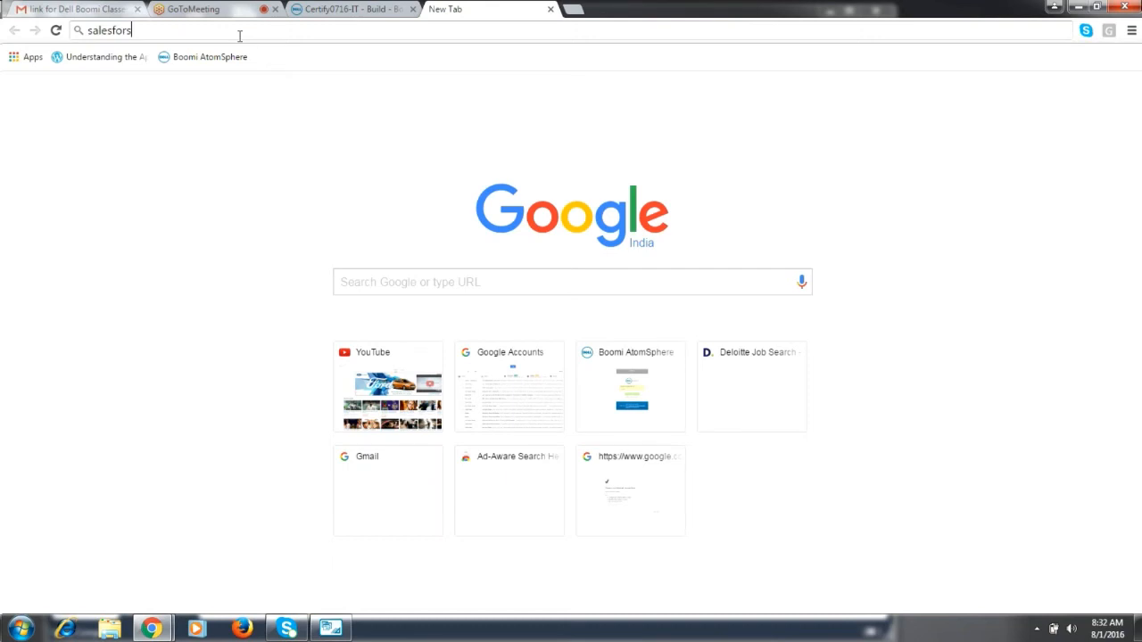
{"action": "key", "text": "Return"}
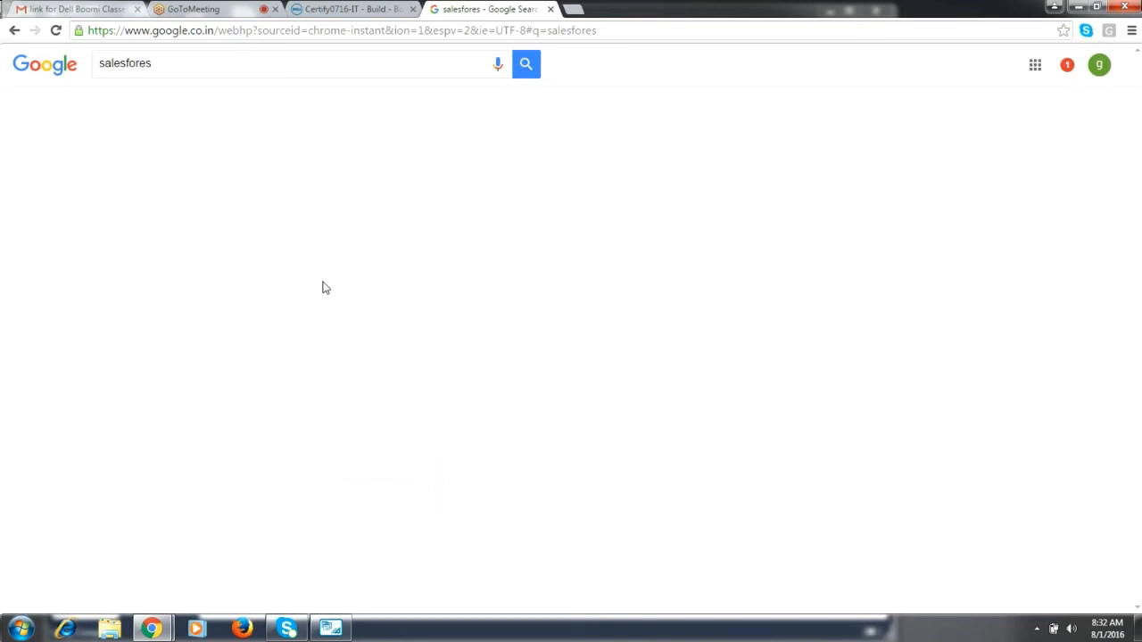
{"action": "left_click", "coordinate": [525, 63]}
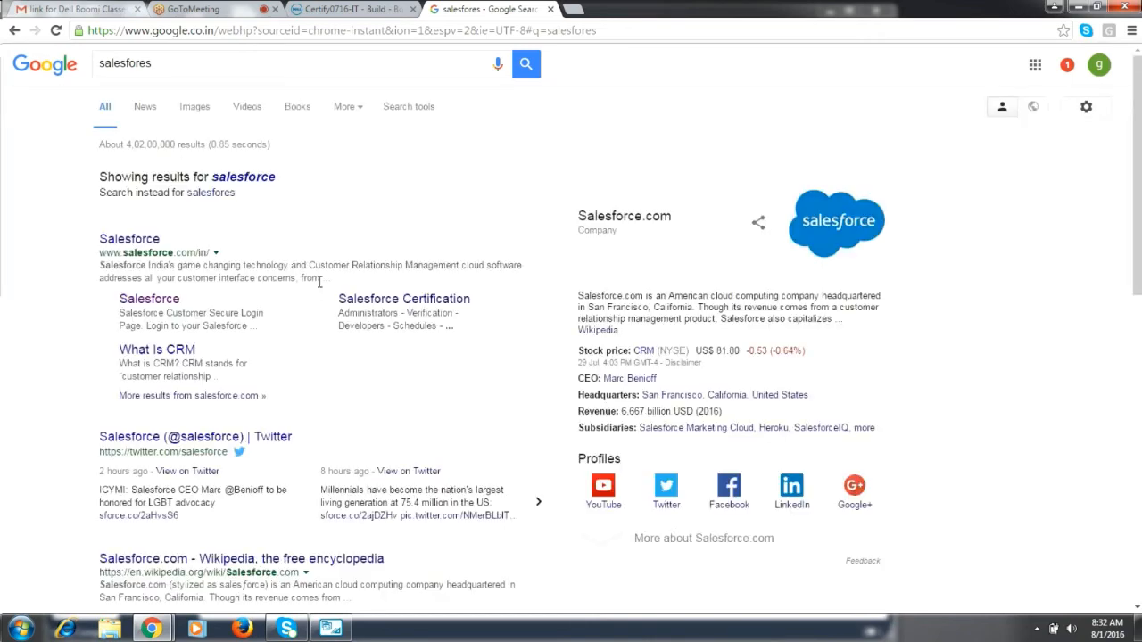
{"action": "left_click", "coordinate": [129, 238]}
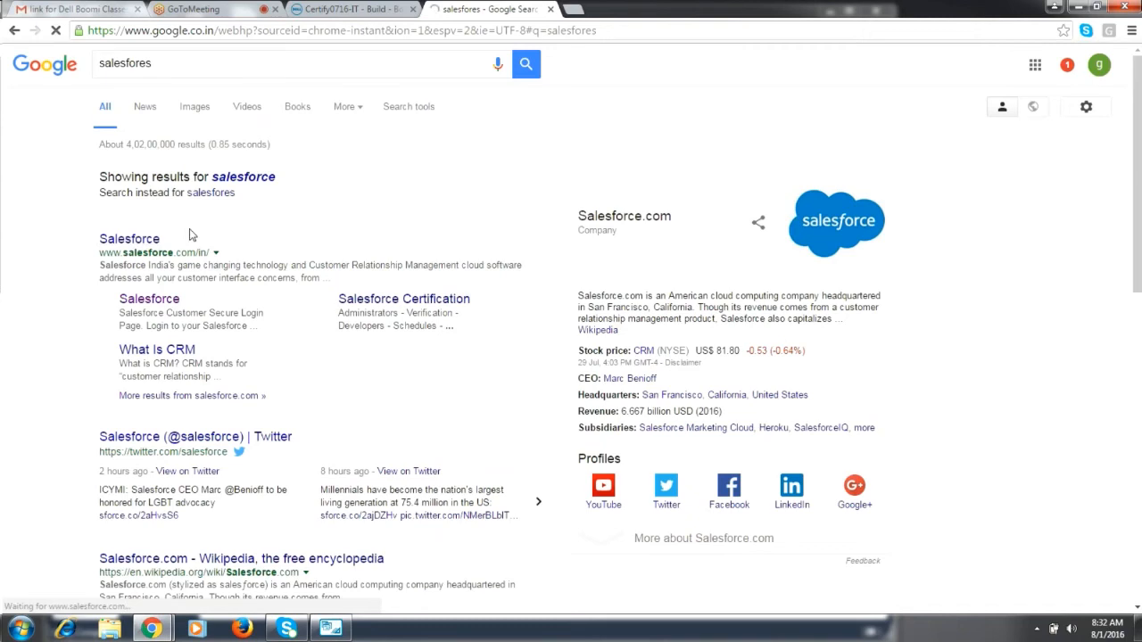
{"action": "left_click", "coordinate": [129, 238]}
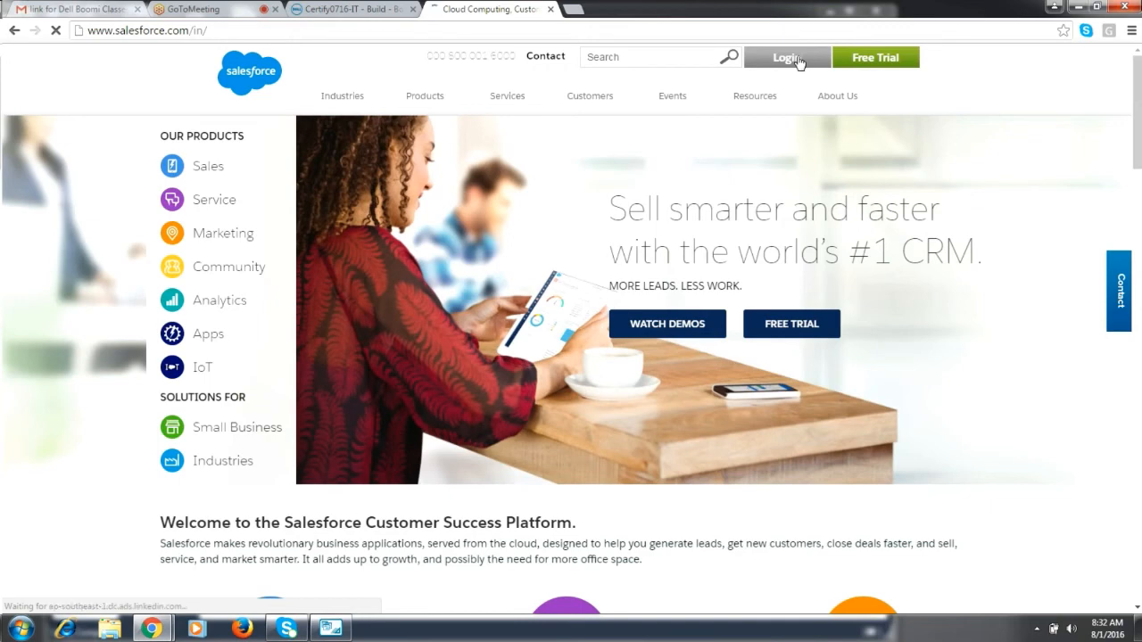
Enter the Salesforce account username and password on the login page and log in.
{"action": "left_click", "coordinate": [786, 57]}
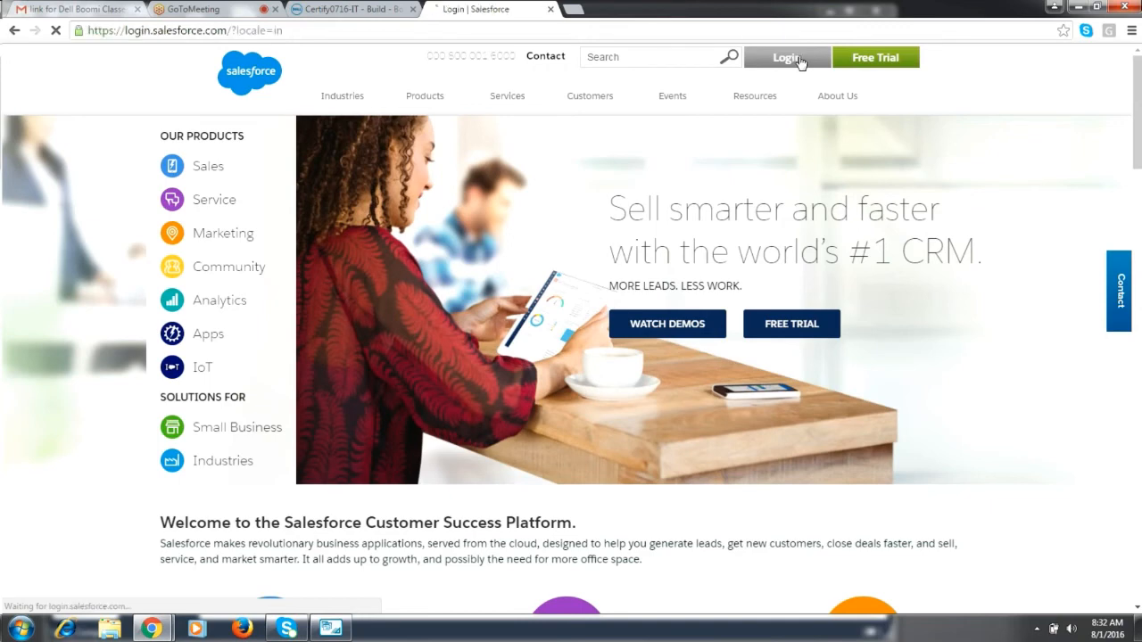
{"action": "left_click", "coordinate": [785, 57]}
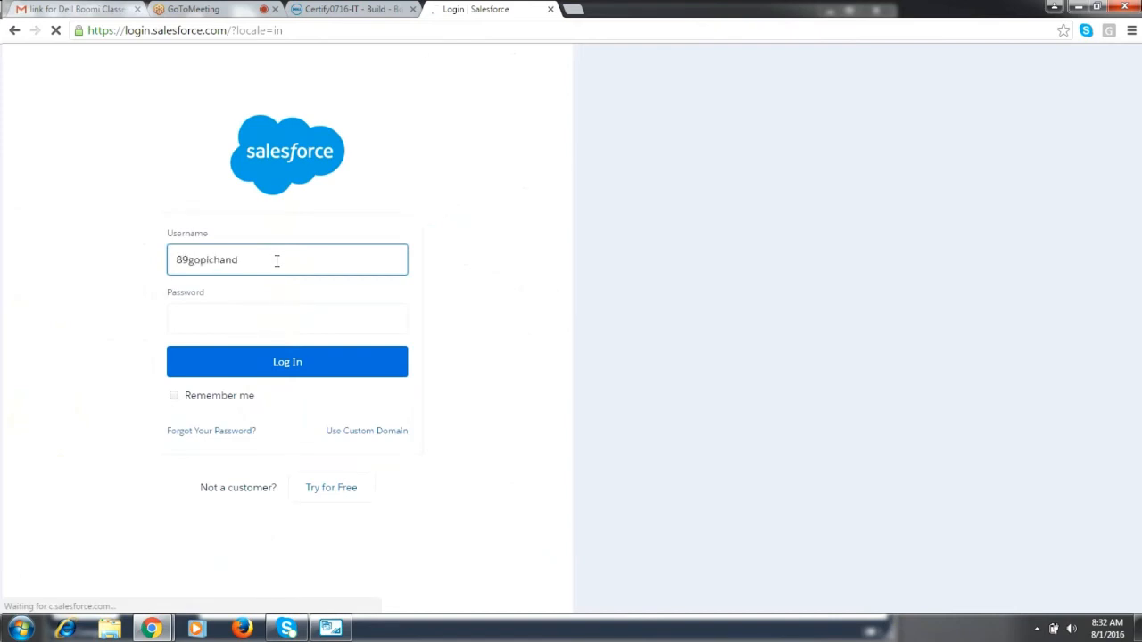
{"action": "type", "text": "@gmail.com"}
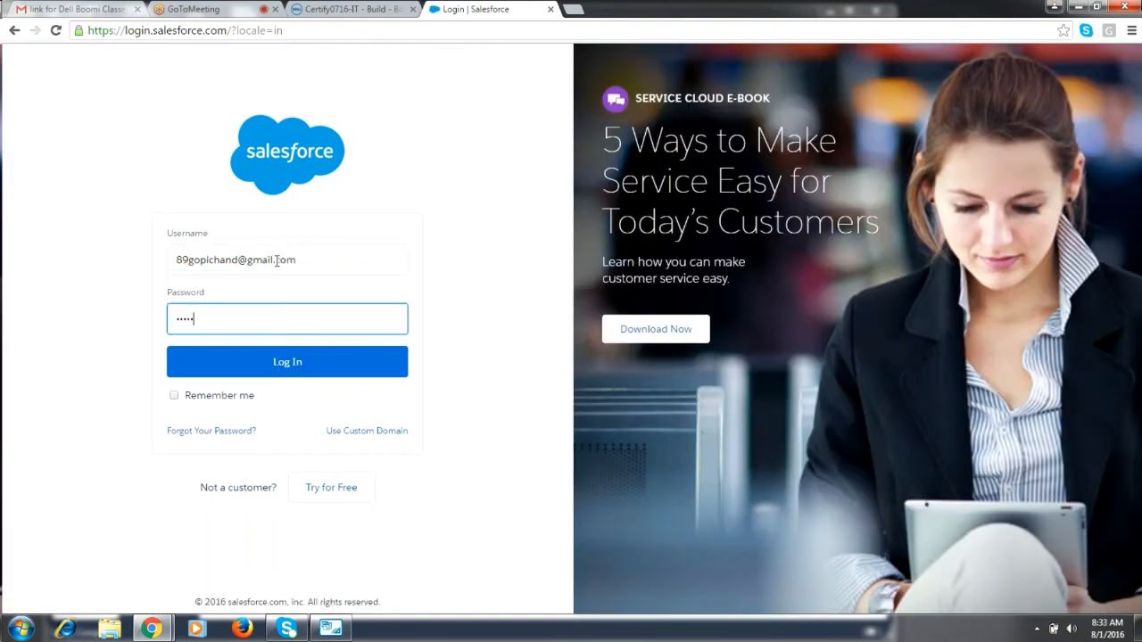
{"action": "type", "text": "password"}
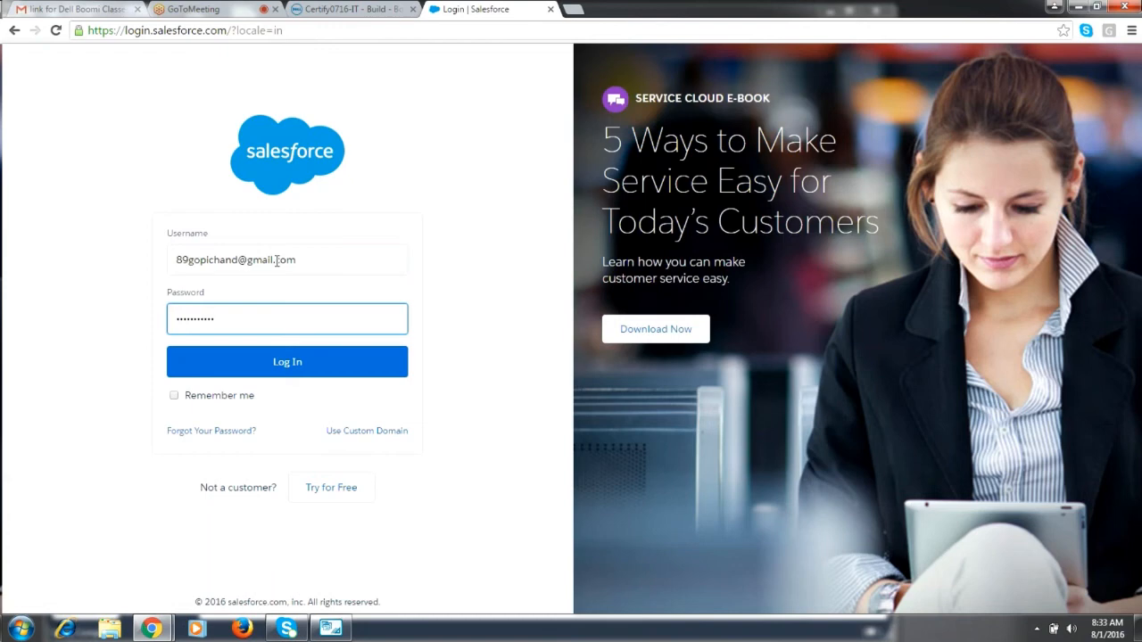
{"action": "left_click", "coordinate": [286, 361]}
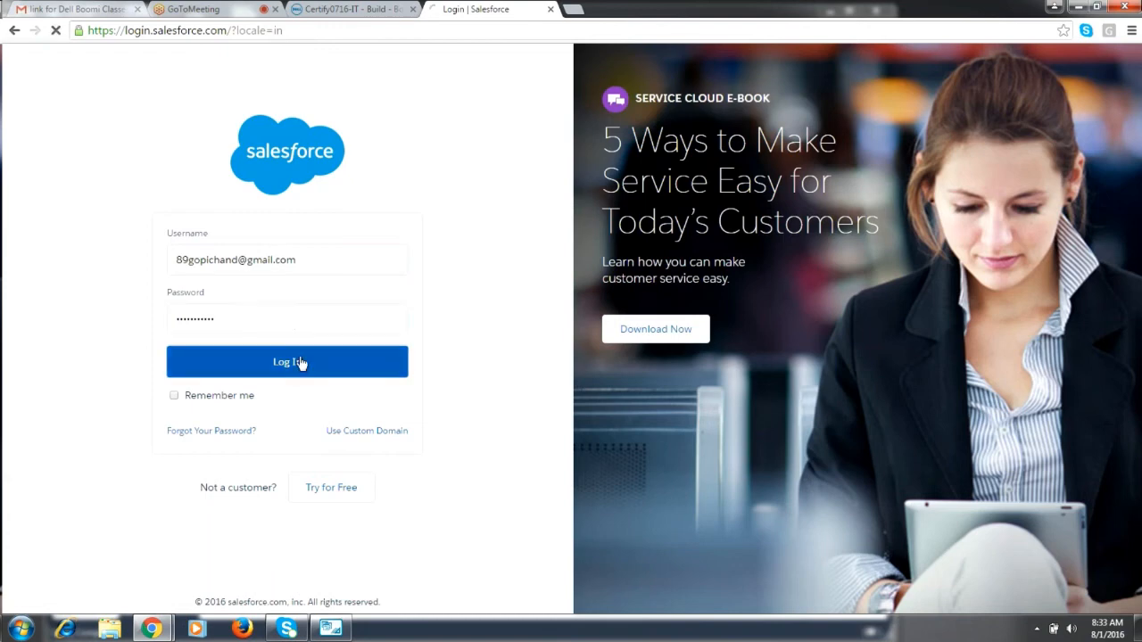
{"action": "left_click", "coordinate": [287, 361]}
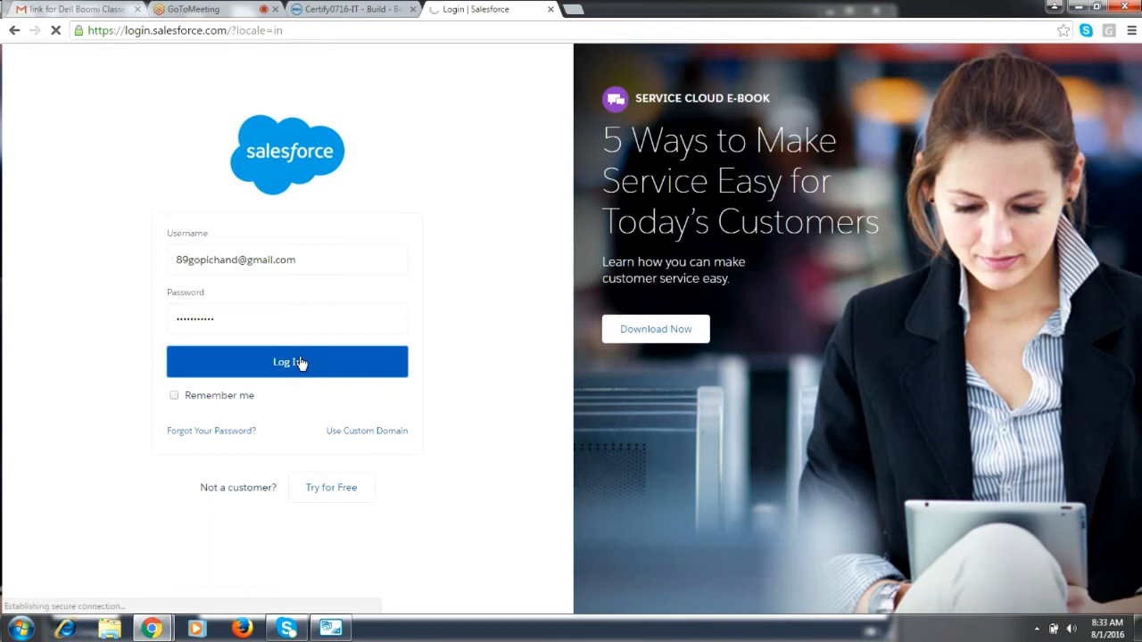
{"action": "left_click", "coordinate": [286, 362]}
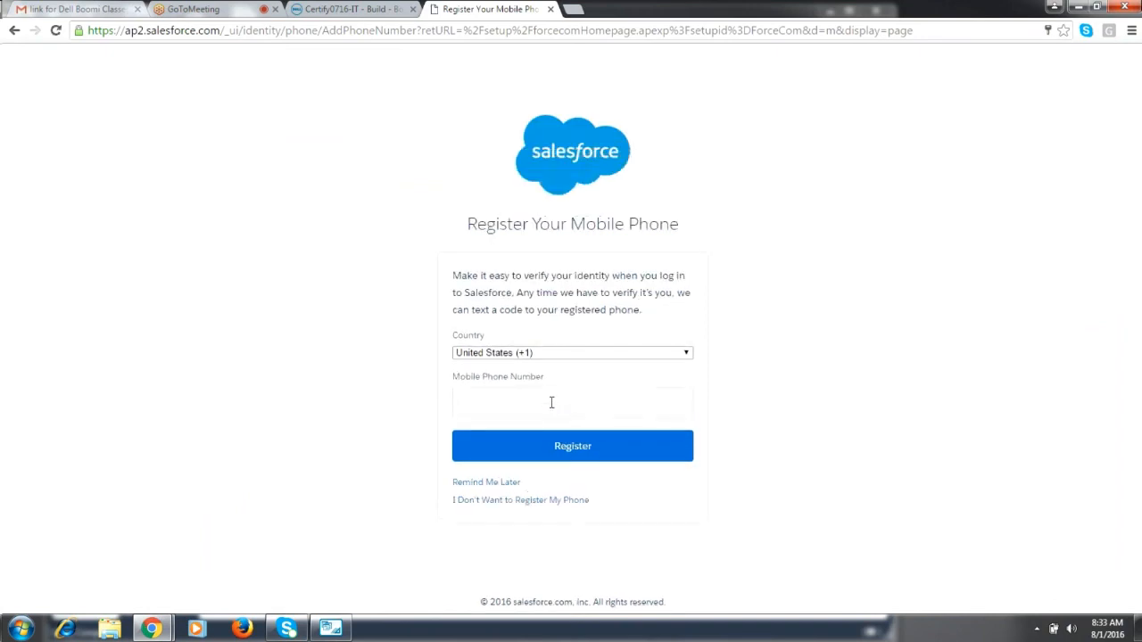
{"action": "mouse_move", "coordinate": [676, 381]}
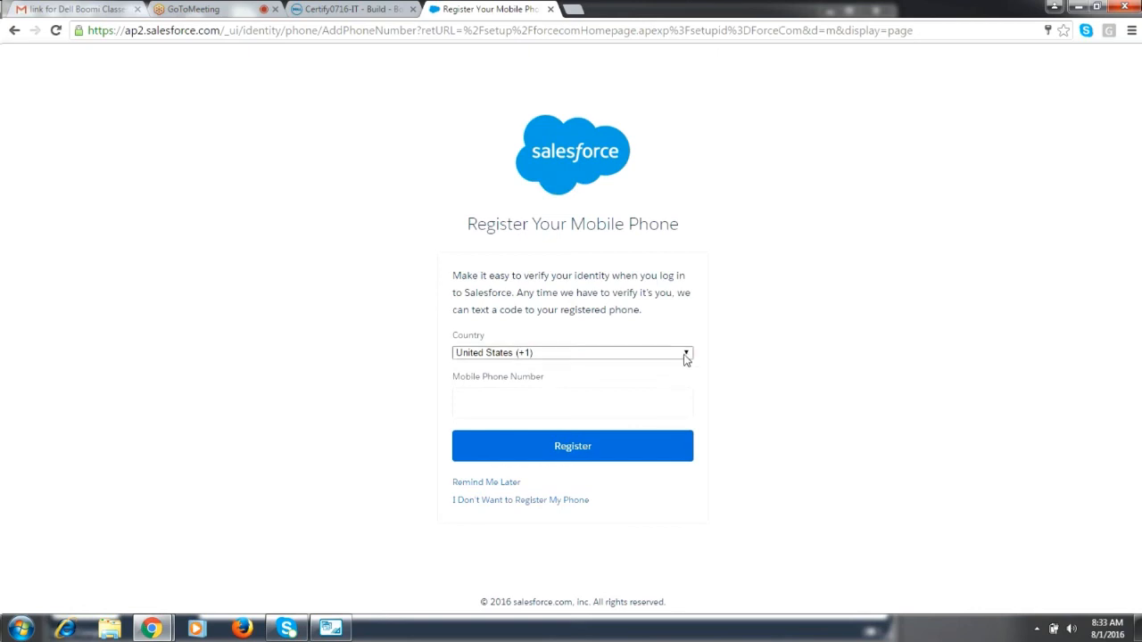
{"action": "left_click", "coordinate": [685, 352]}
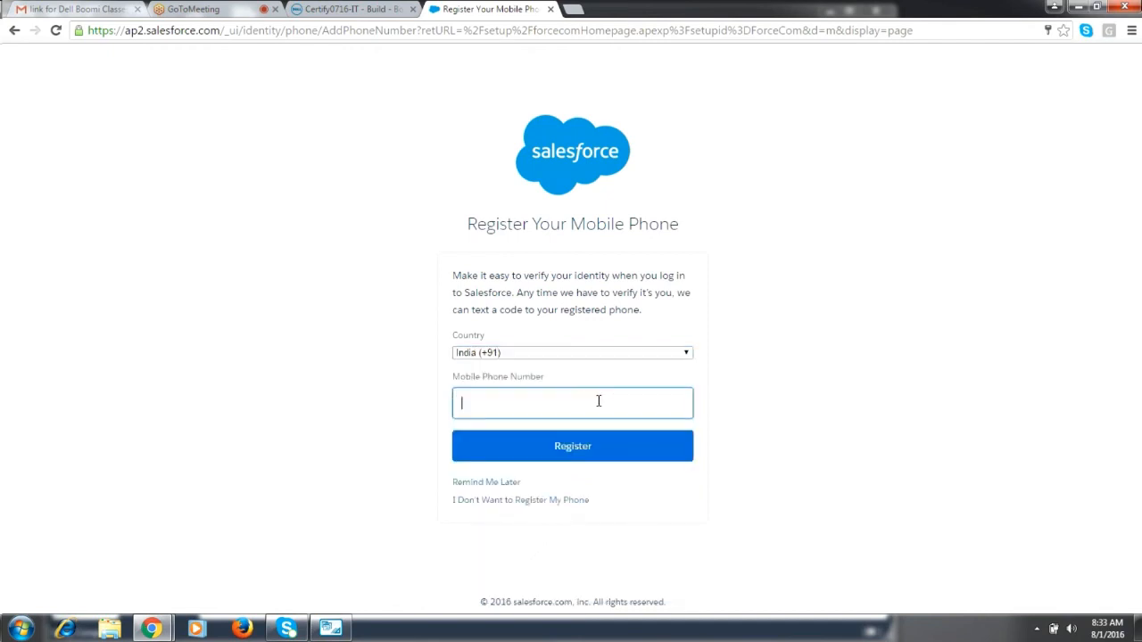
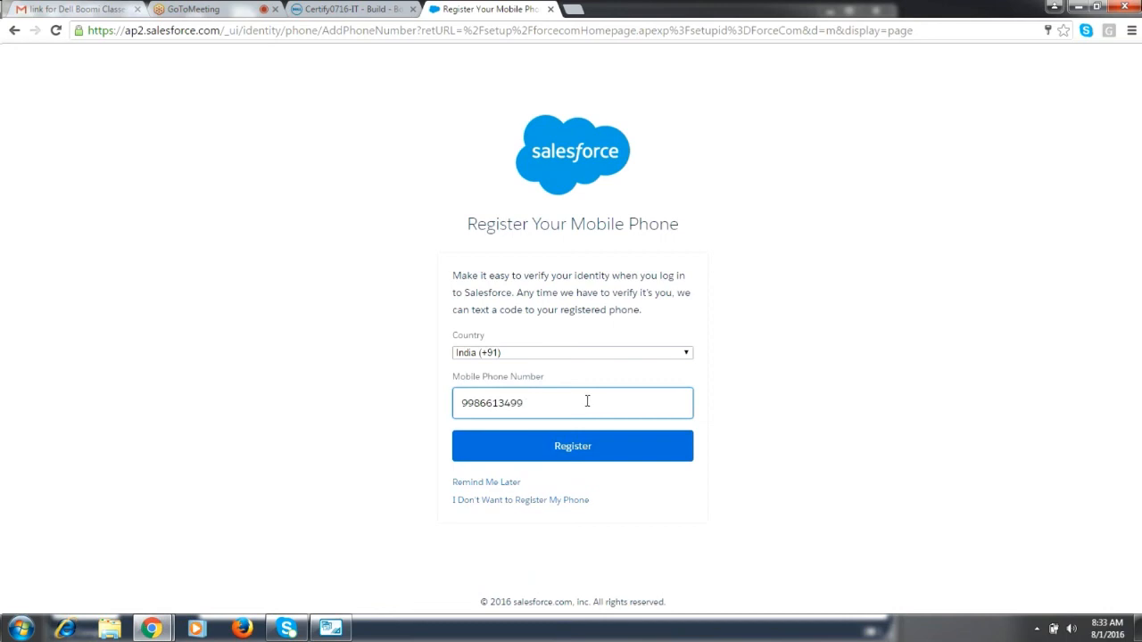
{"action": "mouse_move", "coordinate": [661, 457]}
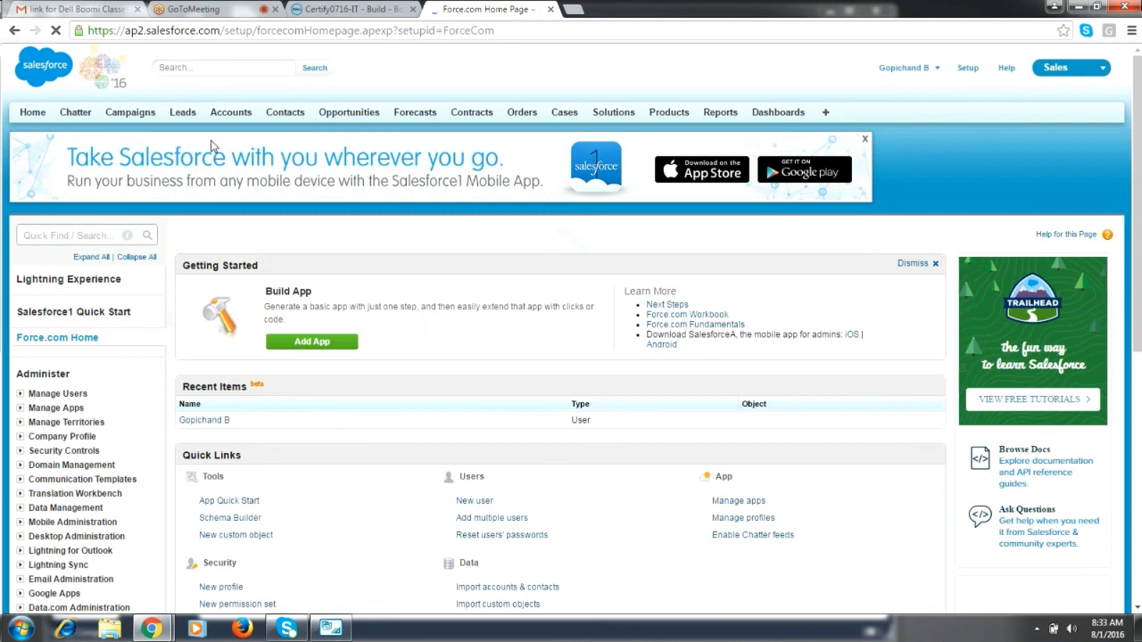
{"action": "mouse_move", "coordinate": [52, 193]}
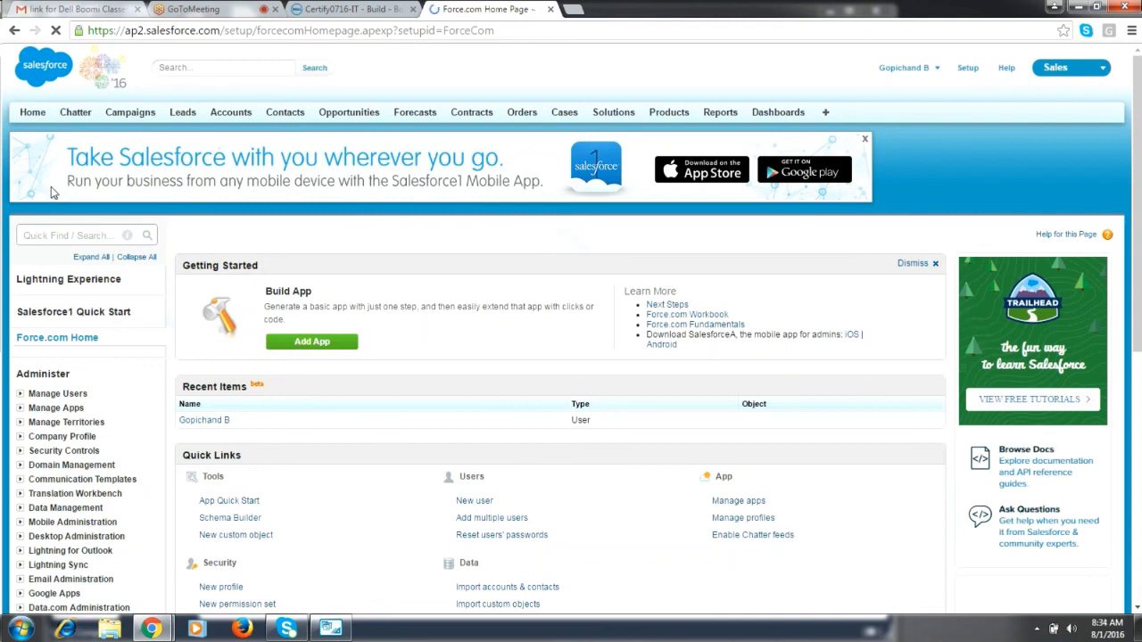
{"action": "mouse_move", "coordinate": [120, 194]}
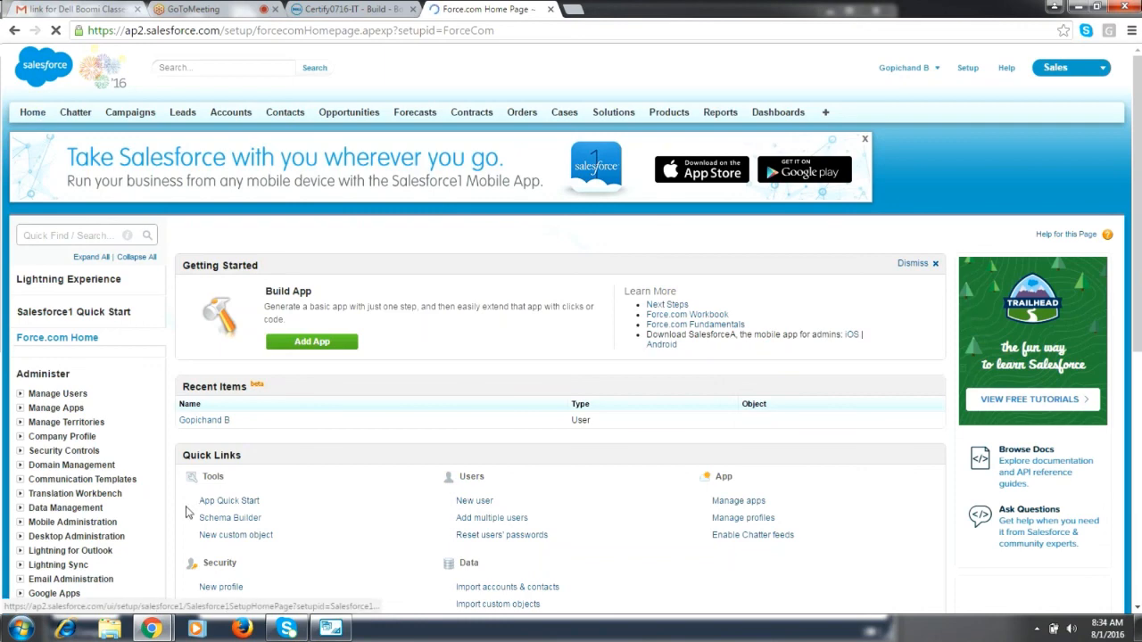
Switch from Force.com setup to the Salesforce Home tab for Gopichand B.
{"action": "left_click", "coordinate": [32, 112]}
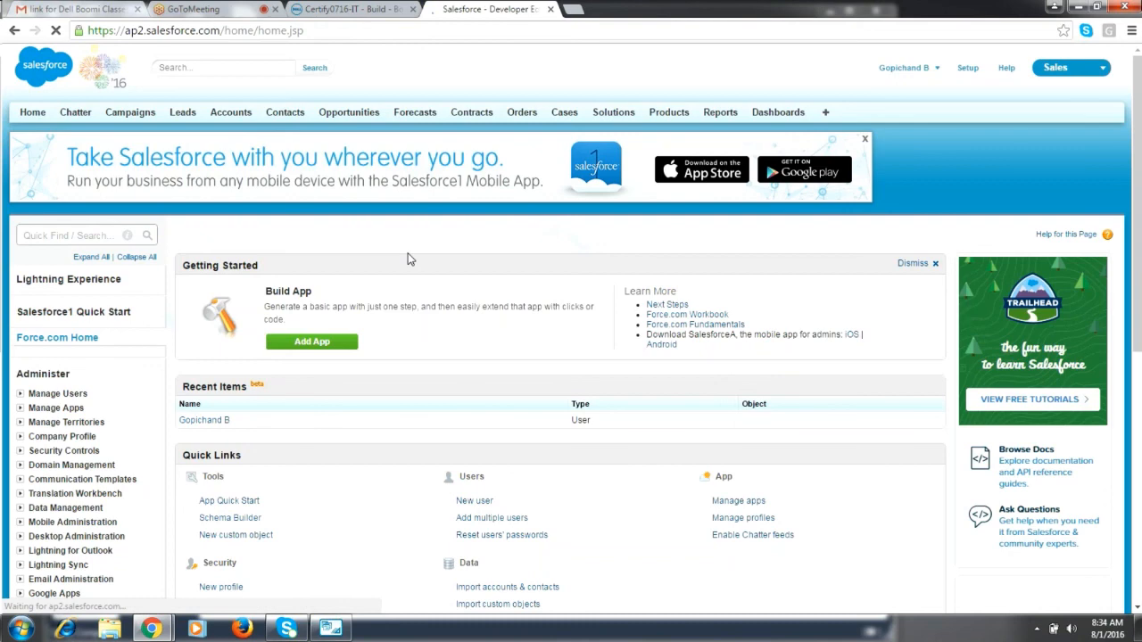
{"action": "left_click", "coordinate": [32, 112]}
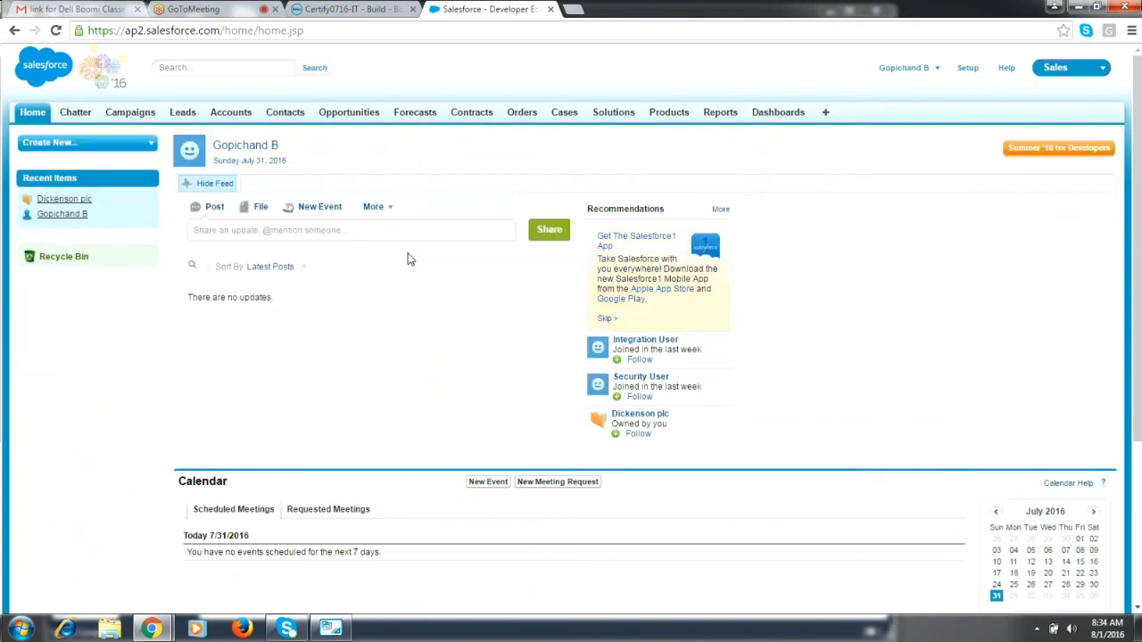
{"action": "mouse_move", "coordinate": [152, 629]}
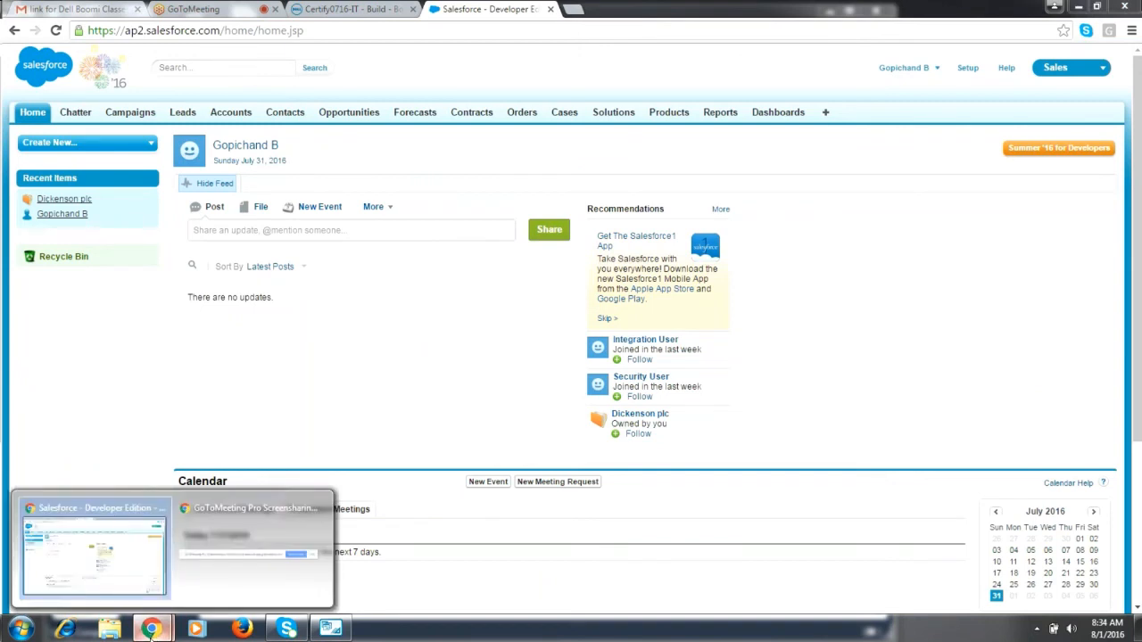